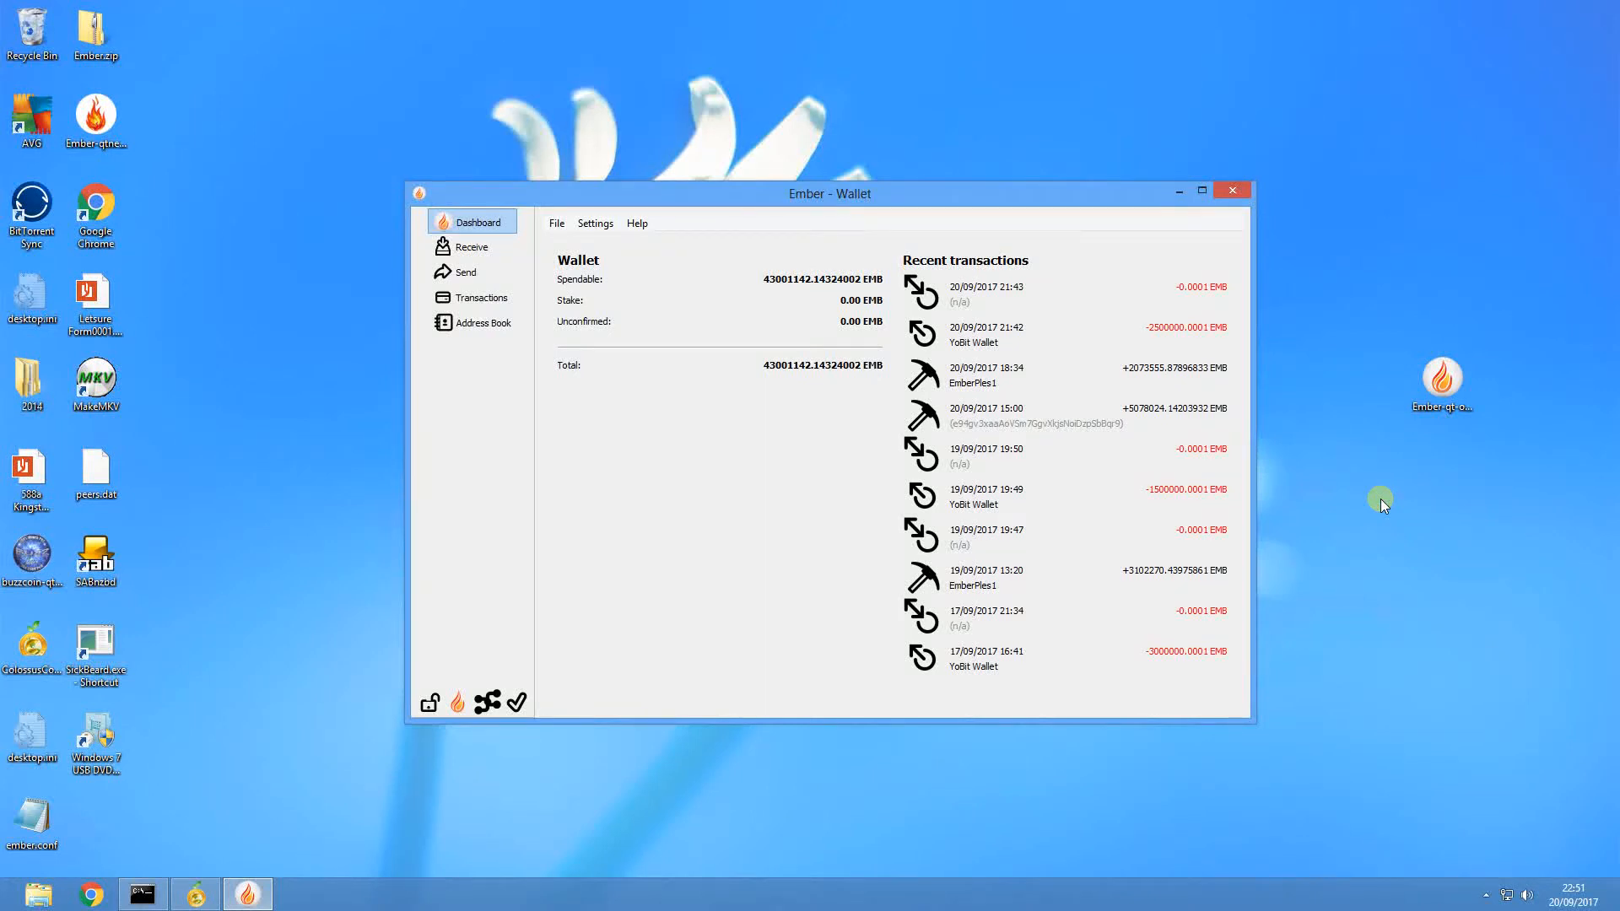
mouse_move(1251, 491)
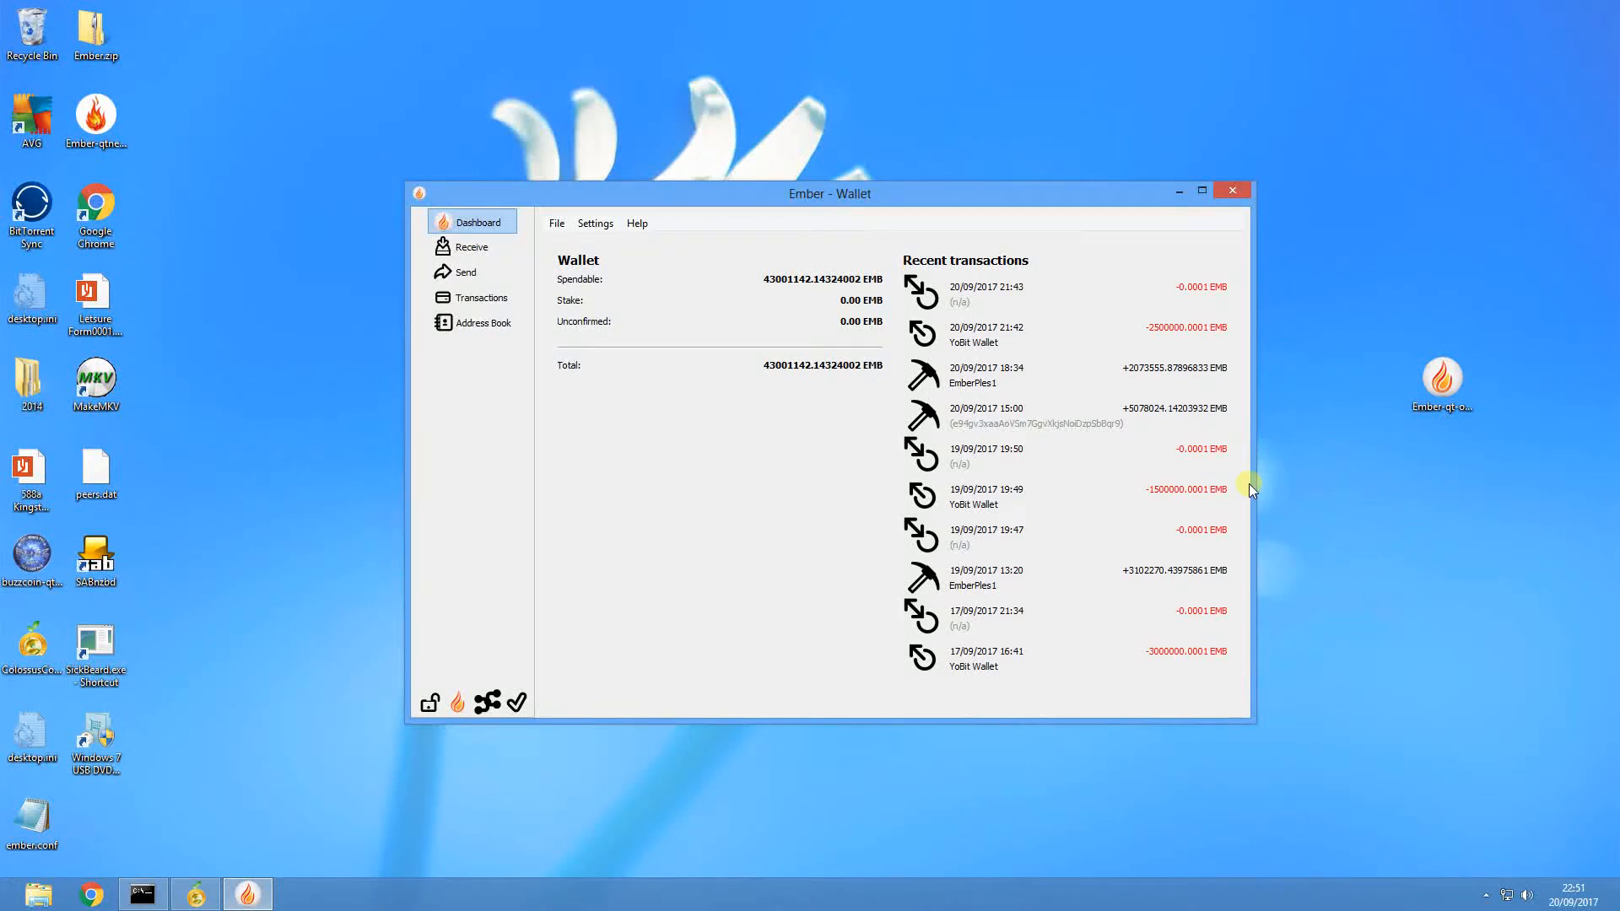
mouse_move(916, 257)
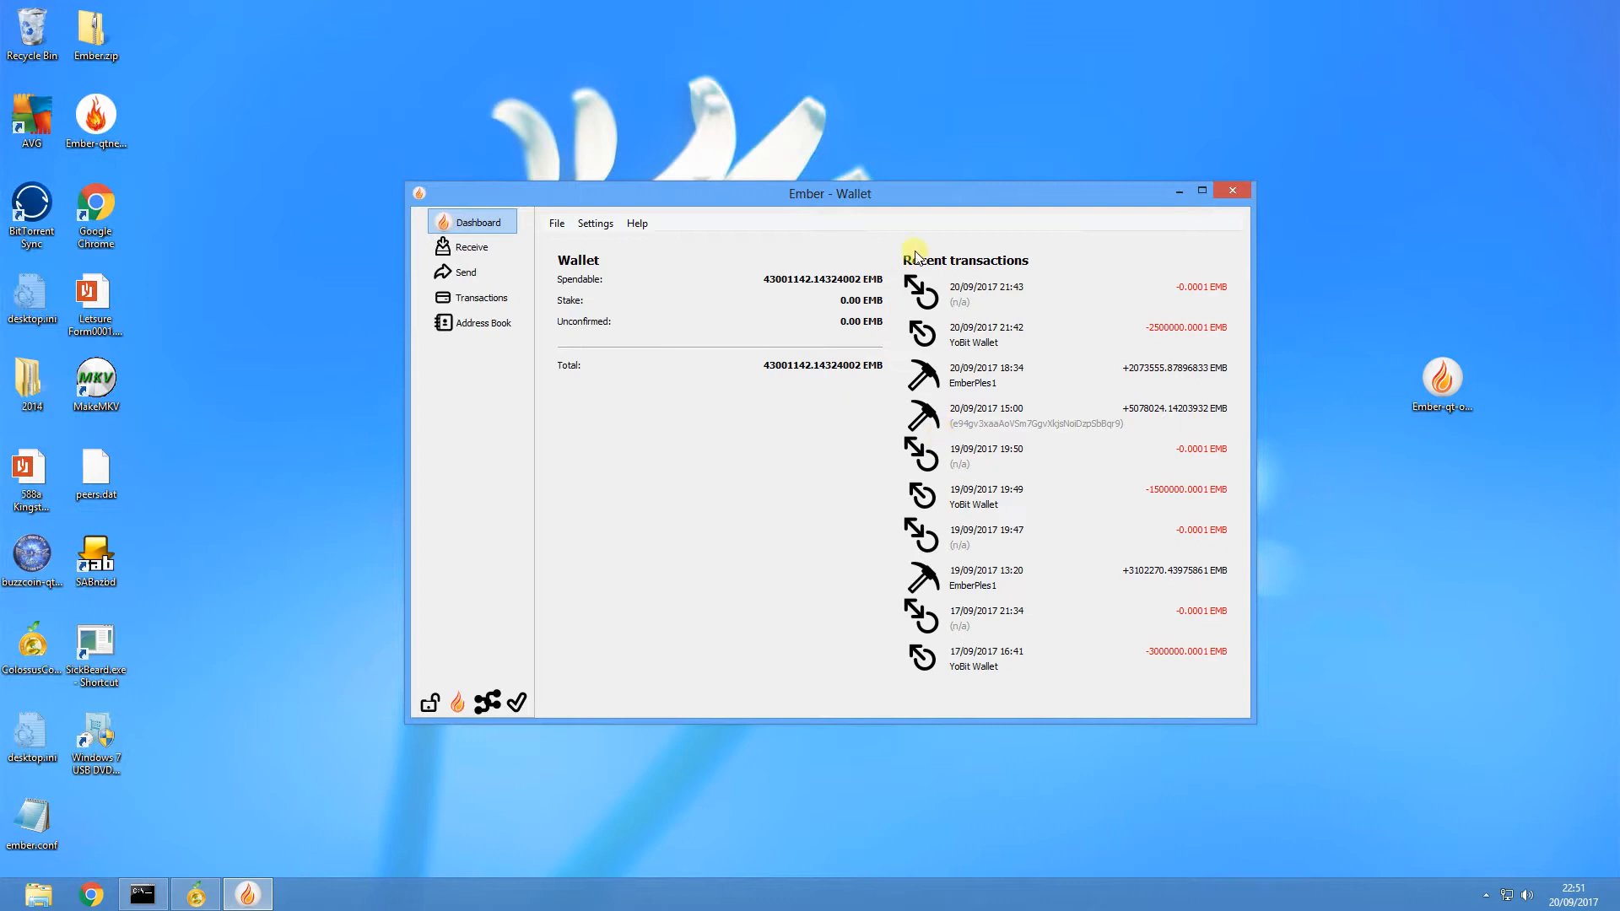
mouse_move(940, 192)
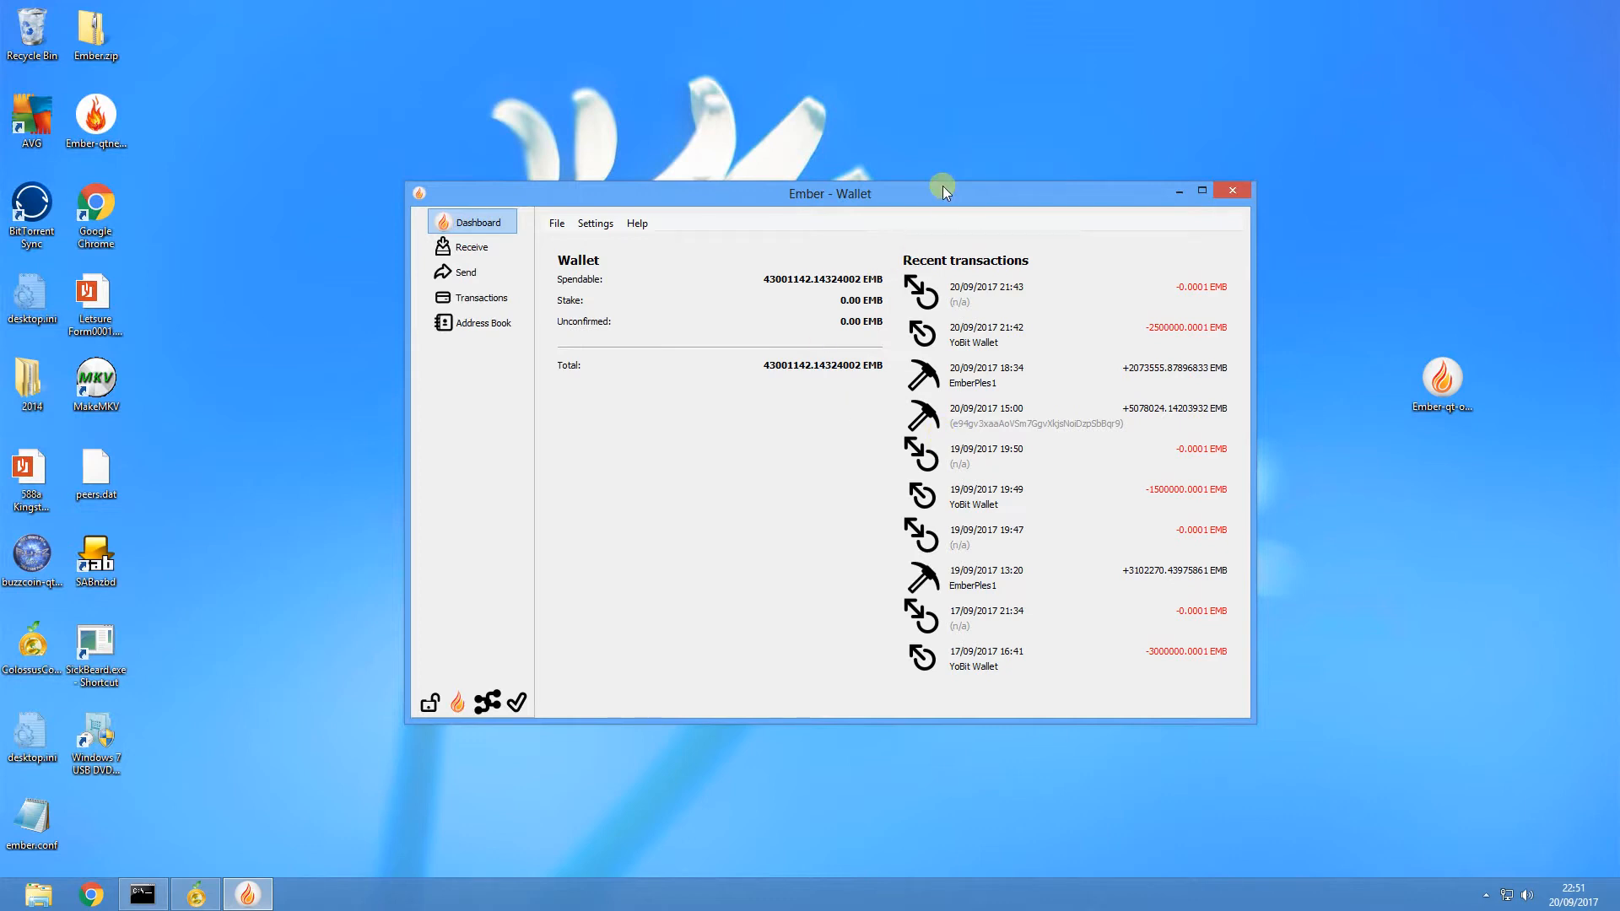
mouse_move(850, 193)
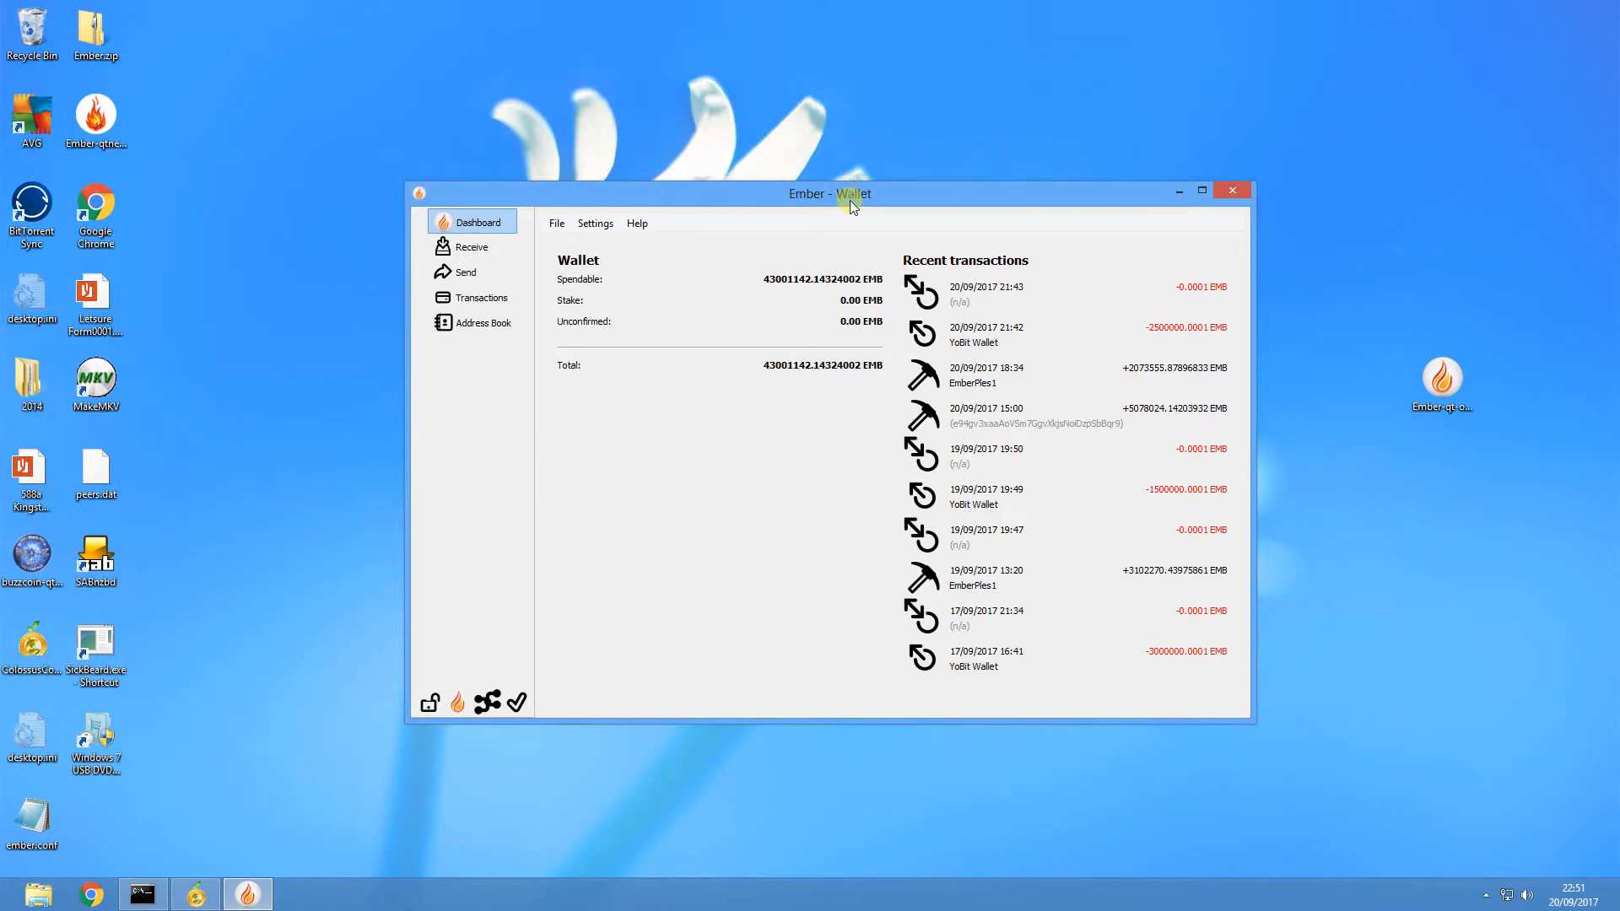
mouse_move(795, 227)
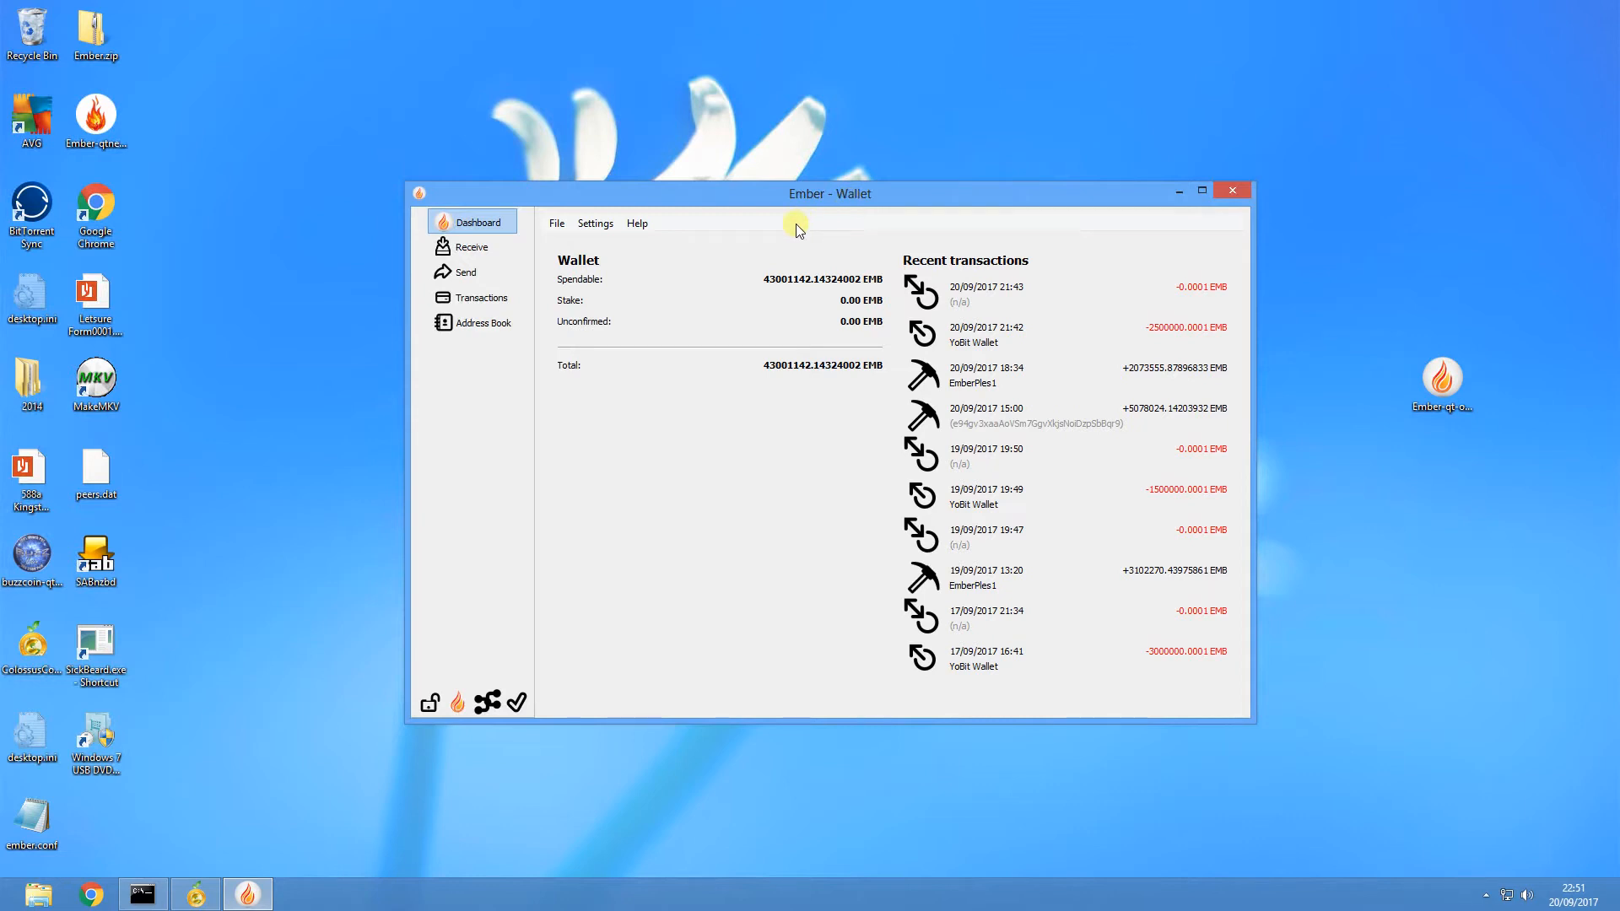
mouse_move(731, 404)
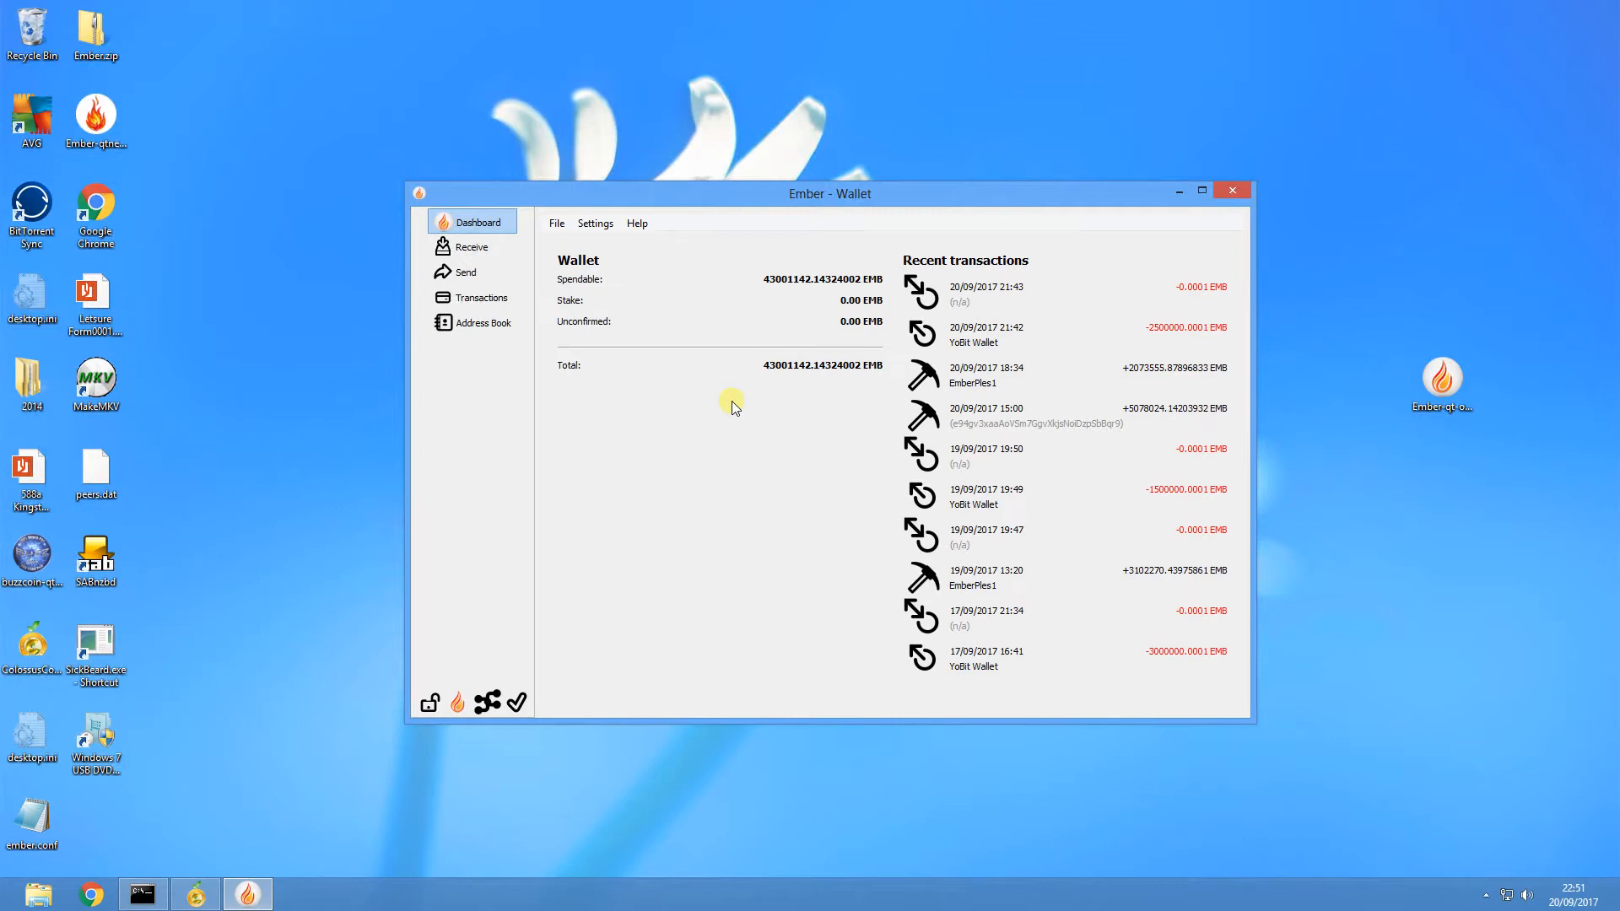
mouse_move(470, 693)
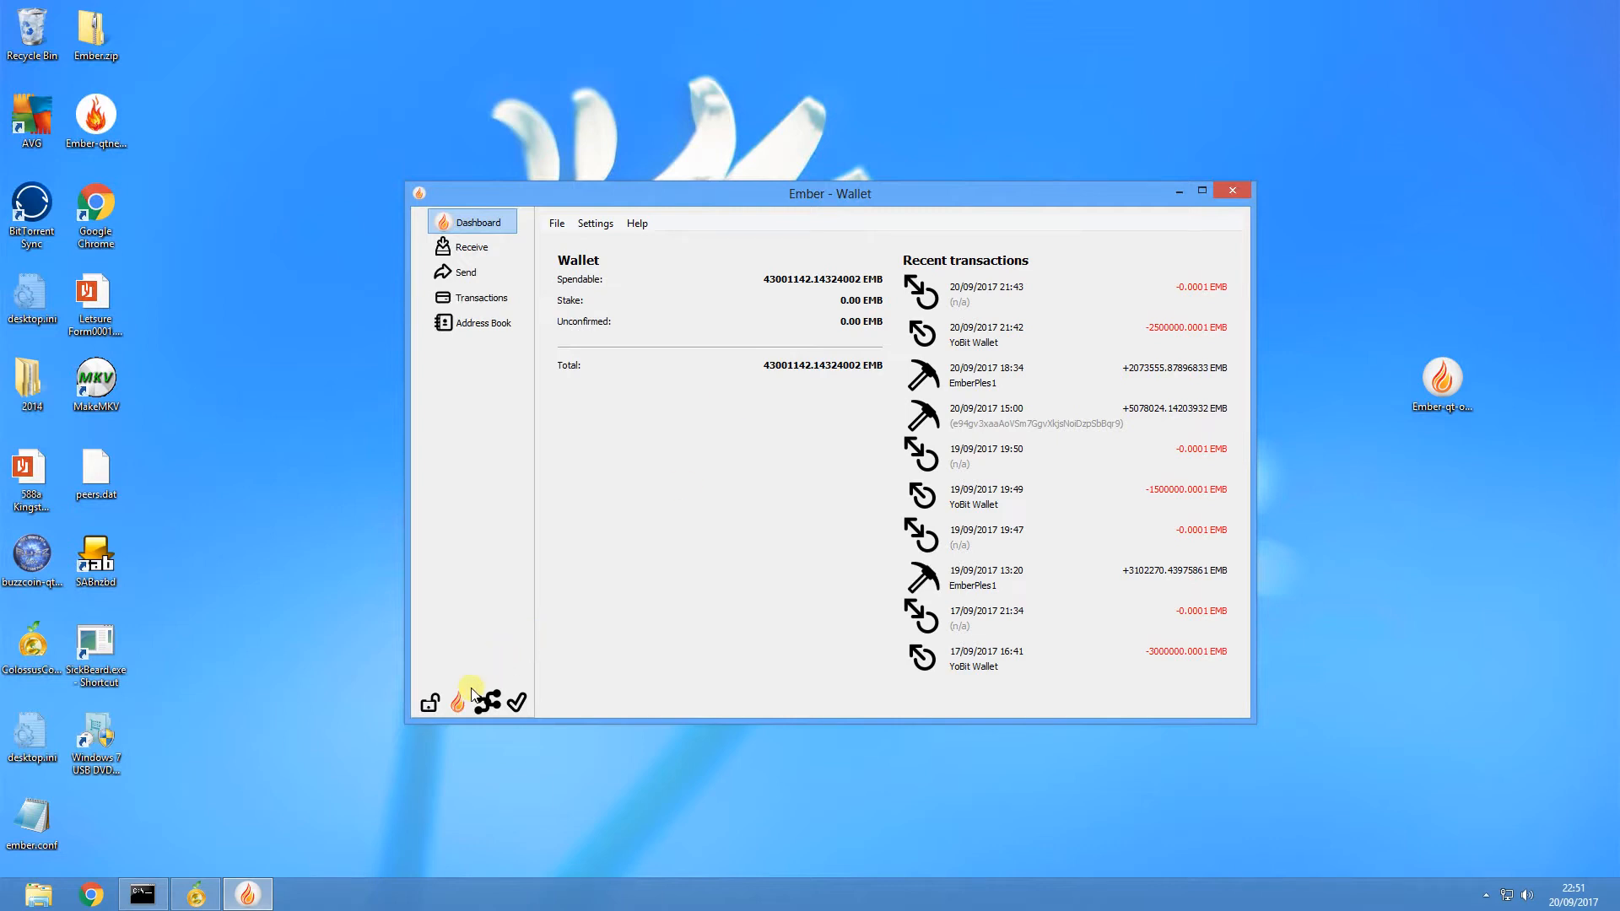
mouse_move(458, 702)
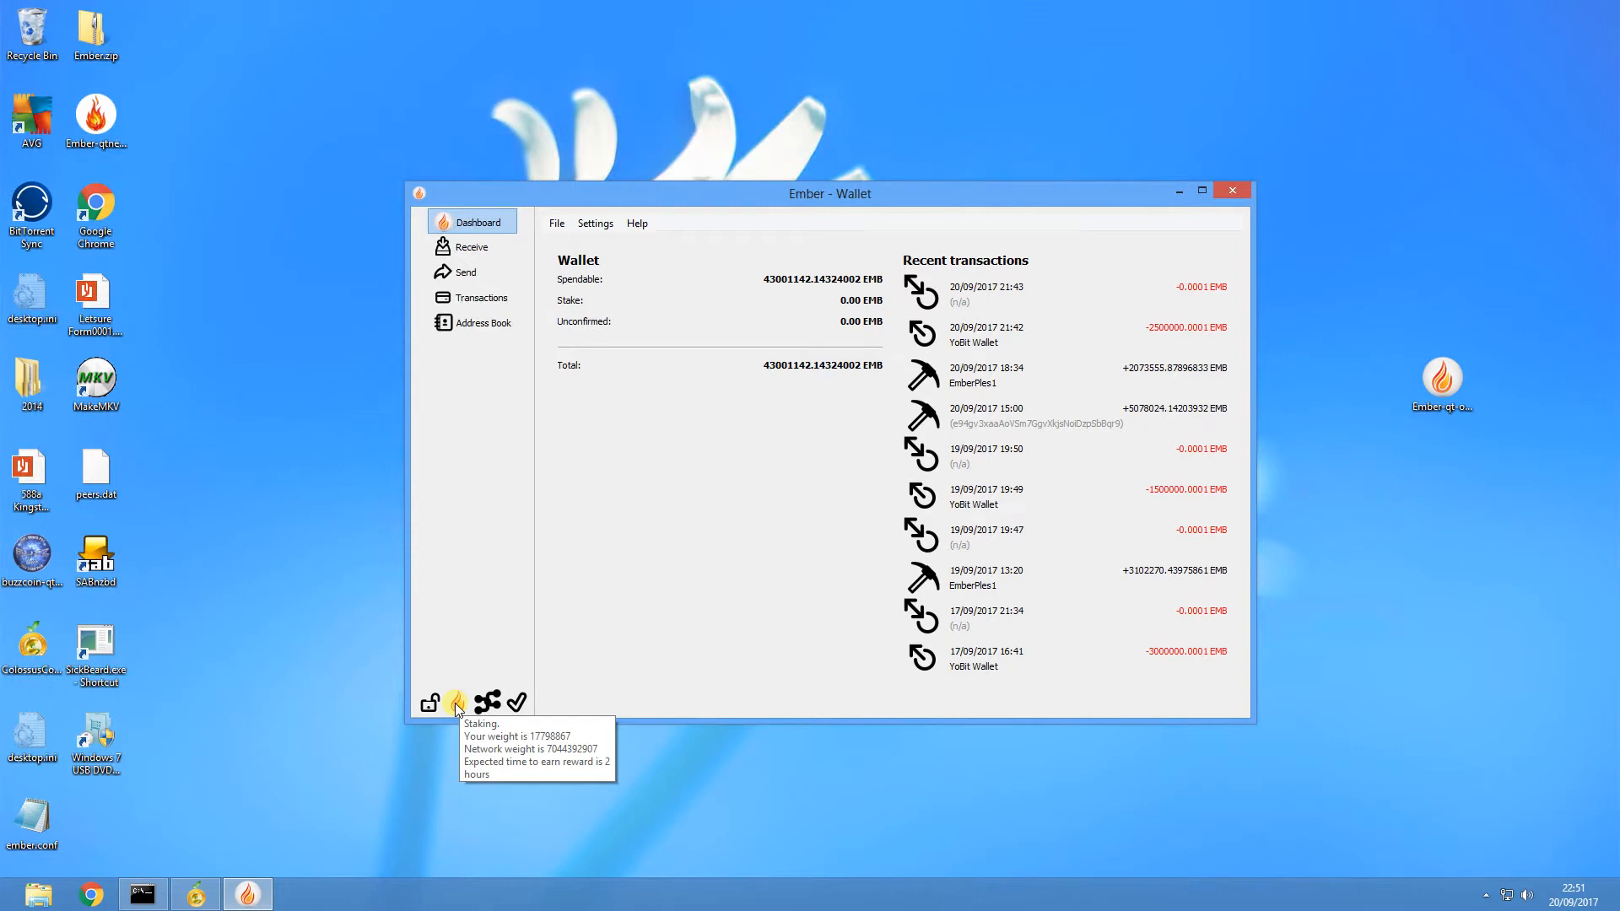
mouse_move(739, 513)
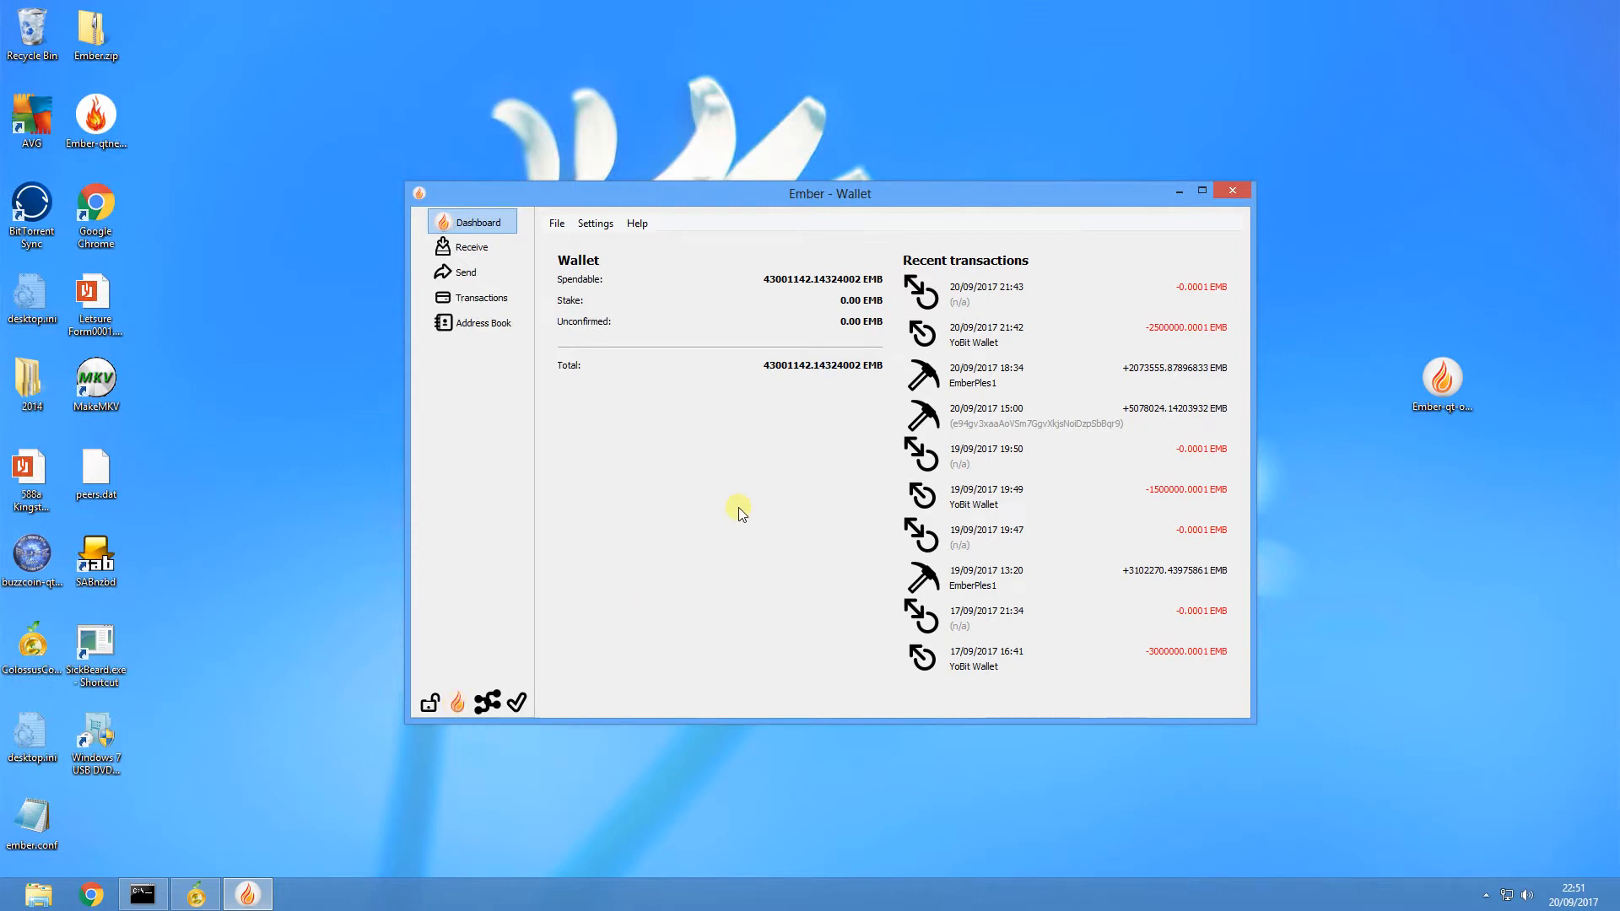
mouse_move(584, 302)
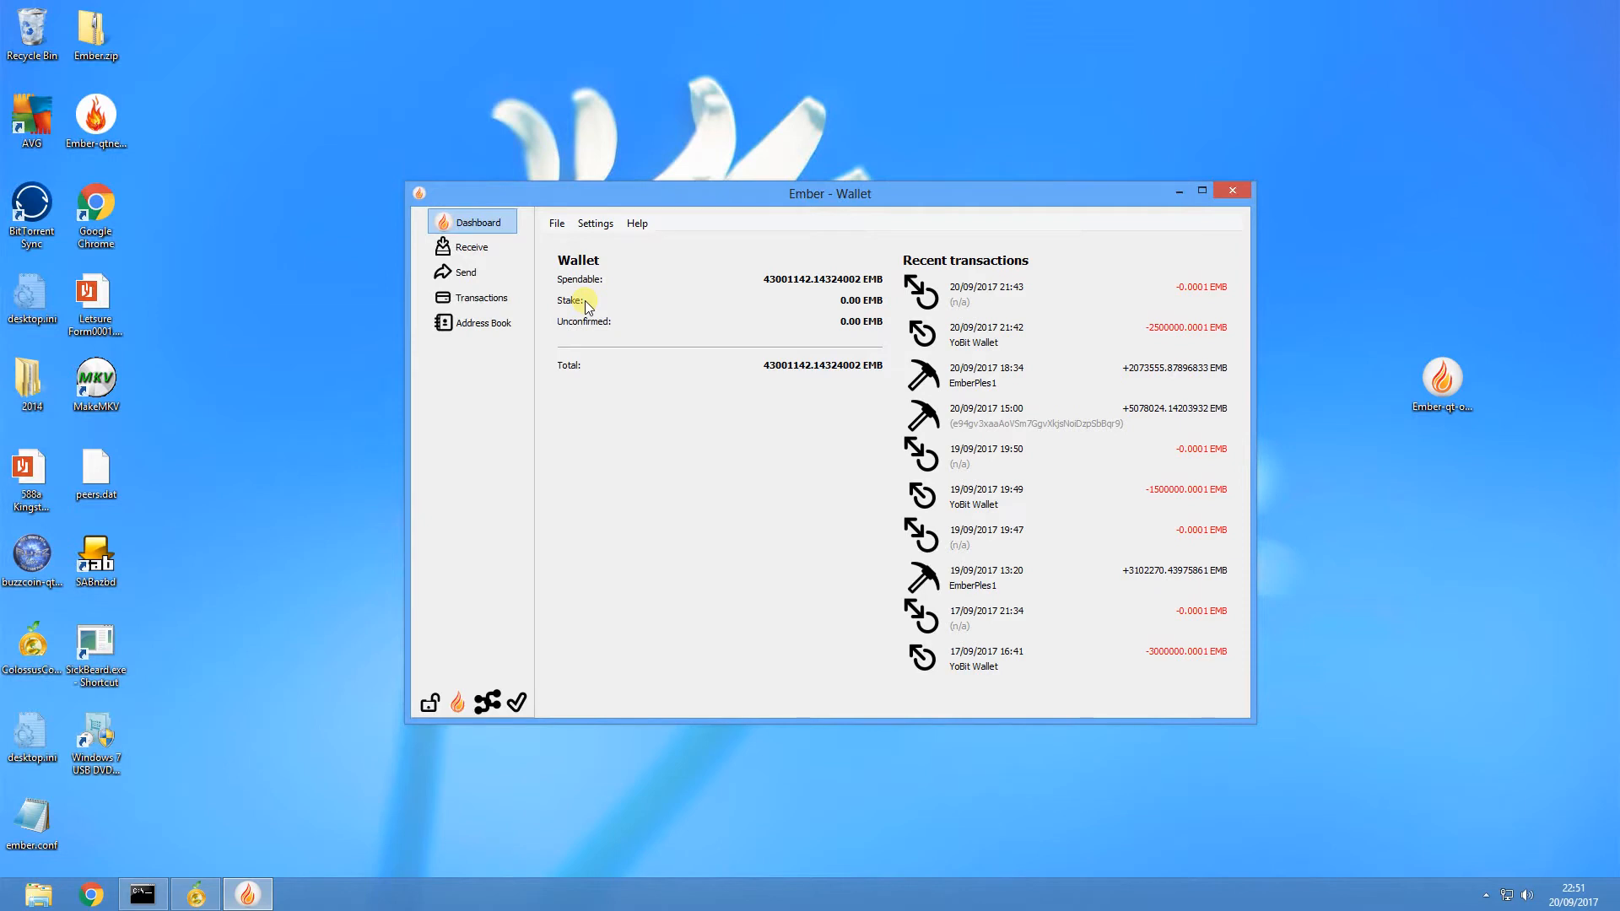
Go to the Send page and bring up the Settings menu
click(466, 272)
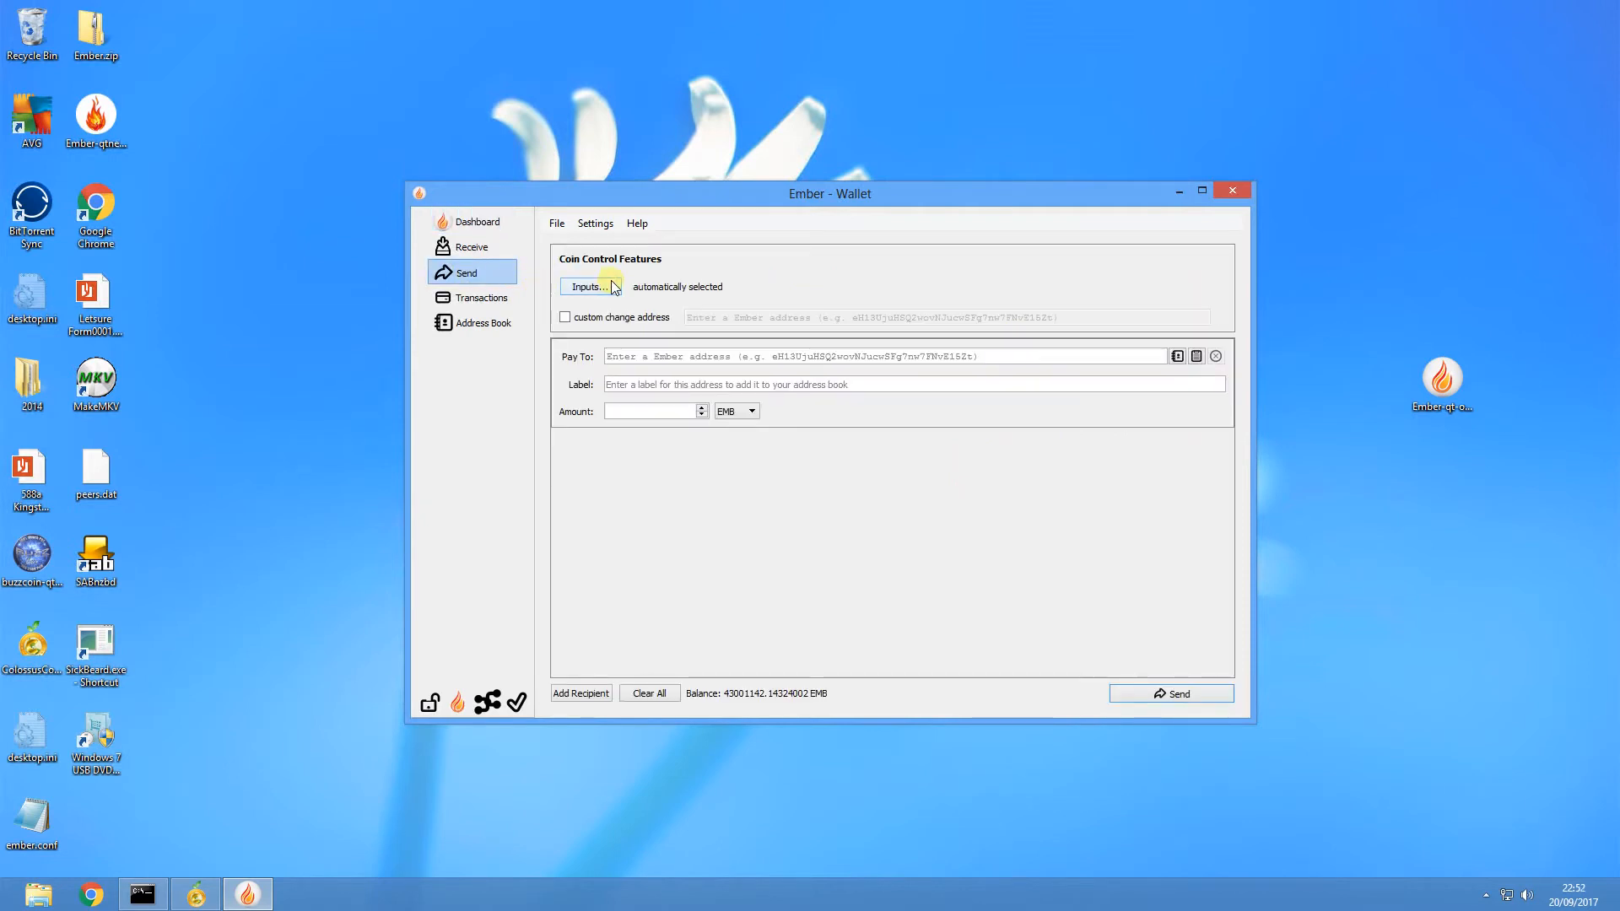
mouse_move(617, 287)
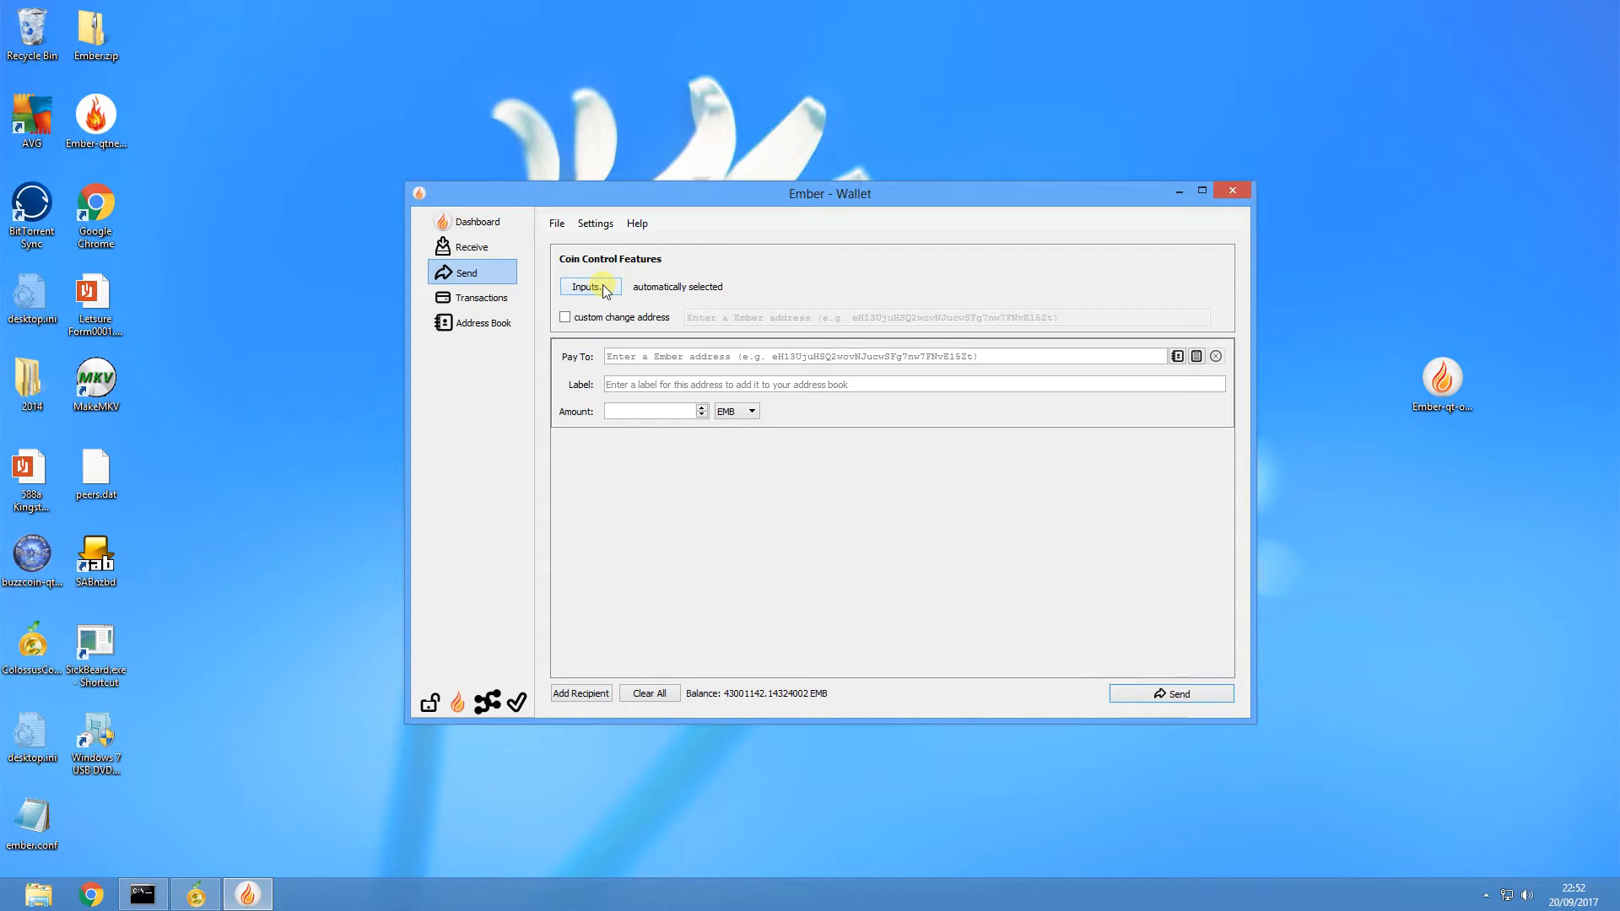
click(595, 223)
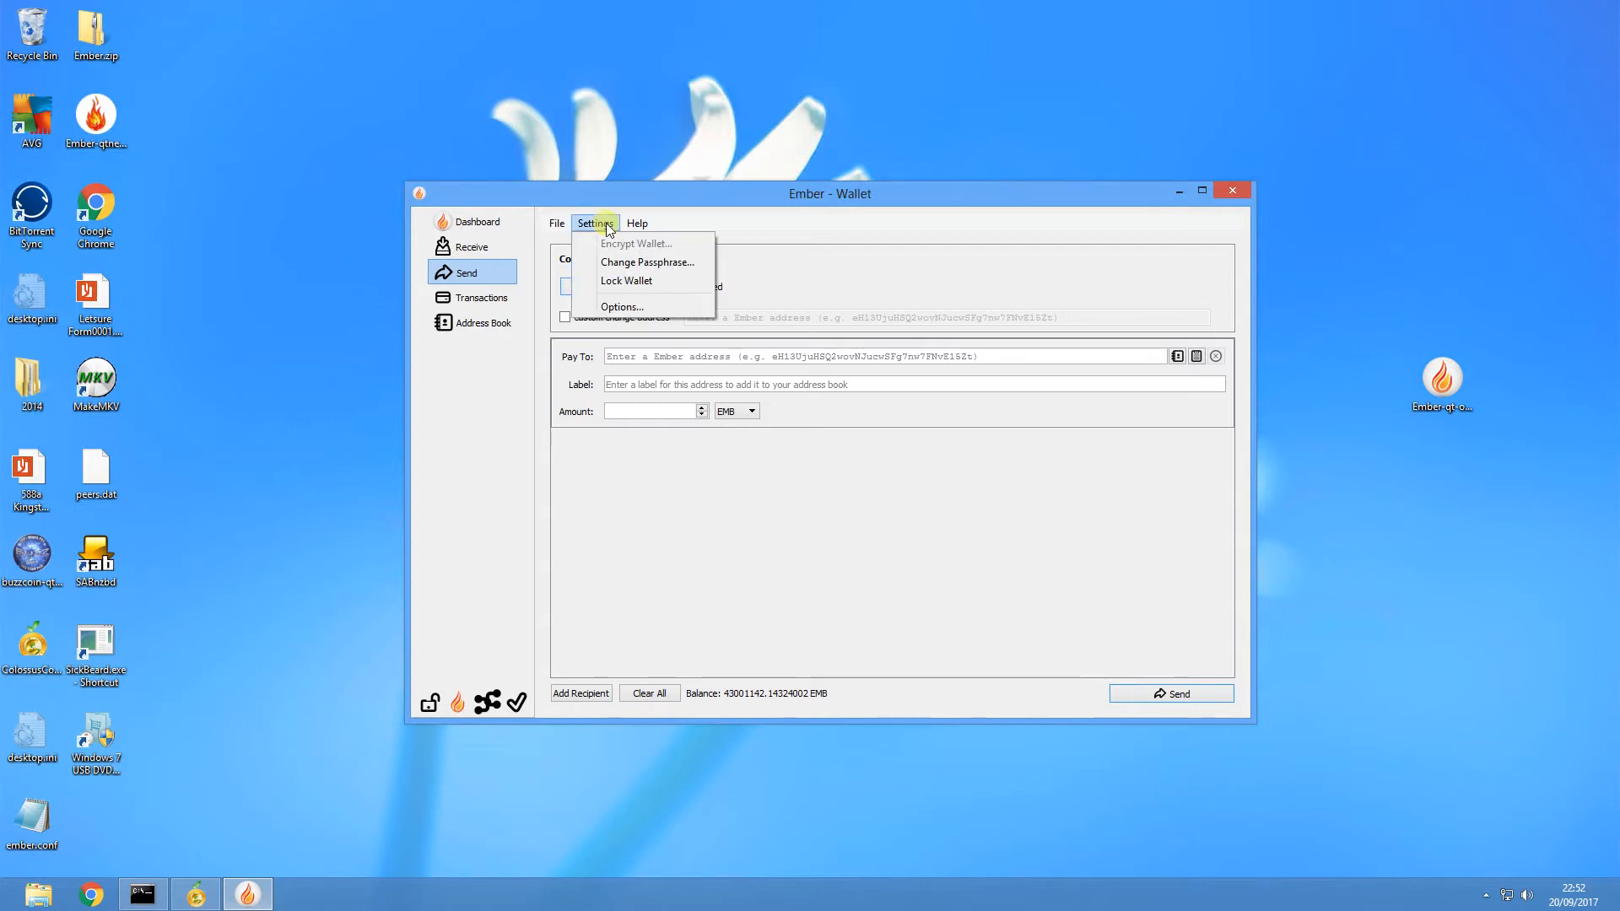
mouse_move(626, 282)
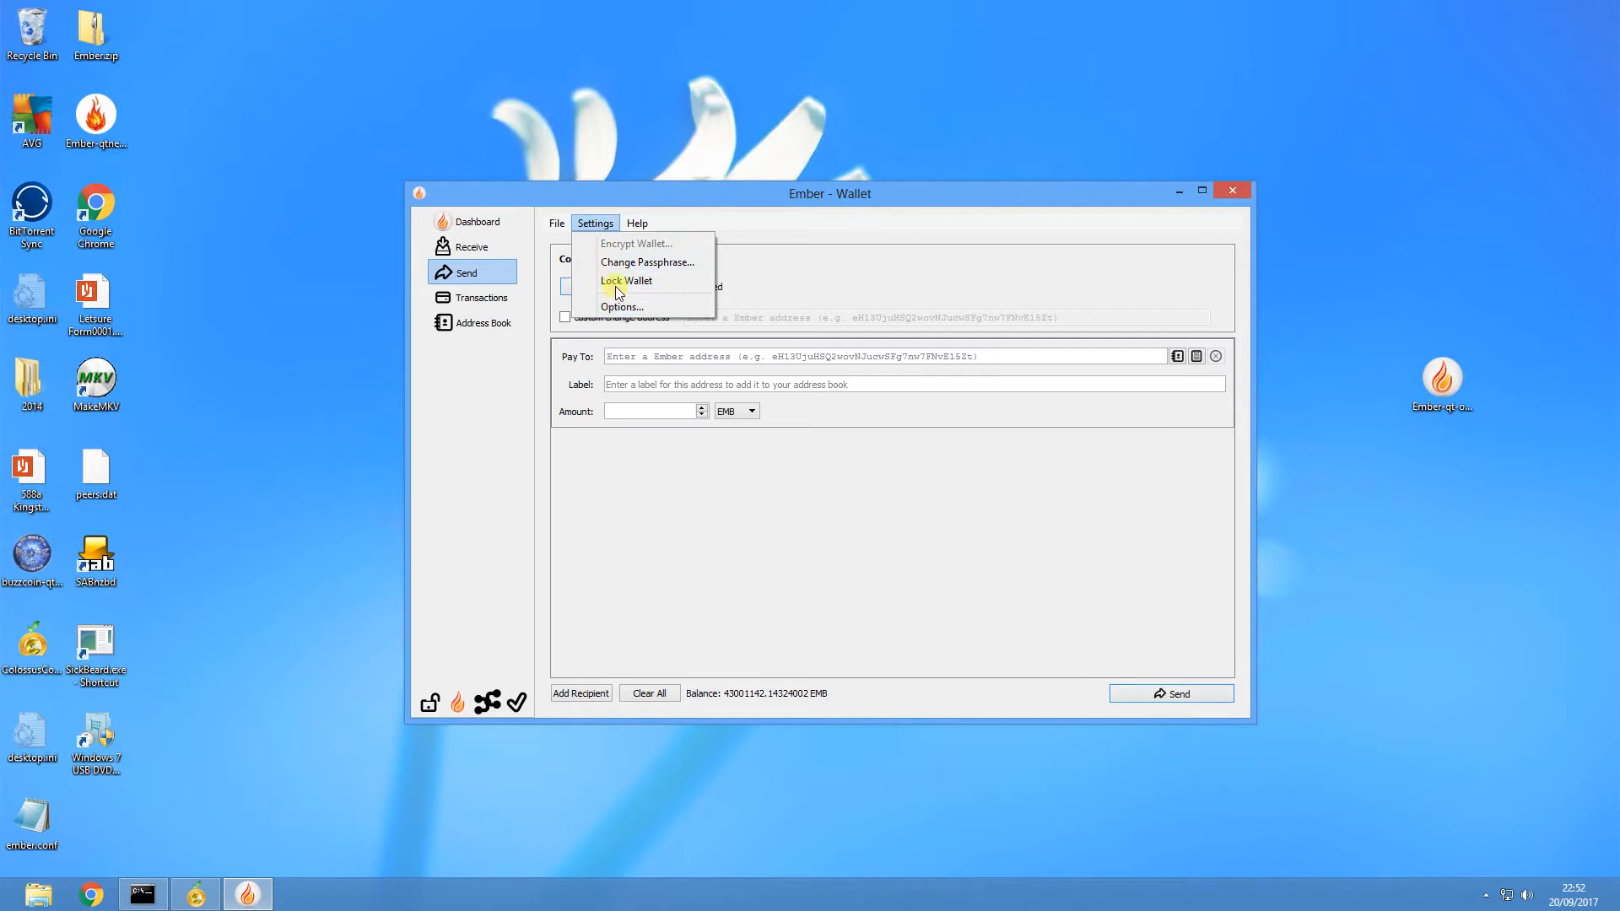
In Options > Display, keep 'Display coin control features' checked and confirm with OK
click(621, 307)
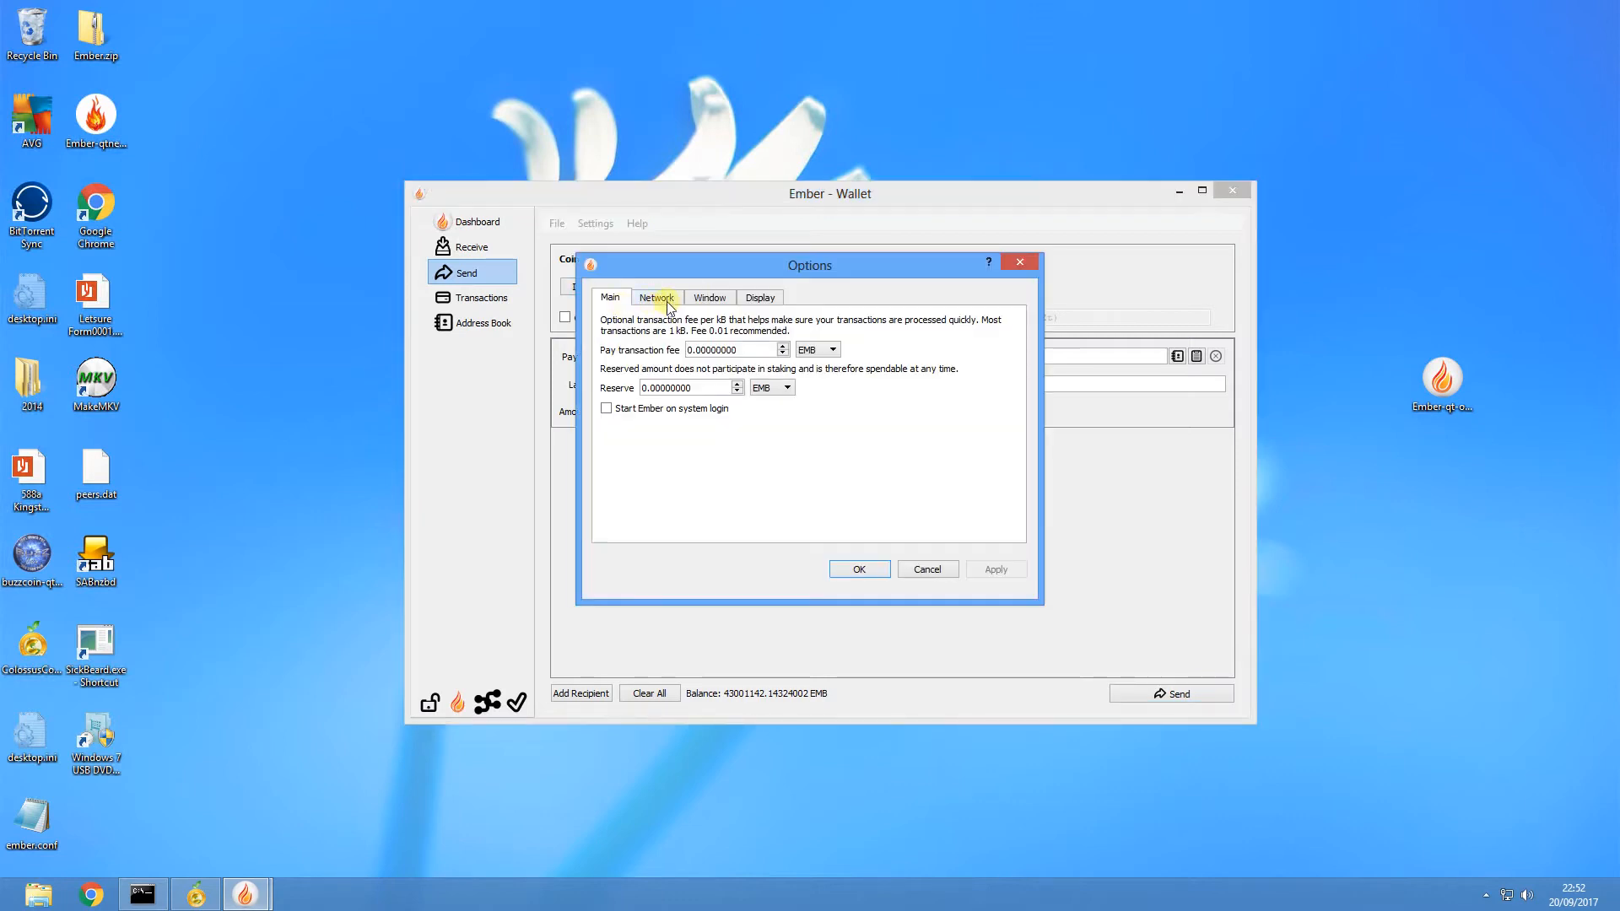
click(760, 297)
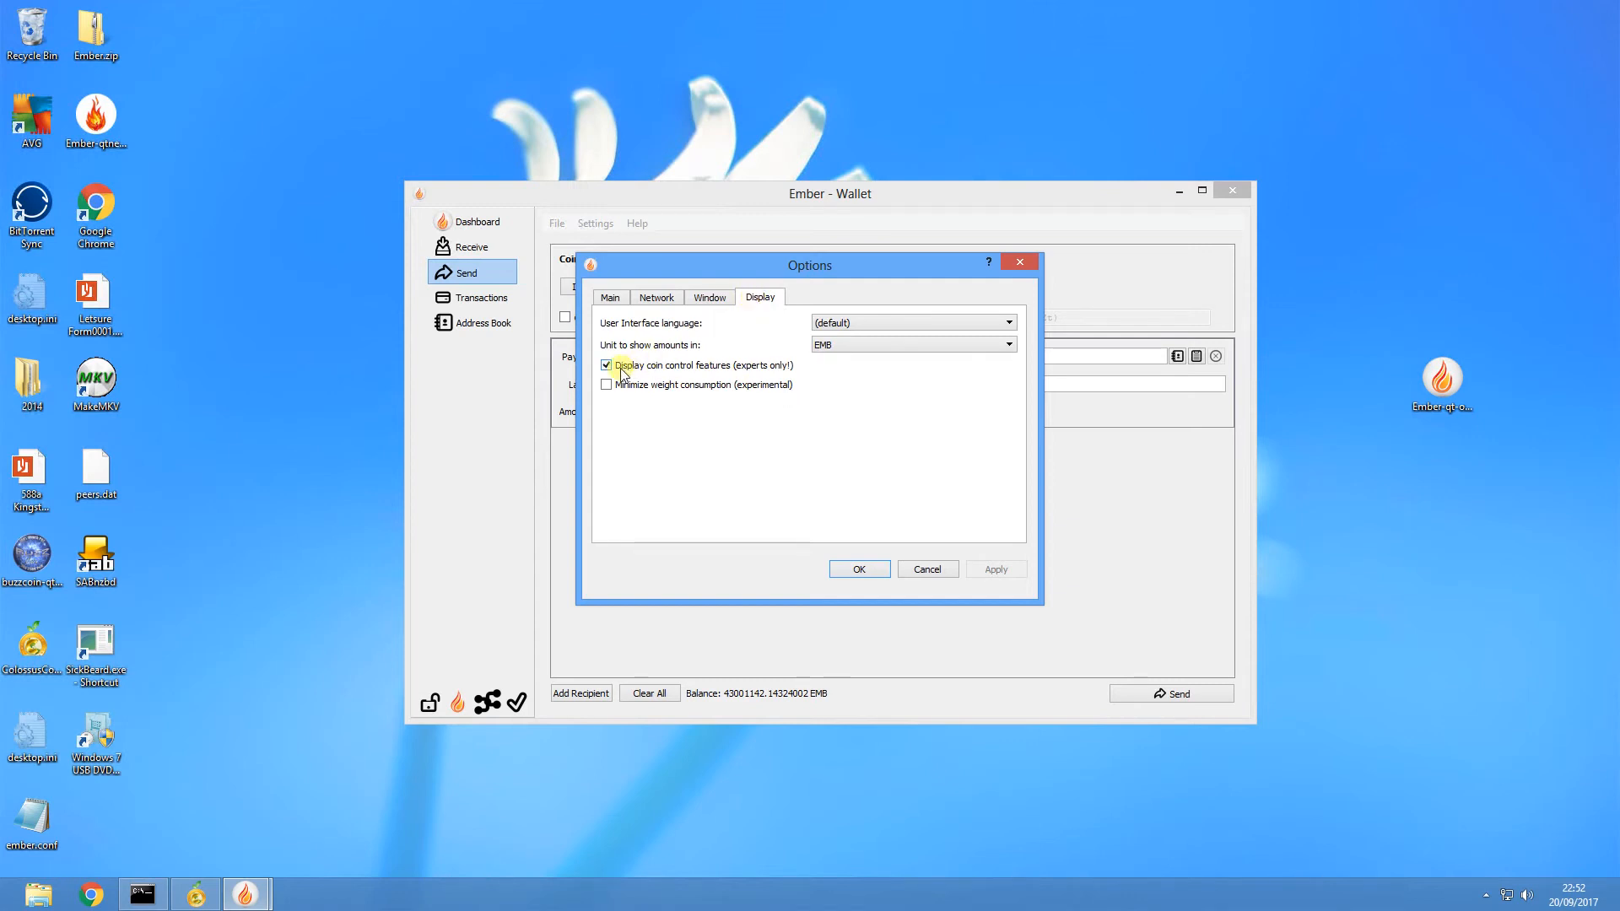
mouse_move(734, 370)
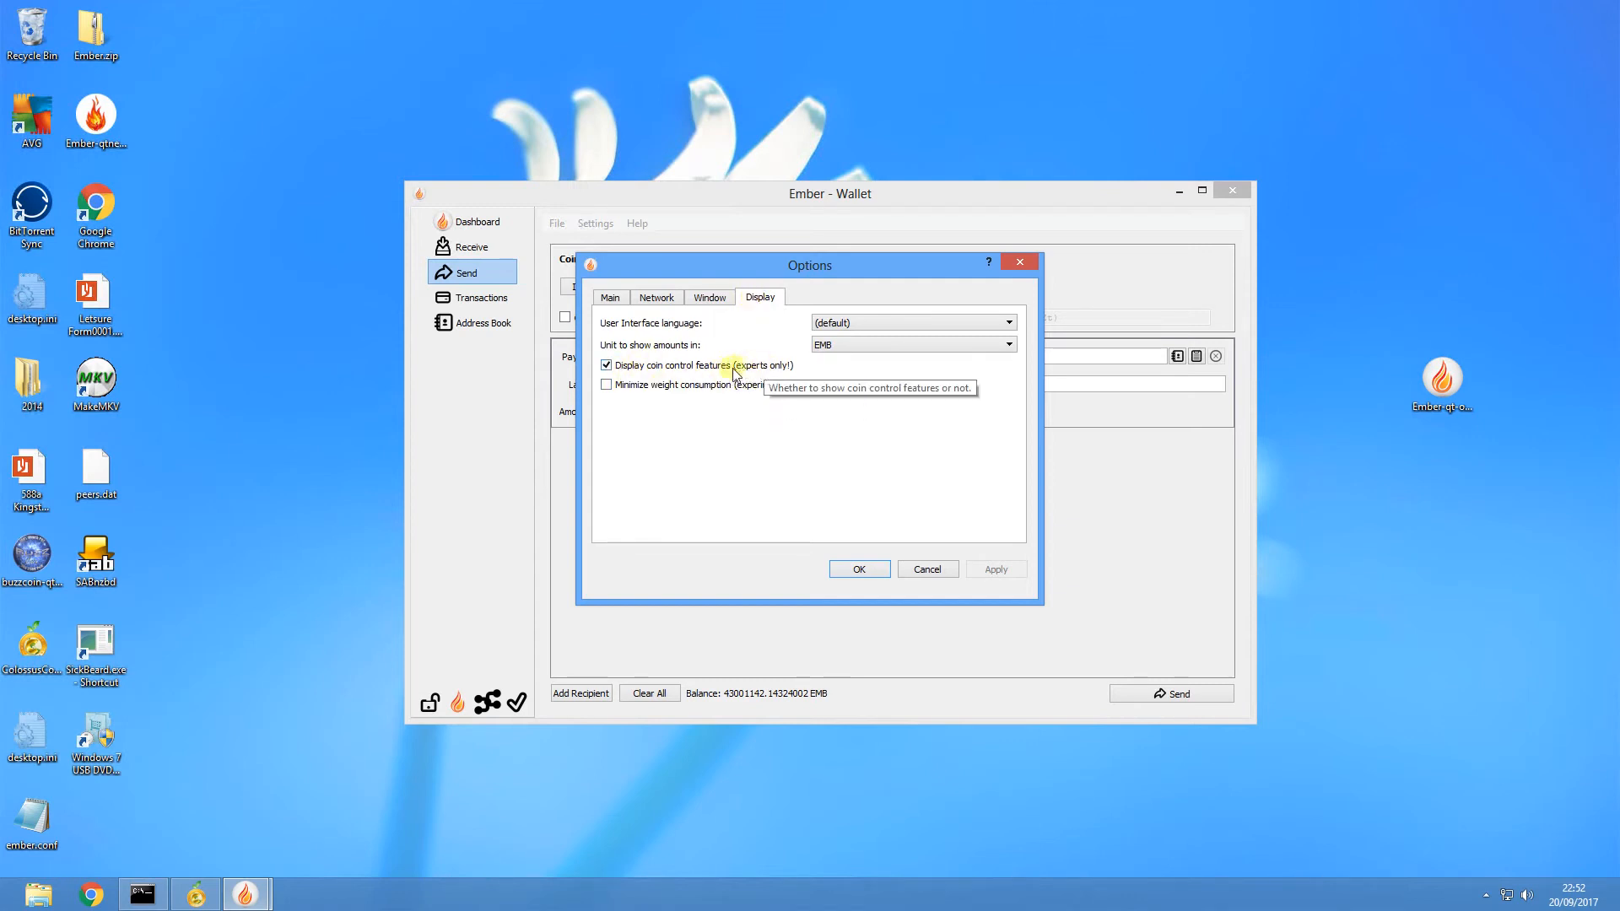
mouse_move(899, 559)
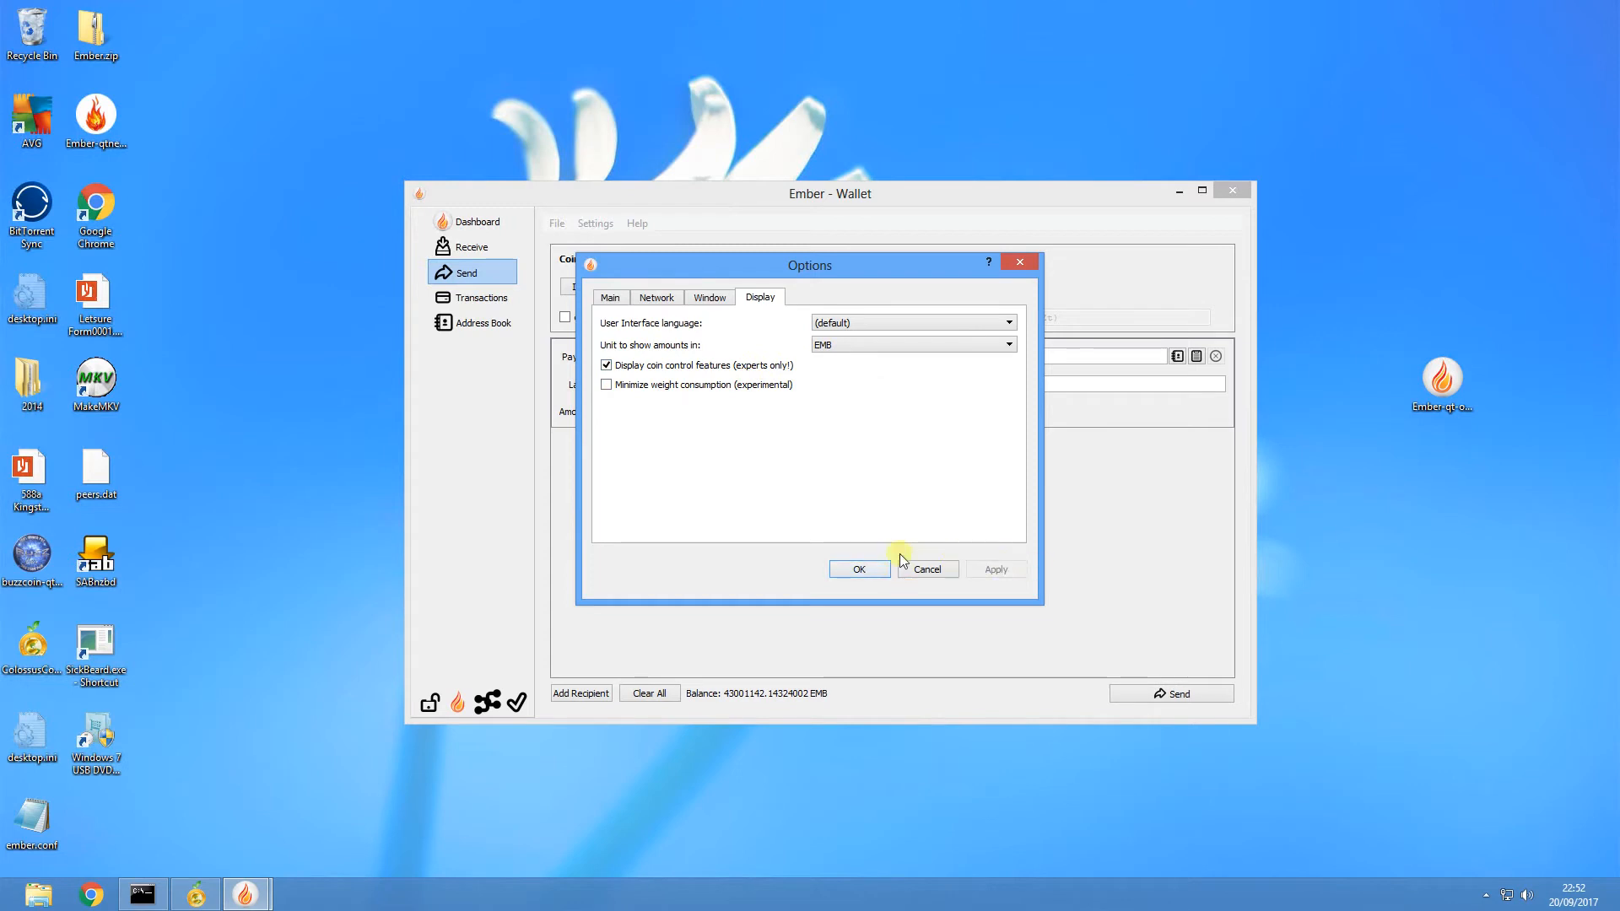
click(857, 568)
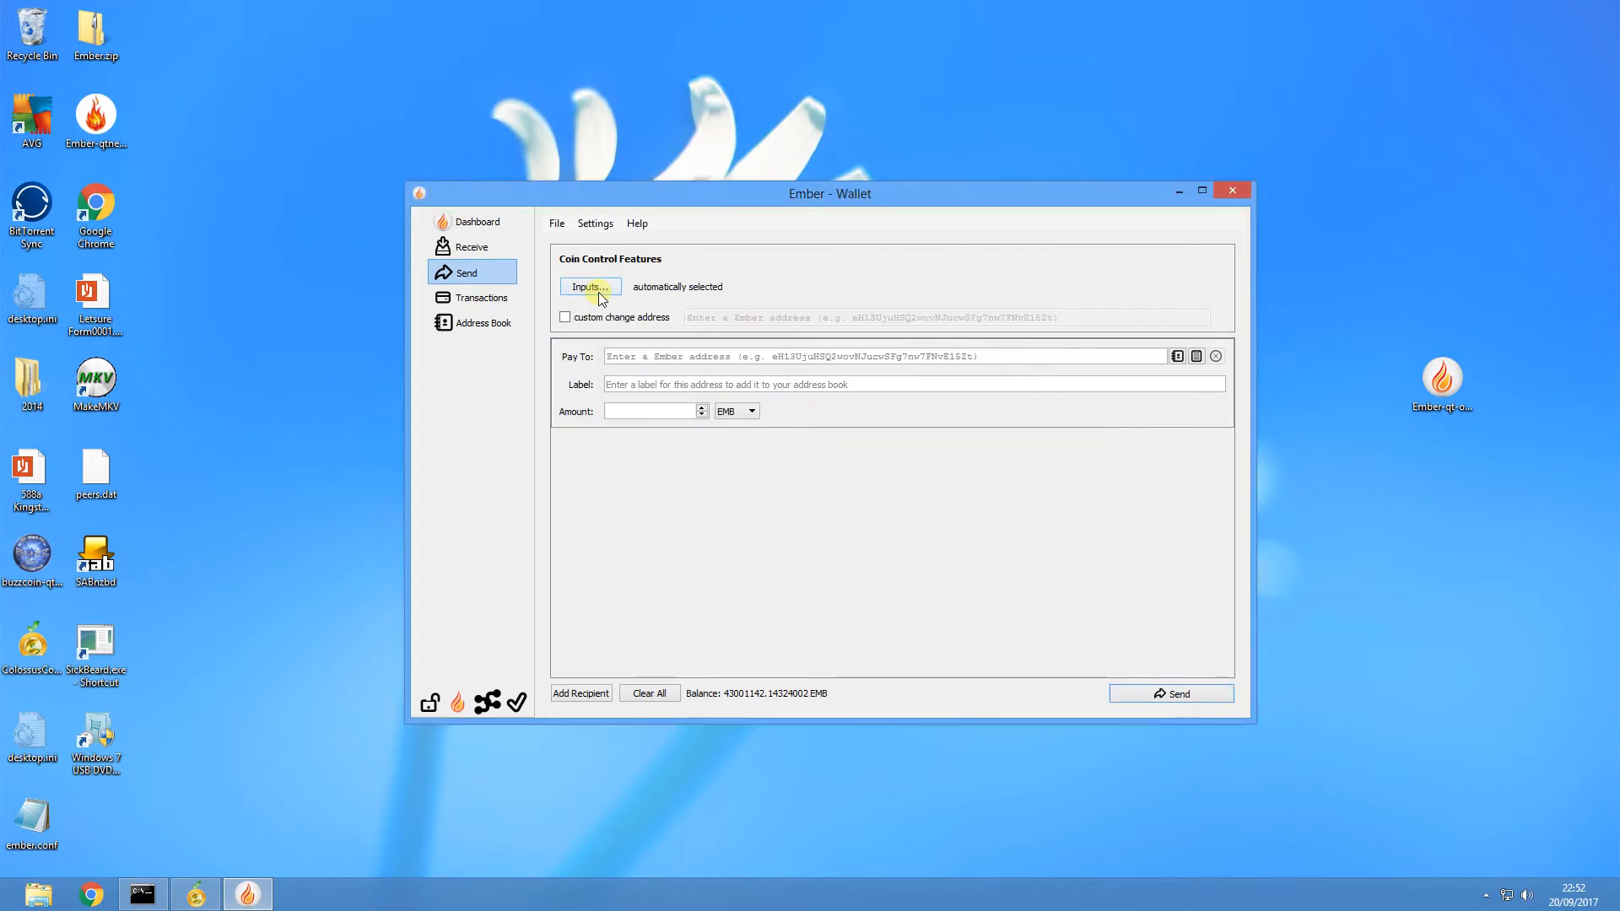
mouse_move(564, 331)
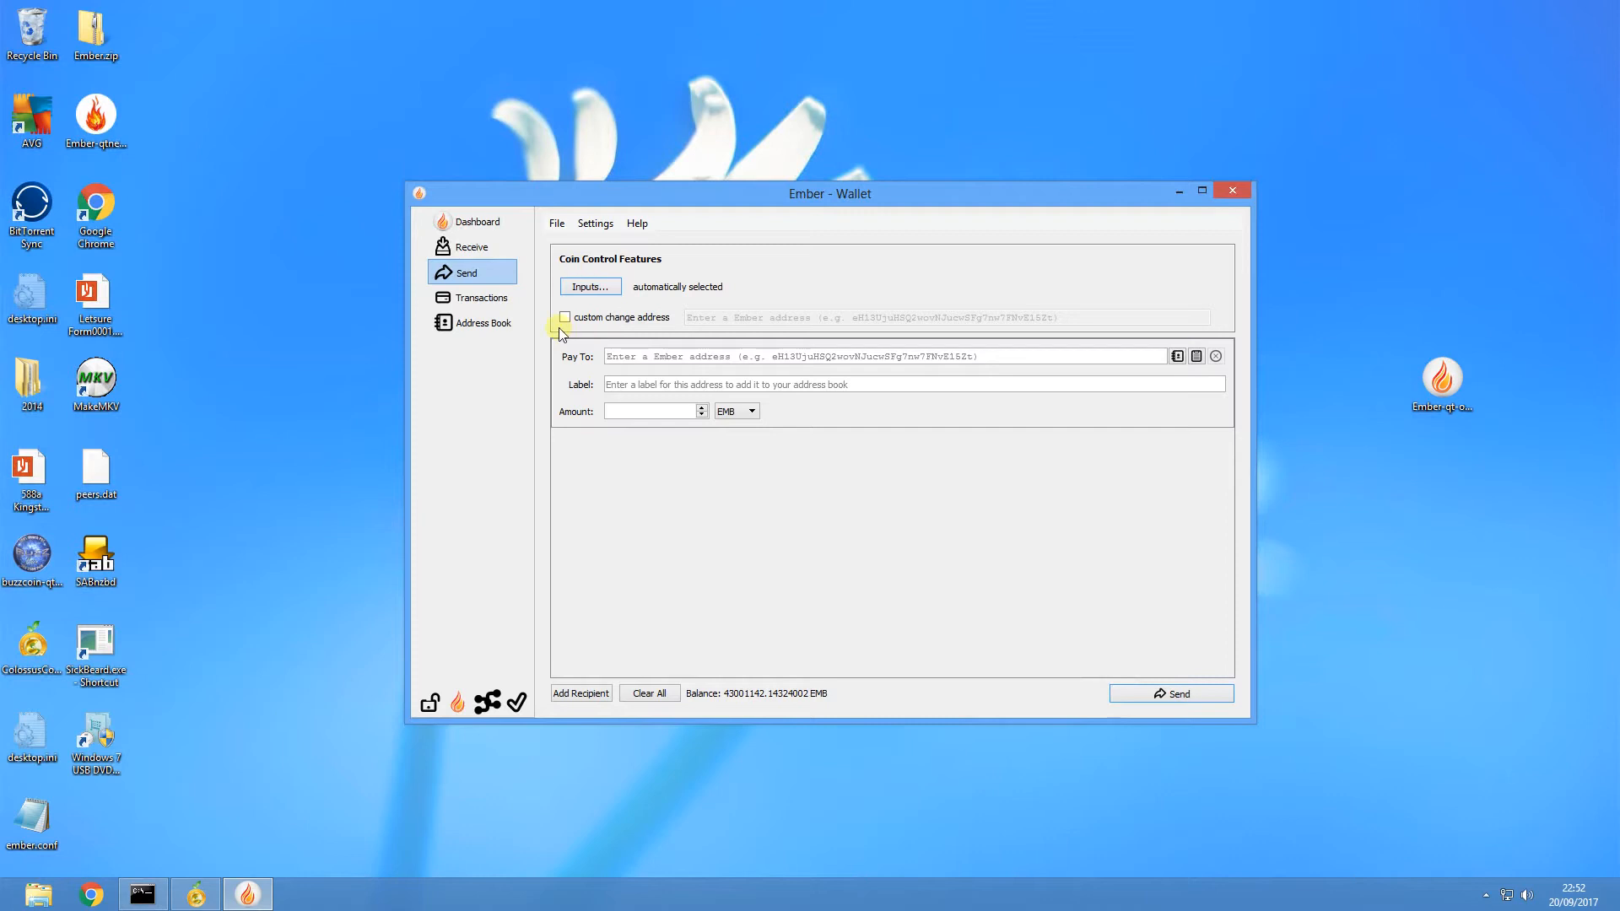
Show Coin Control in List mode and click through the 7399433.8299 and 7263224.07 change inputs
click(588, 287)
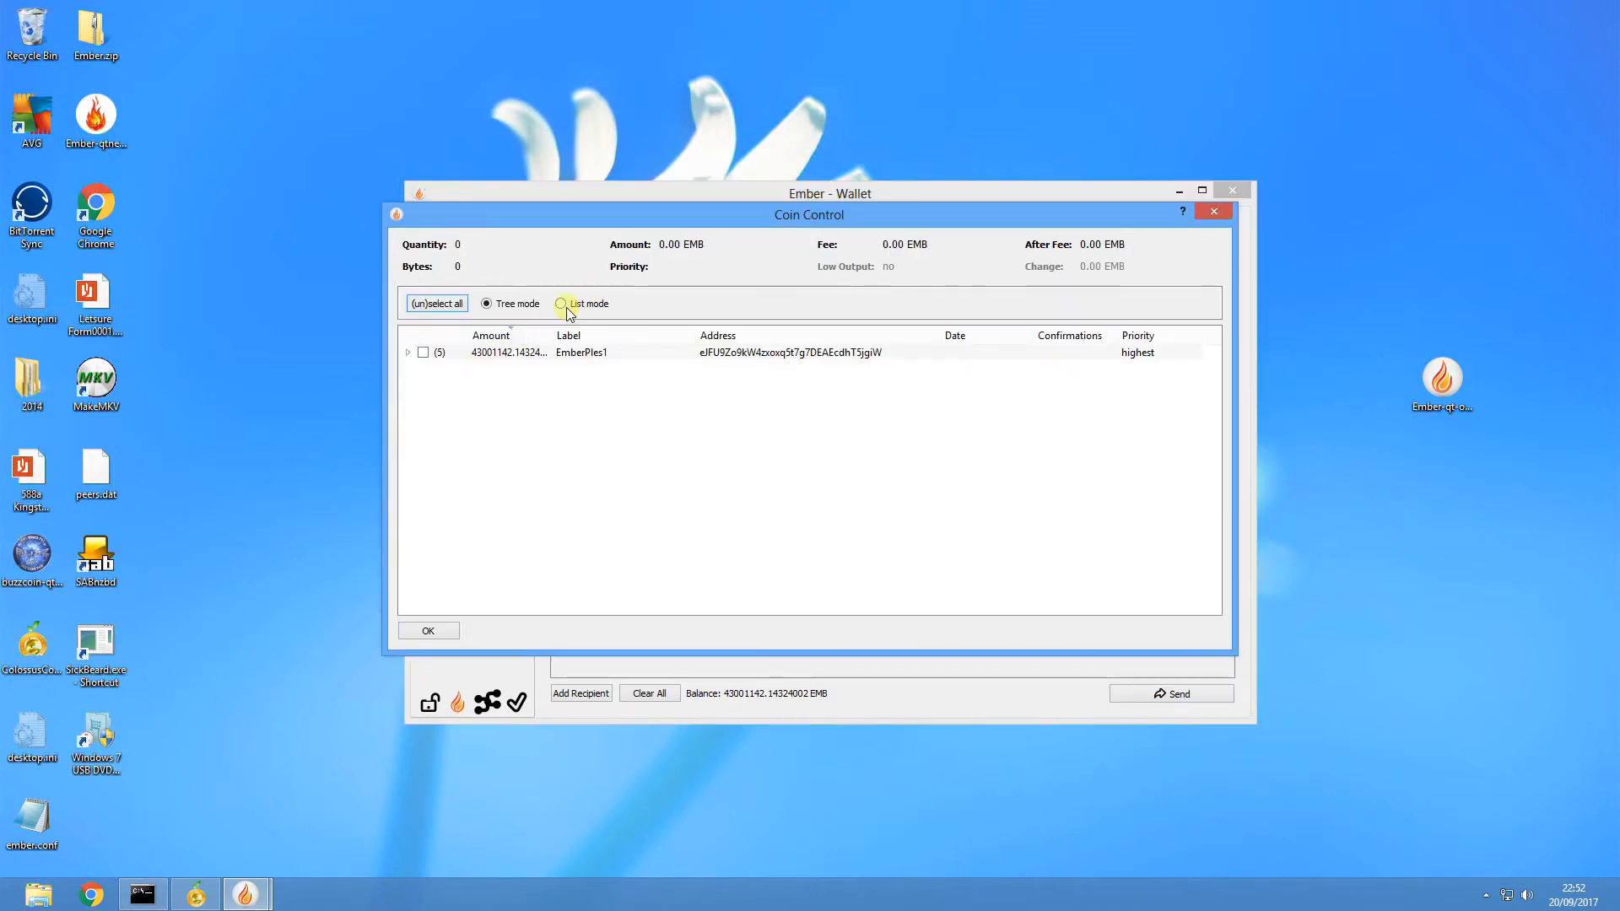
click(560, 302)
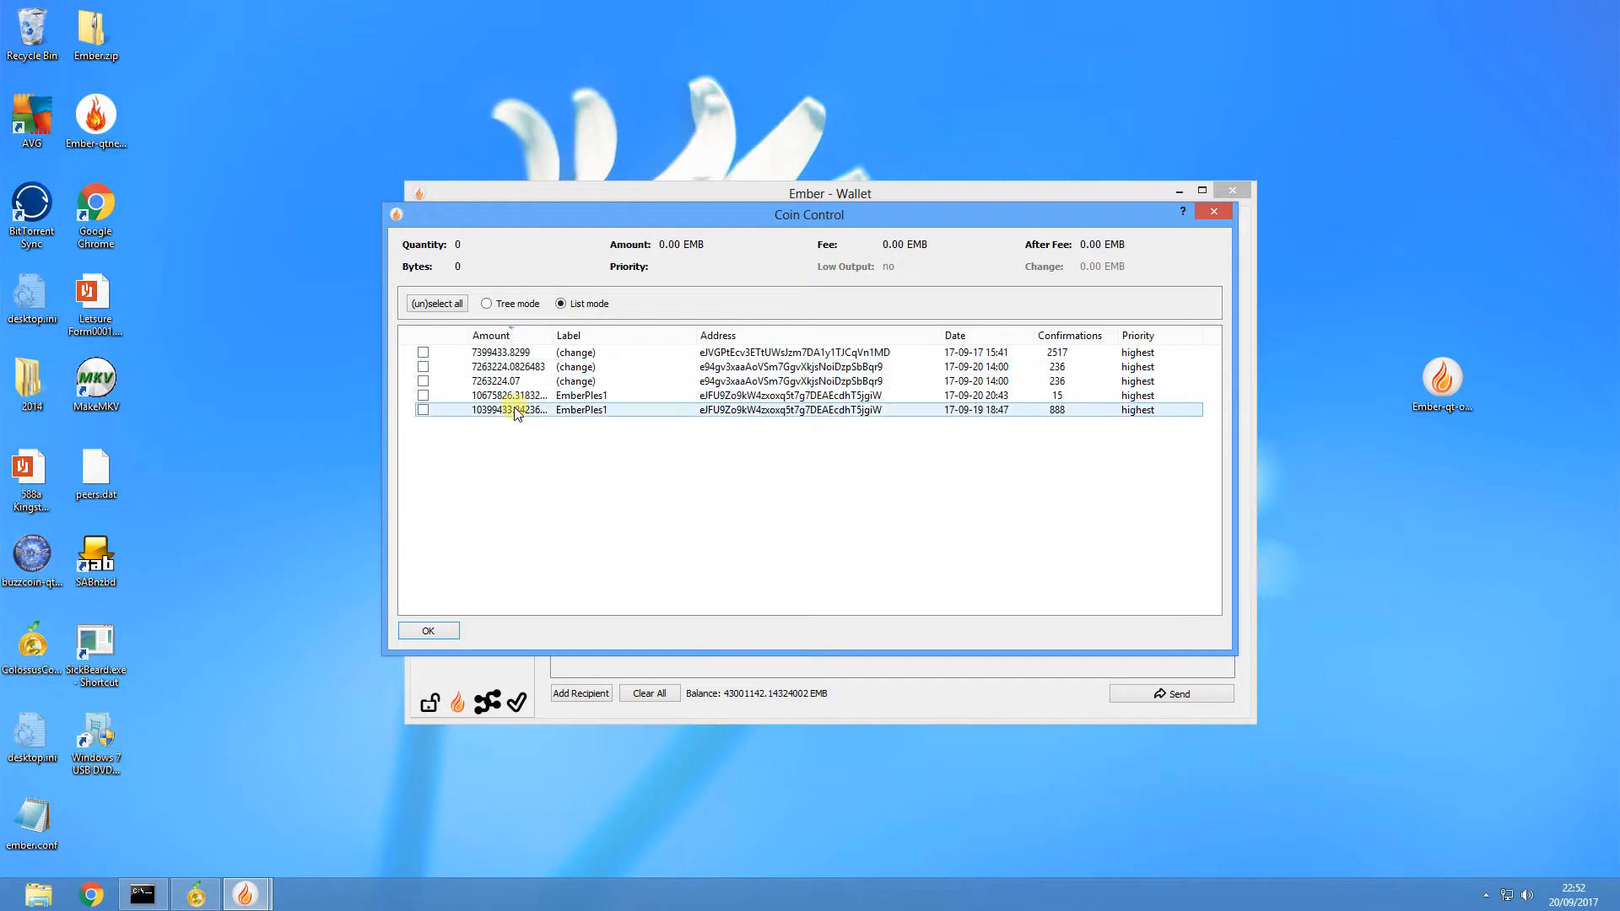
click(489, 334)
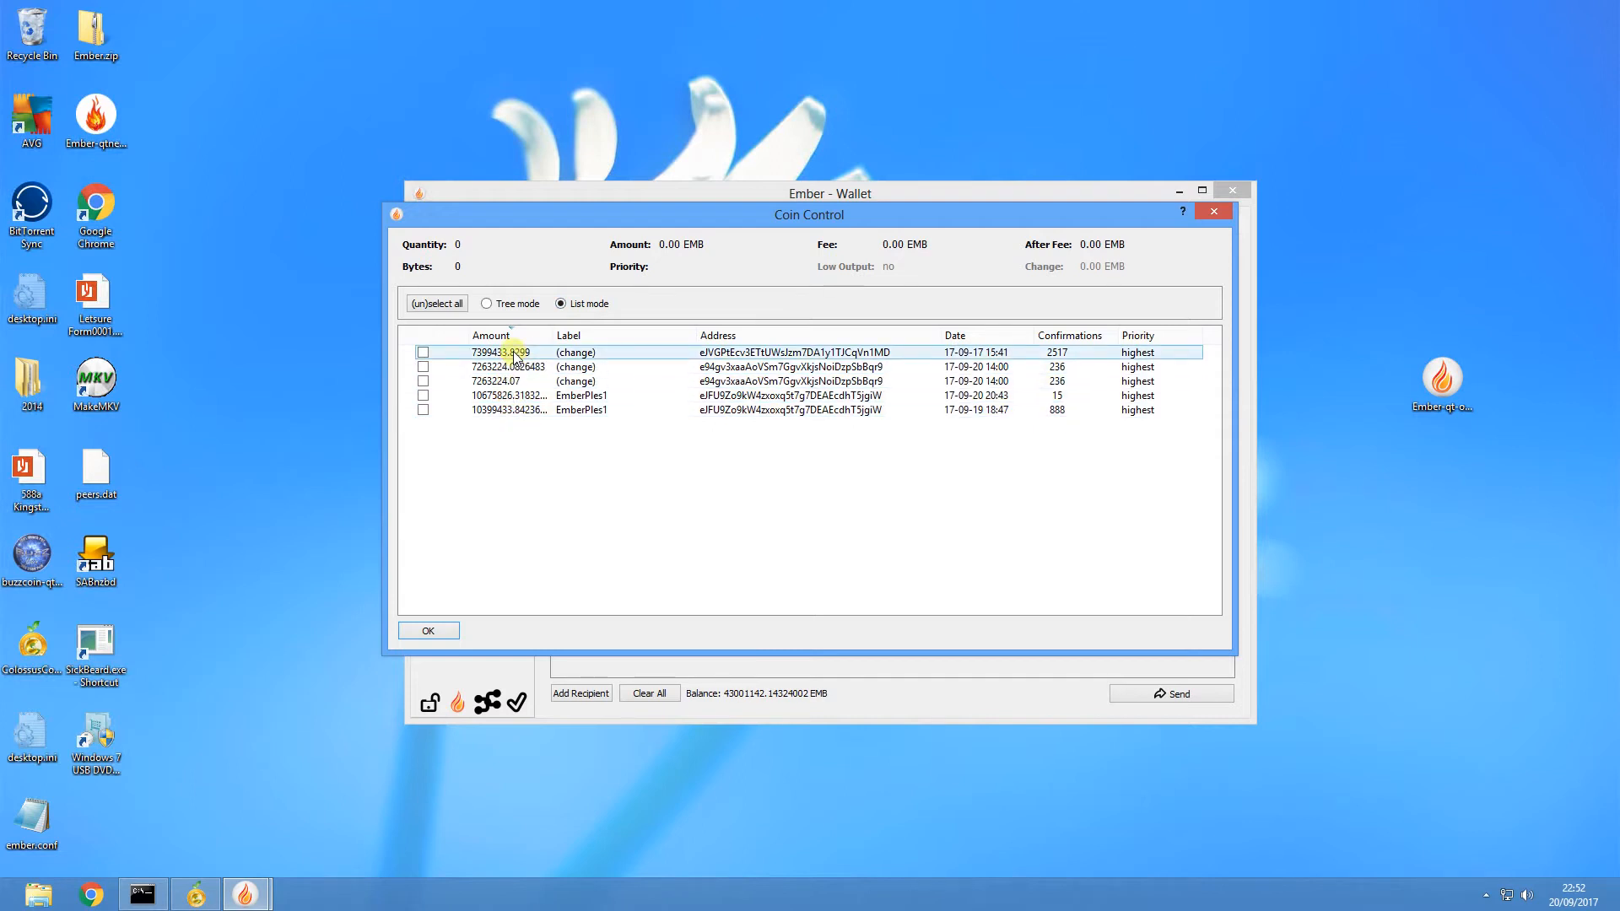
click(501, 380)
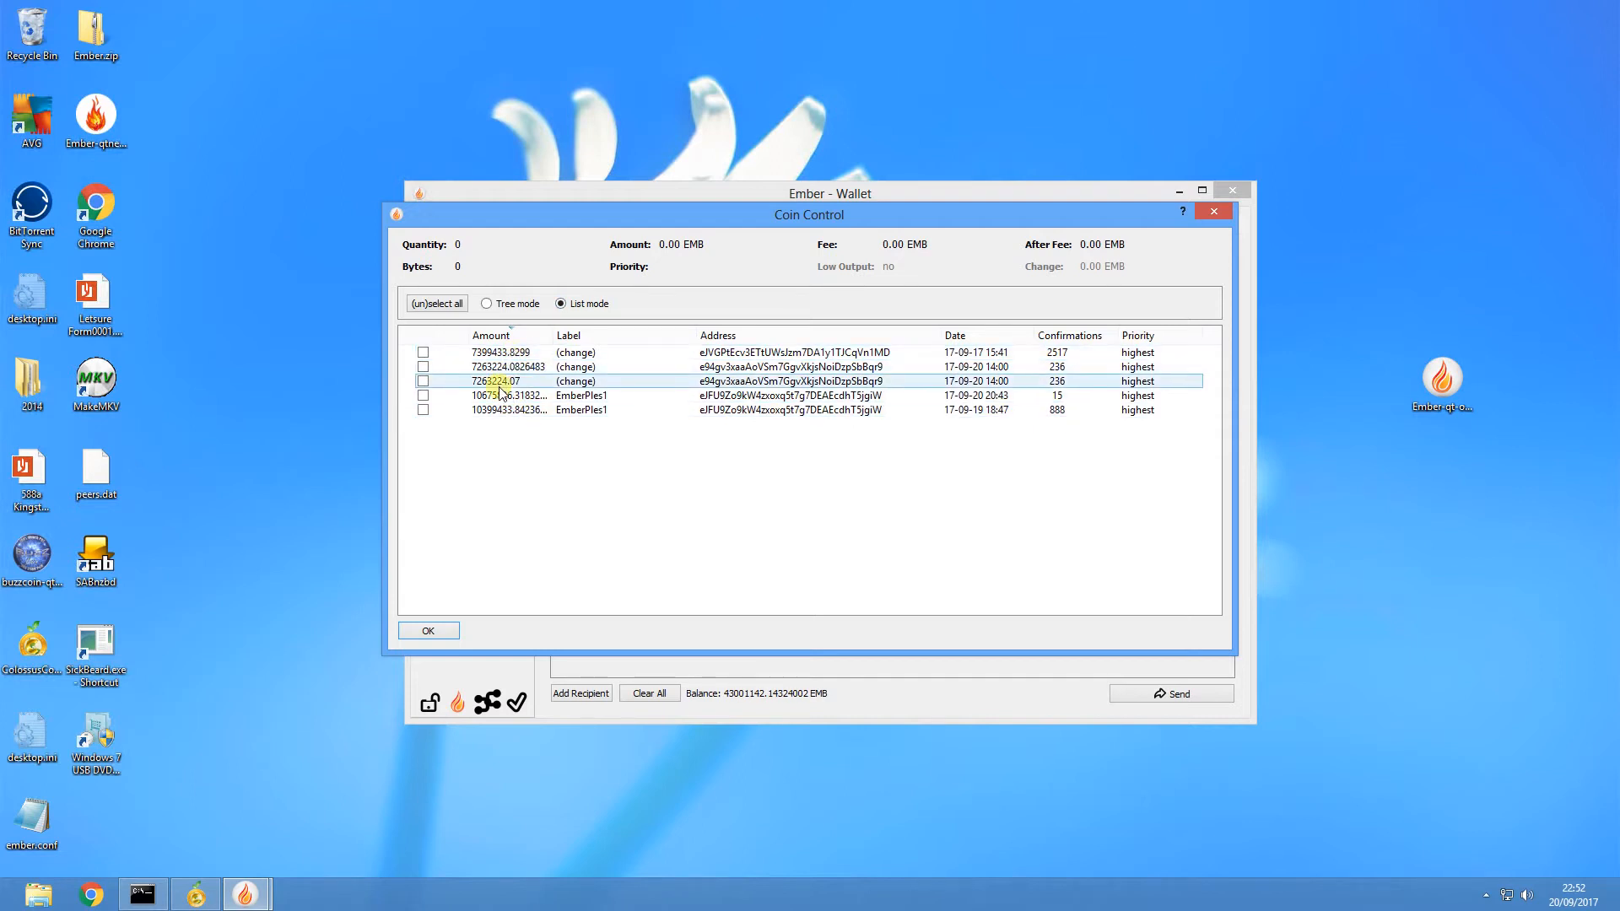
click(507, 410)
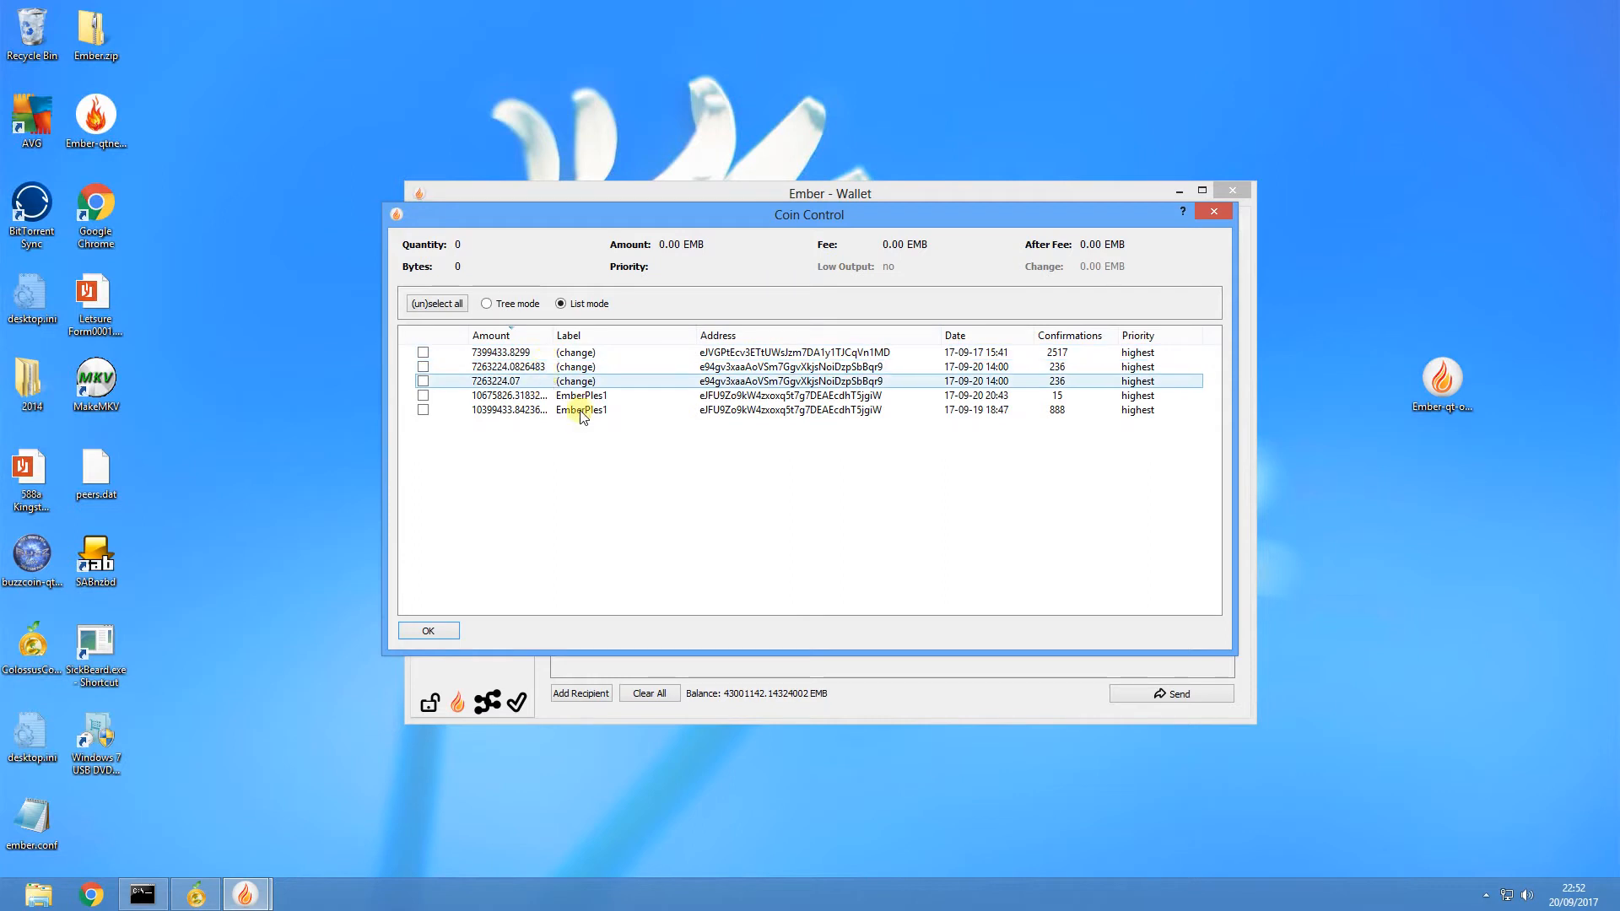
mouse_move(652, 385)
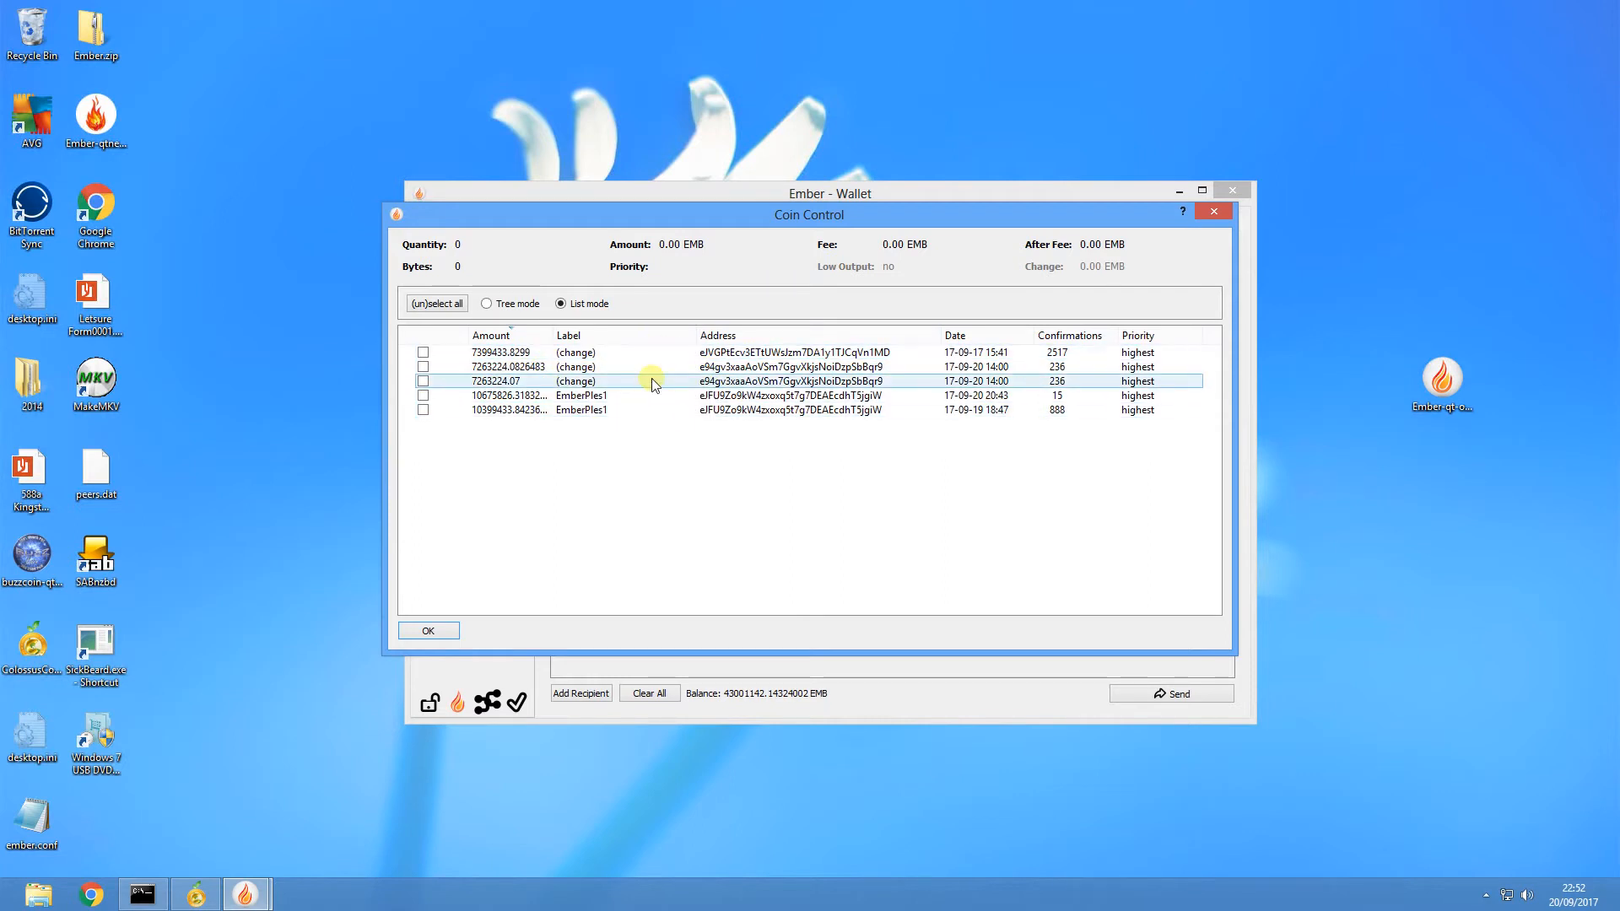
mouse_move(507, 353)
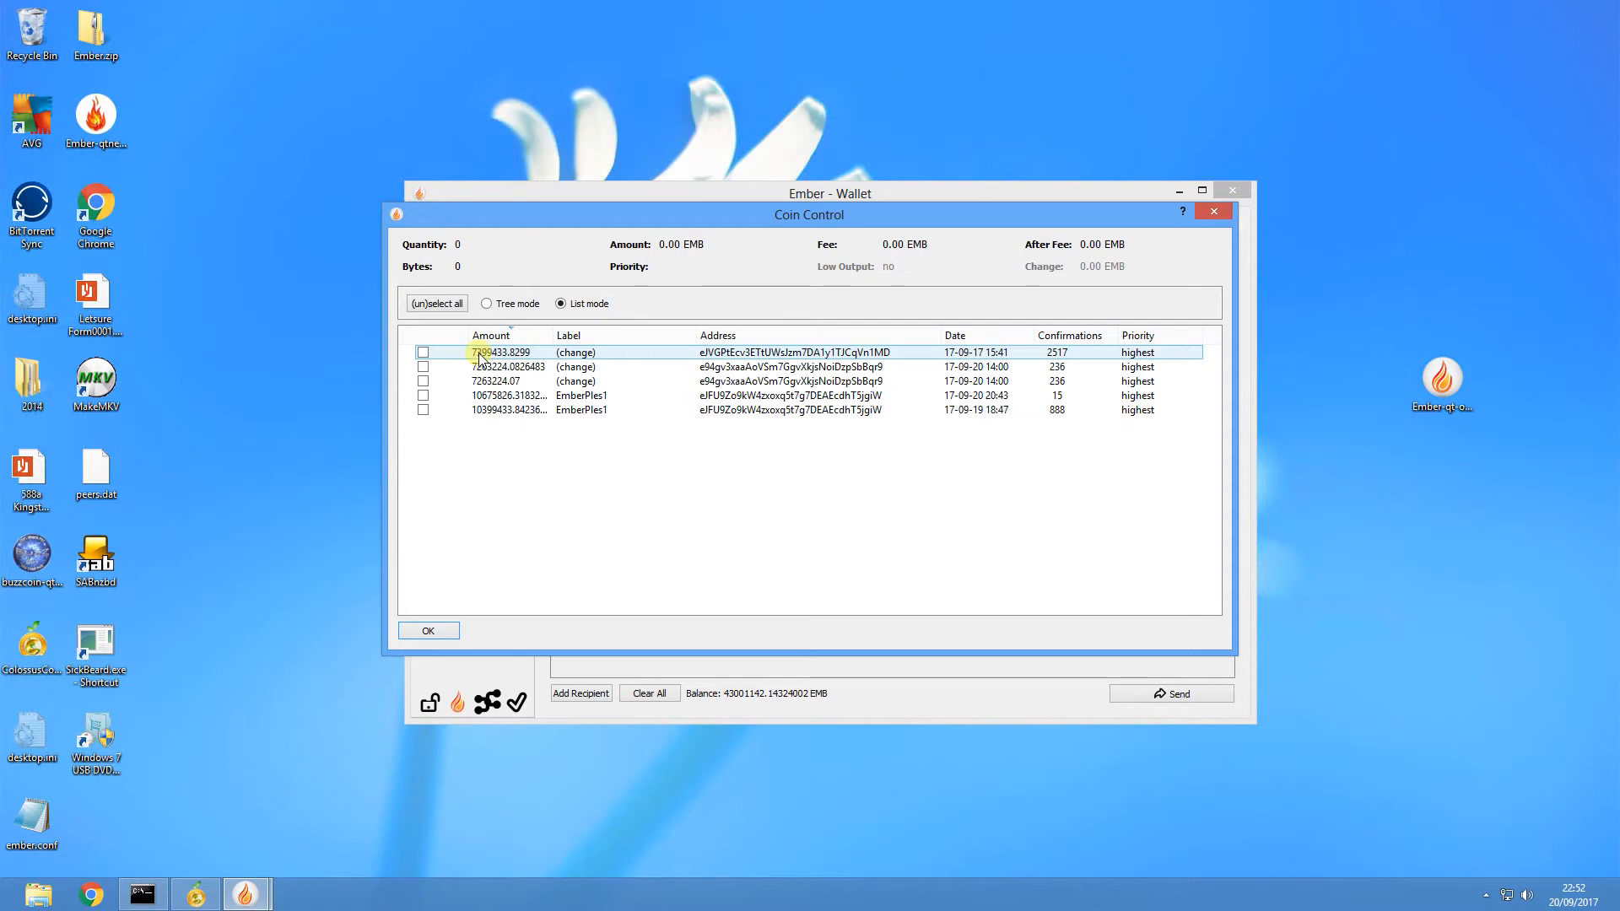
mouse_move(991, 345)
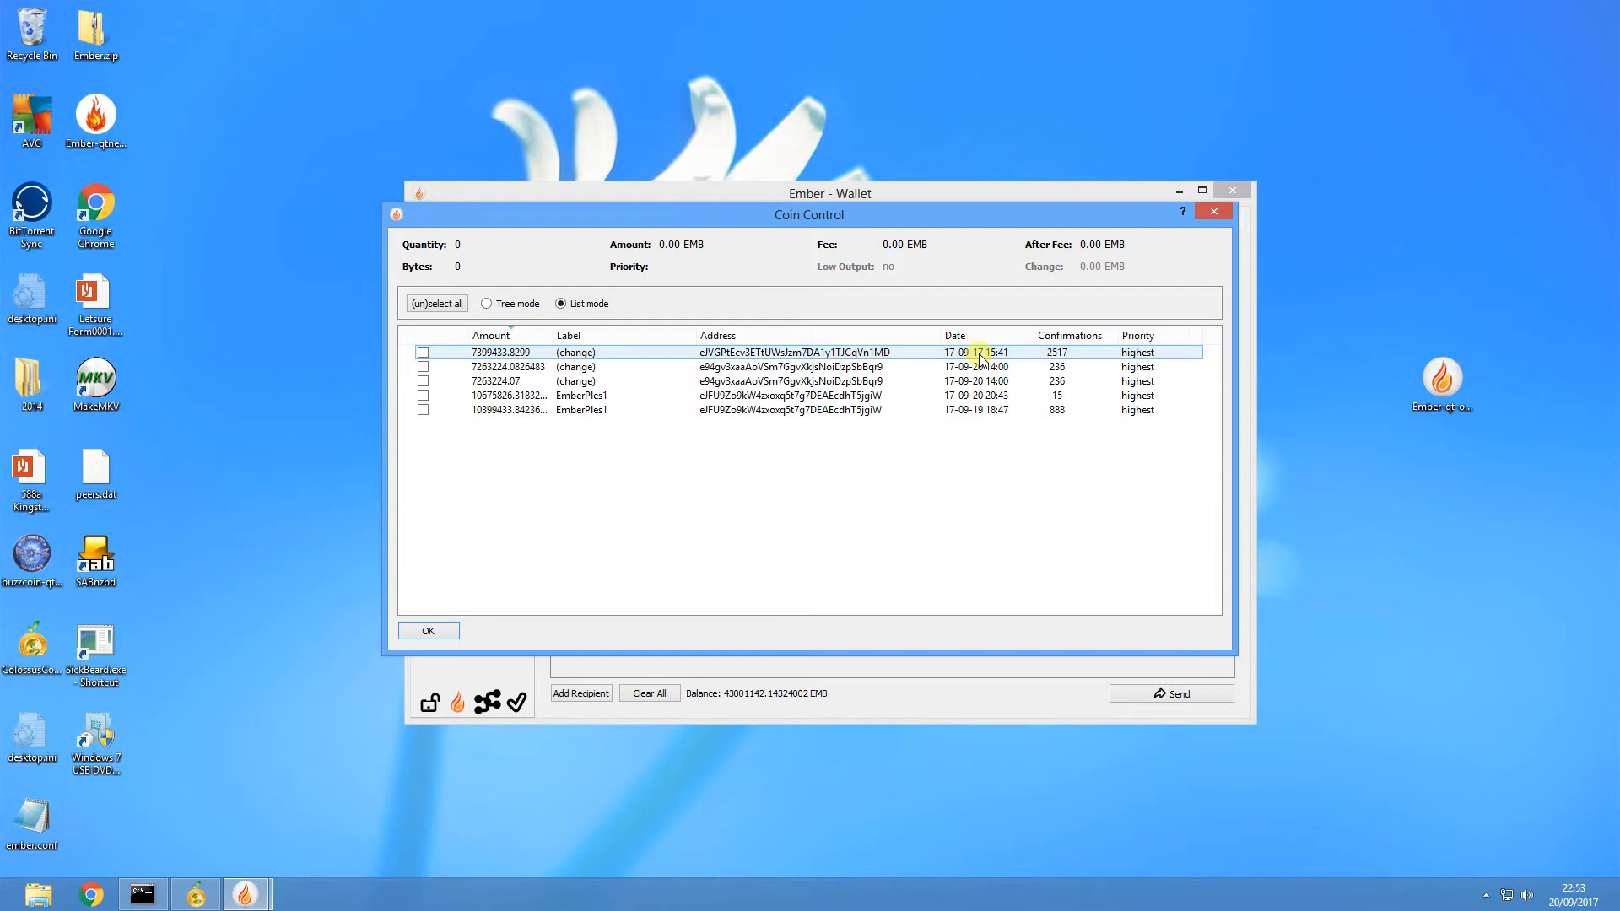
mouse_move(503, 358)
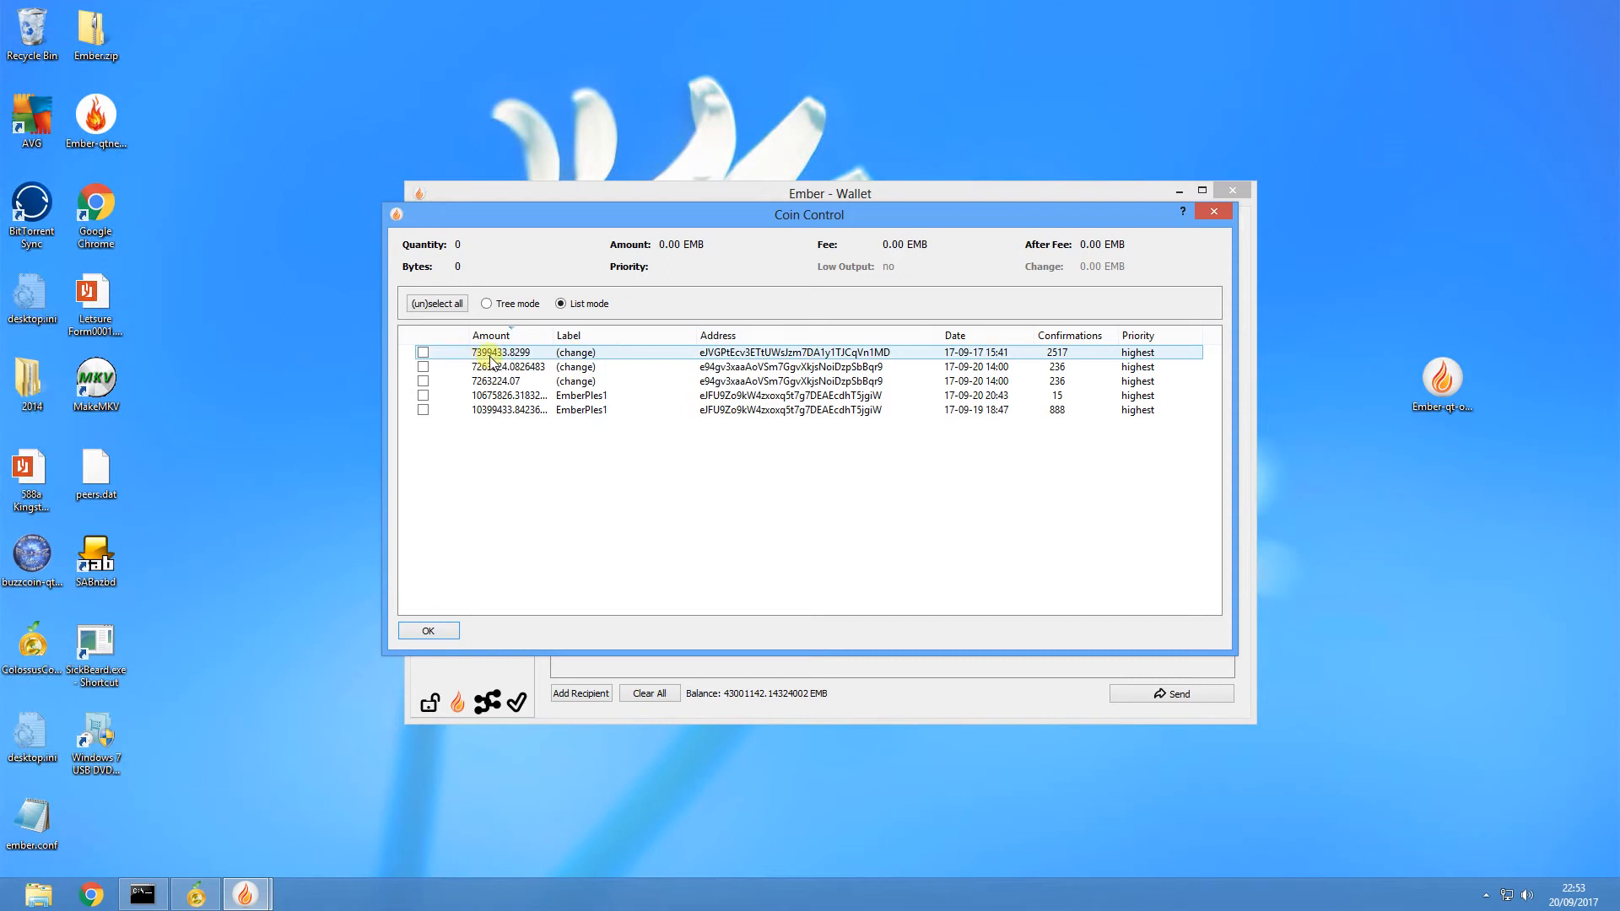
mouse_move(1061, 353)
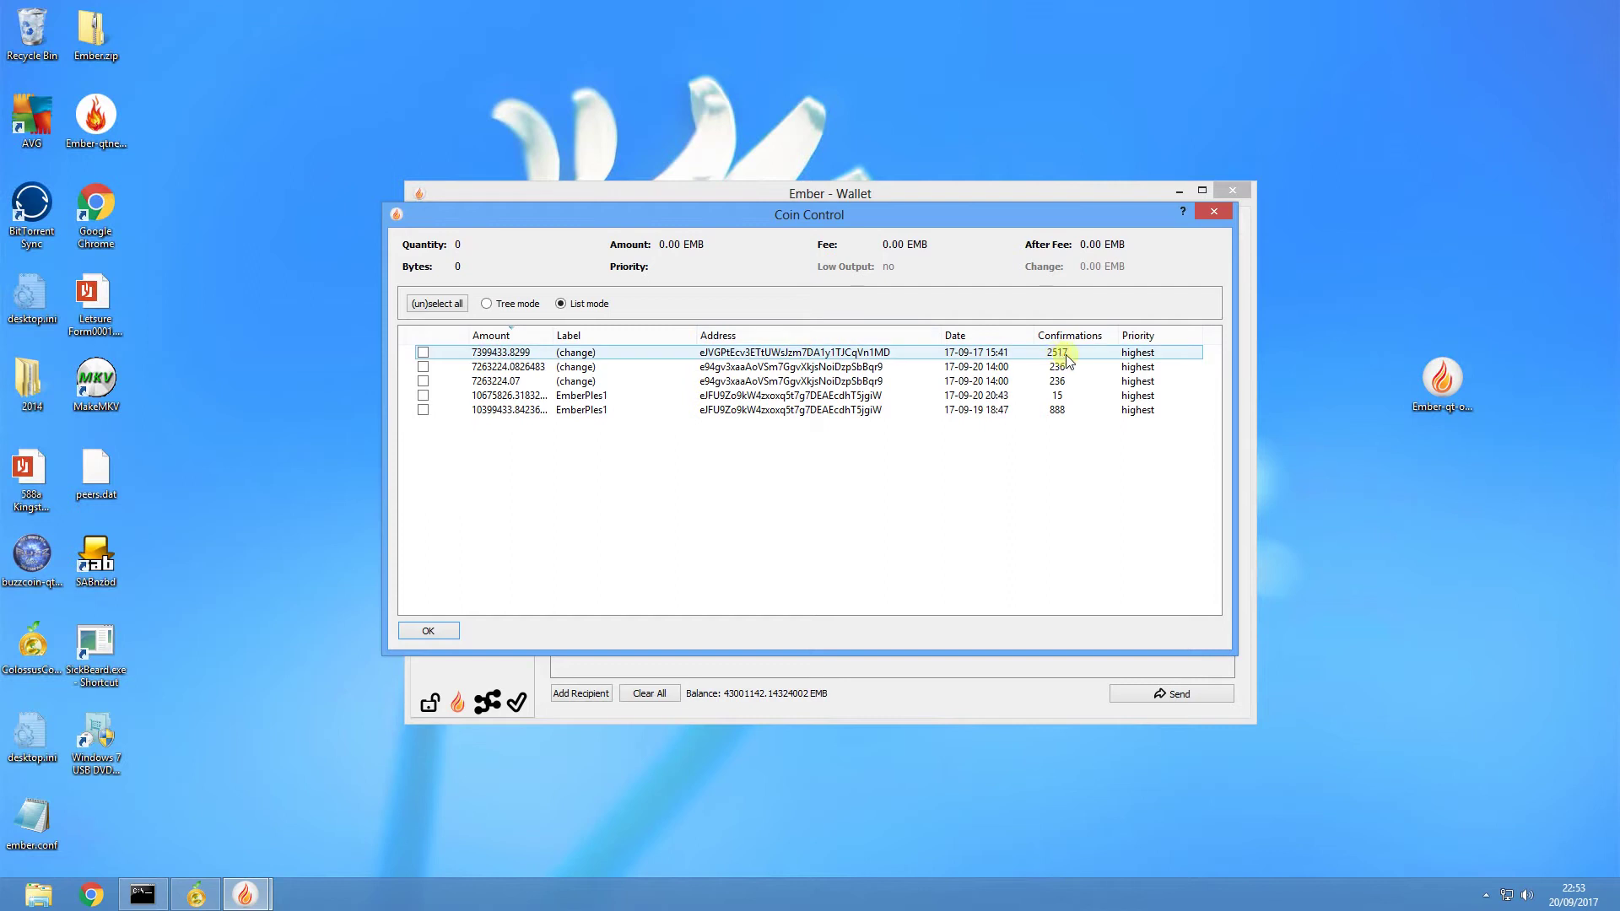
mouse_move(969, 353)
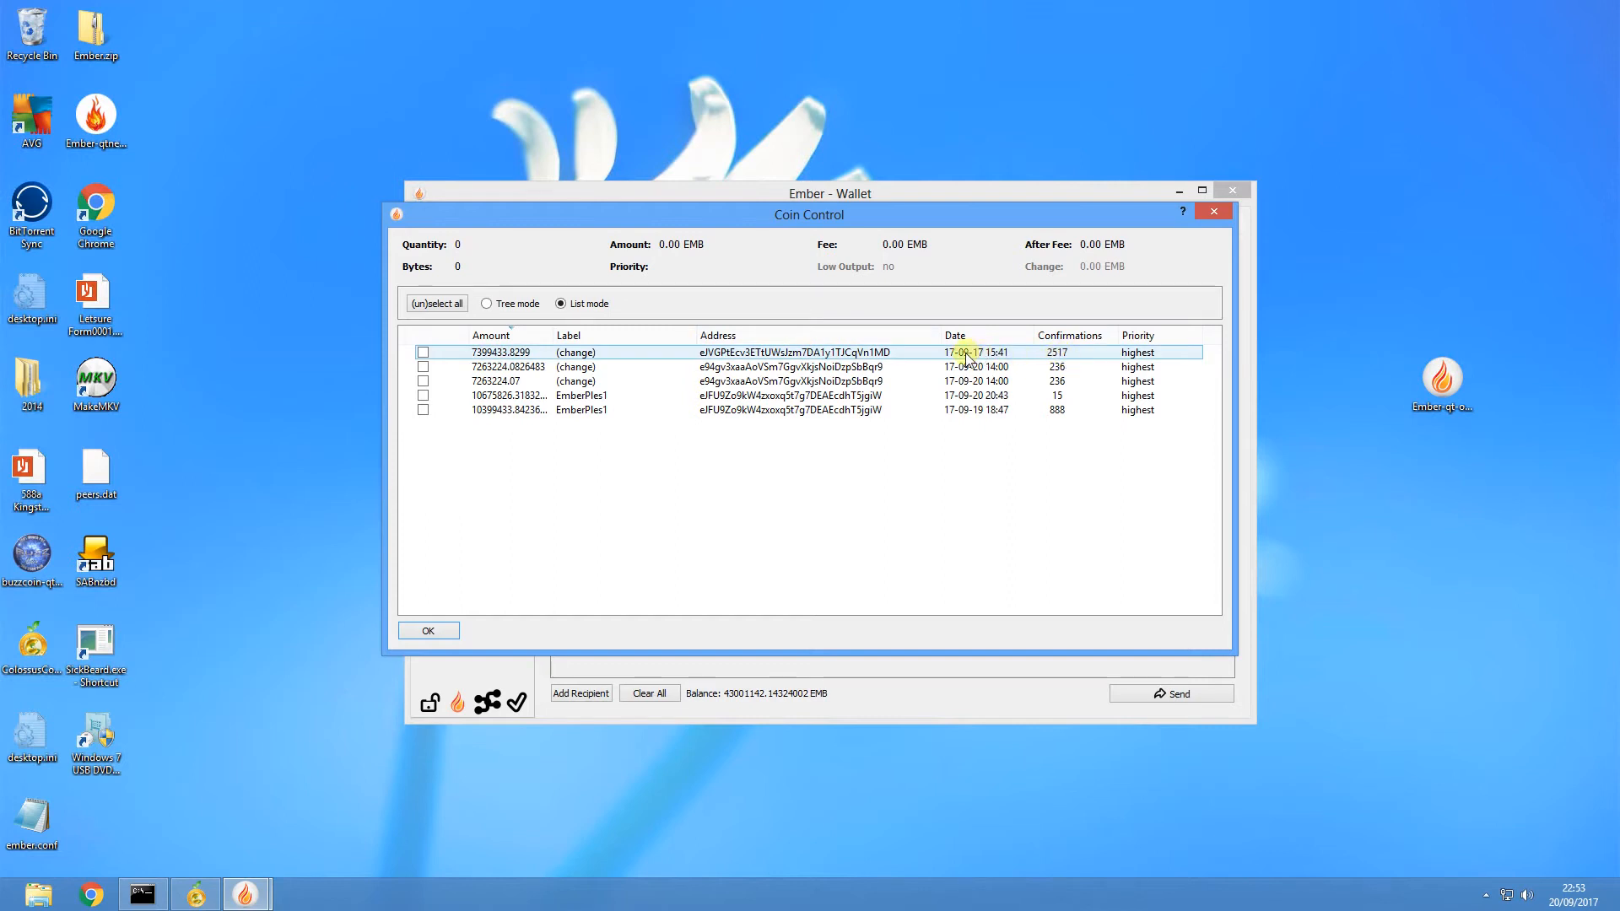
mouse_move(977, 366)
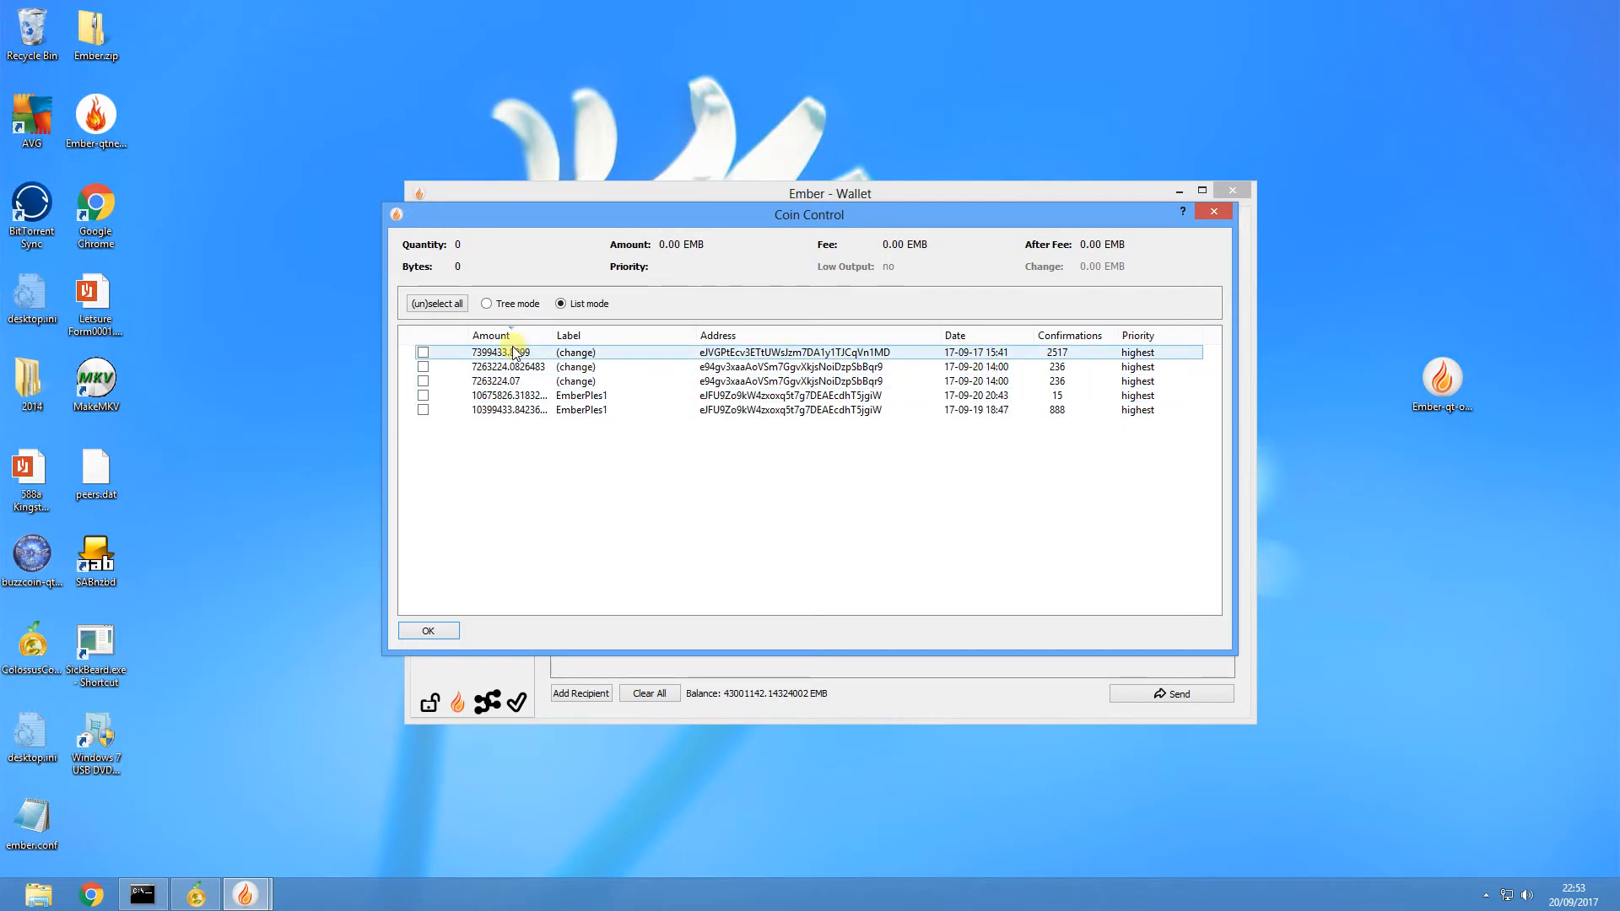
mouse_move(937, 353)
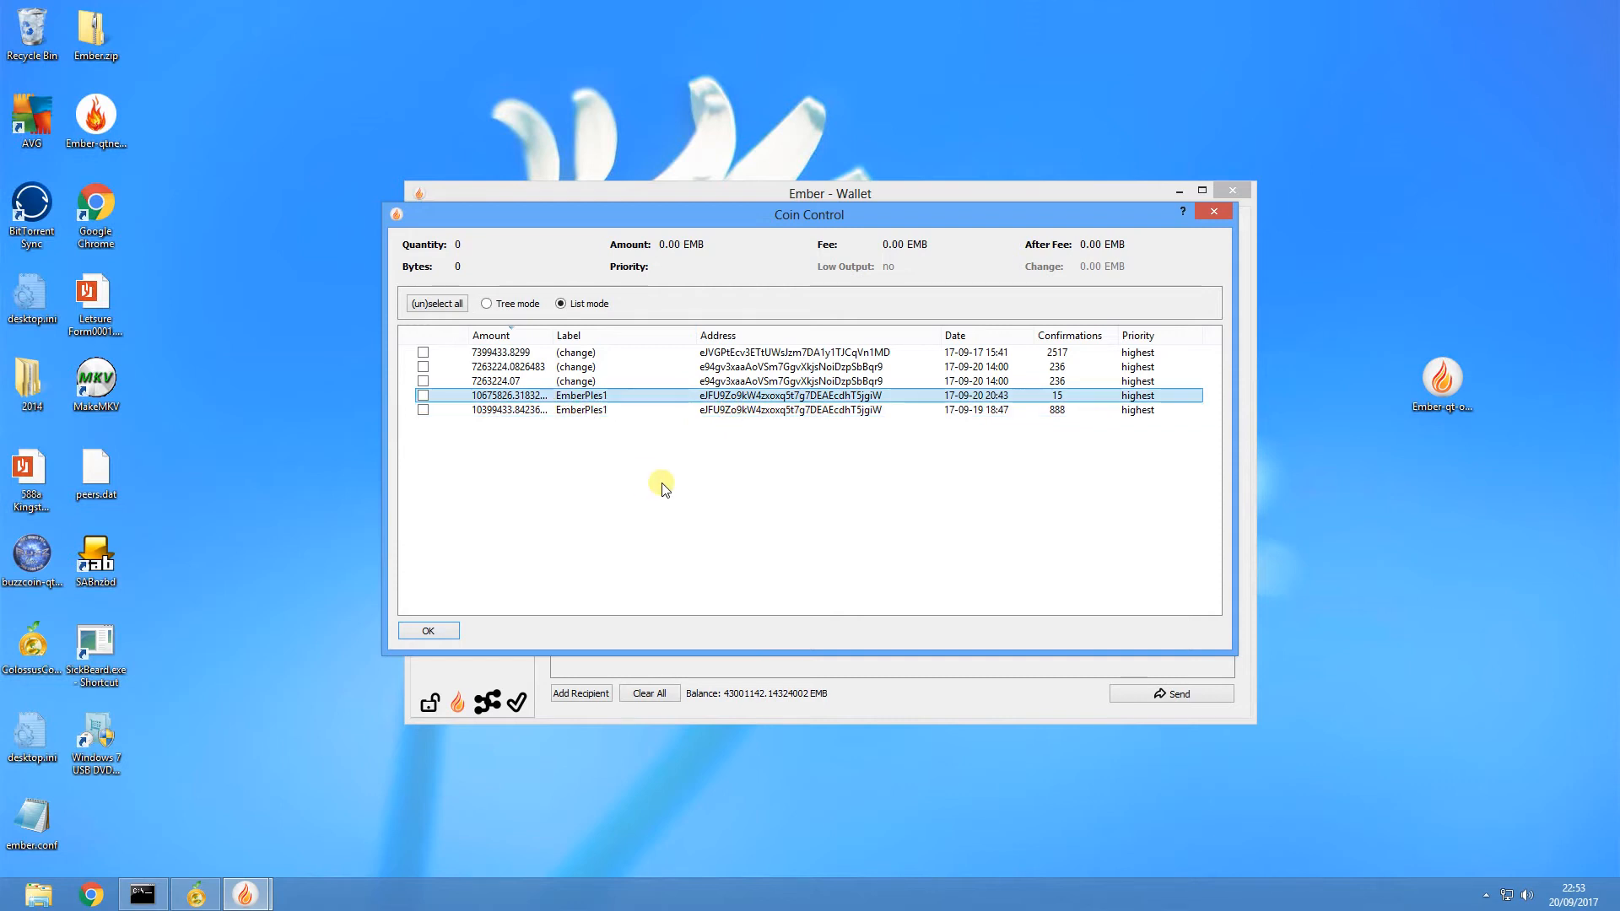
mouse_move(776, 495)
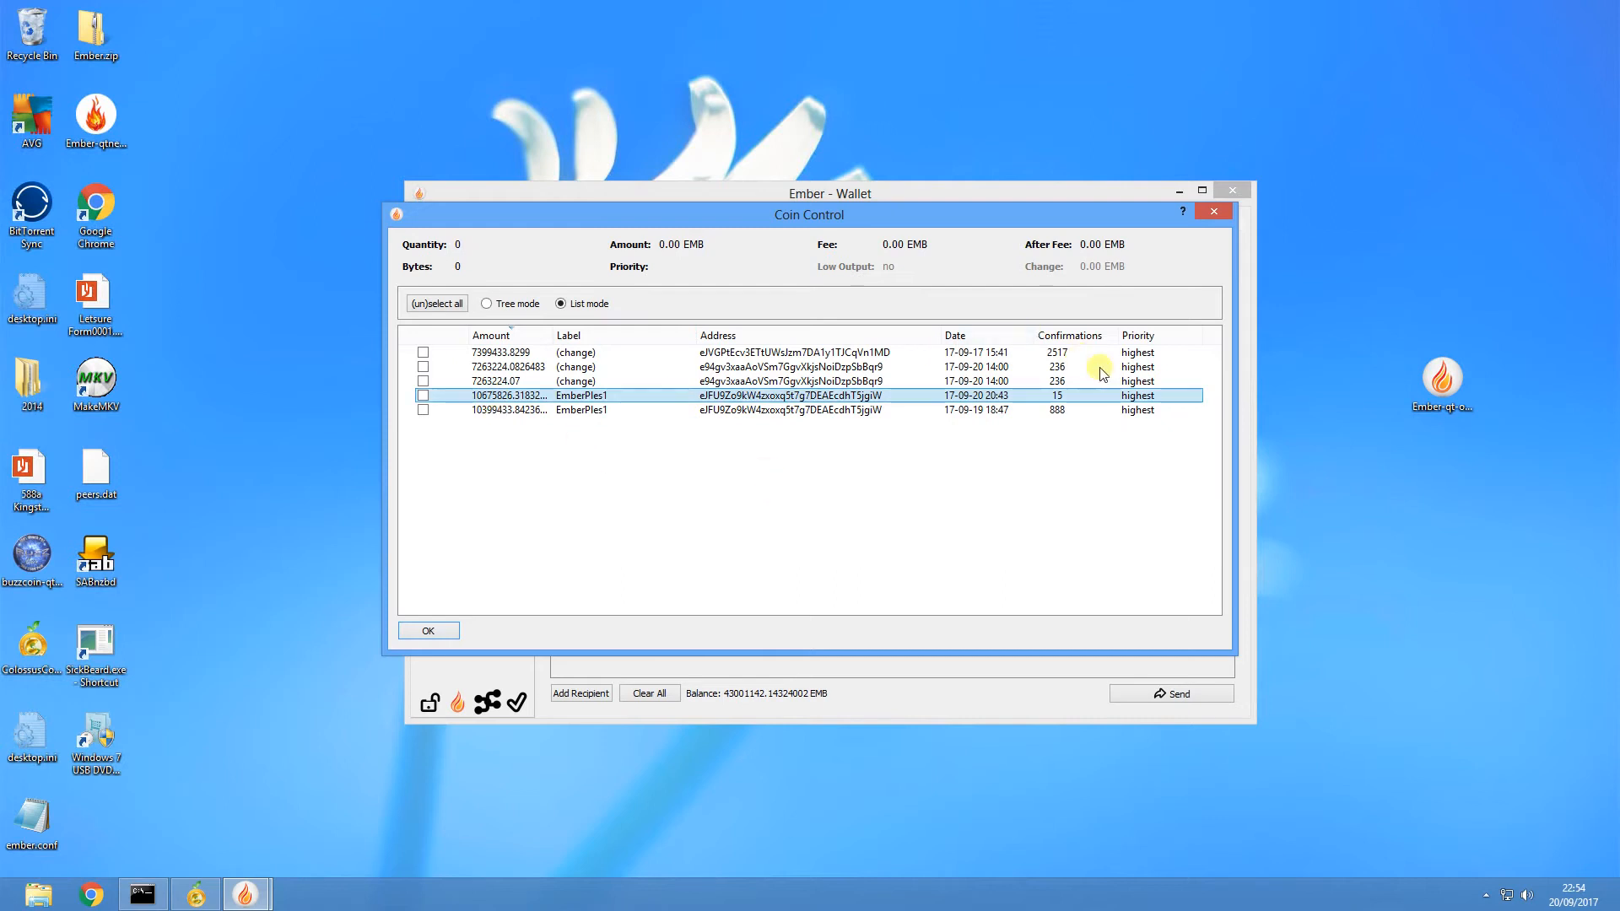
mouse_move(1107, 466)
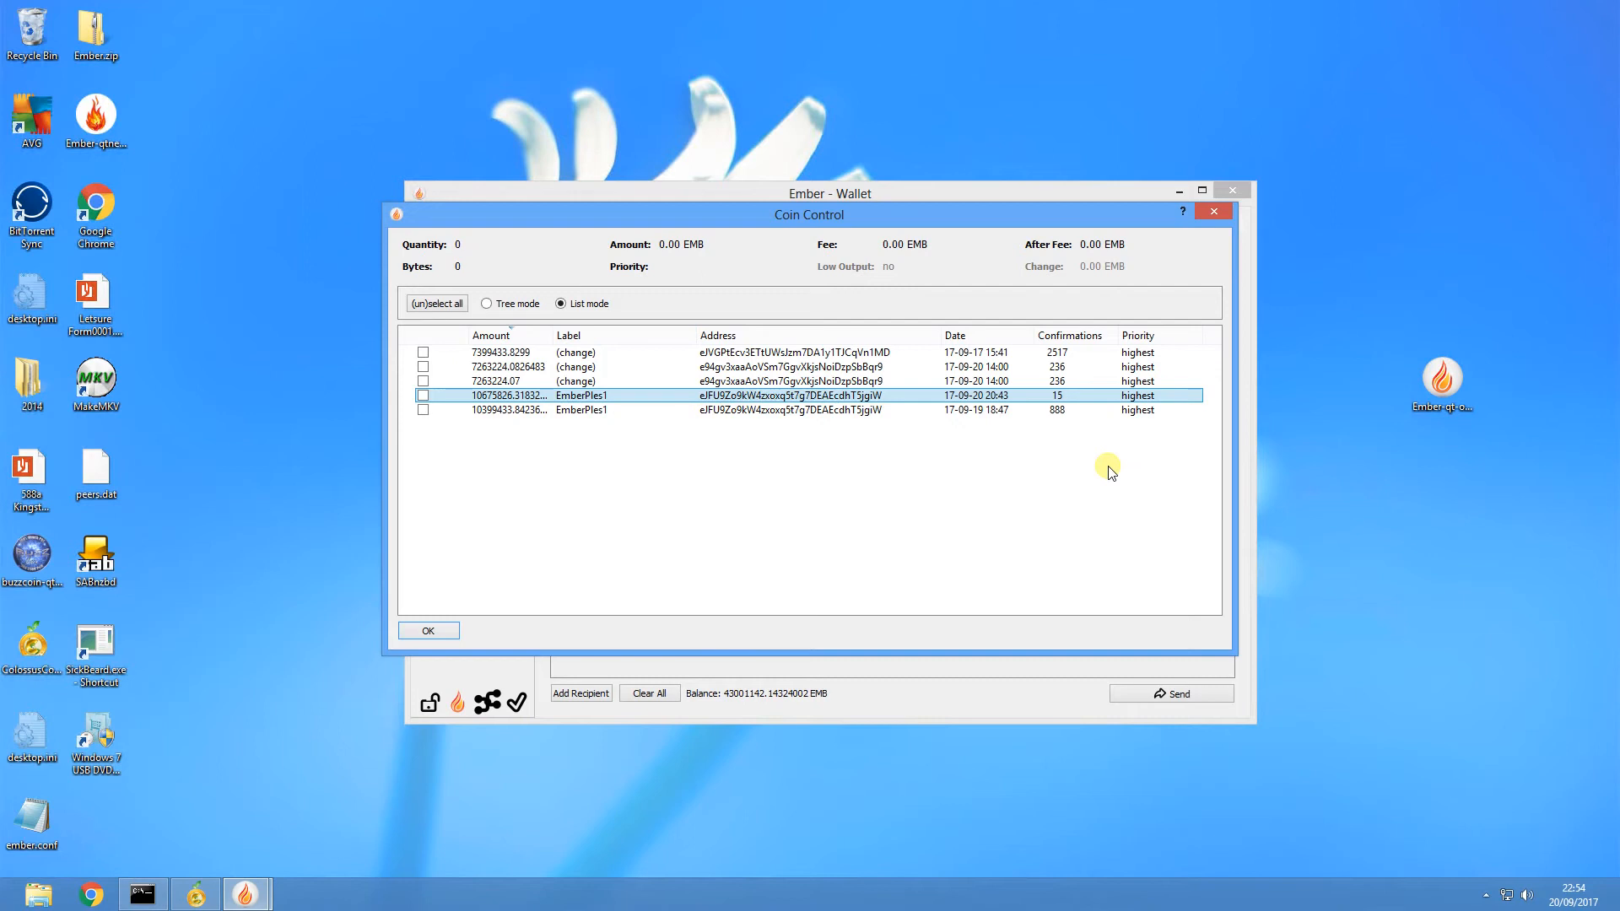
mouse_move(852, 440)
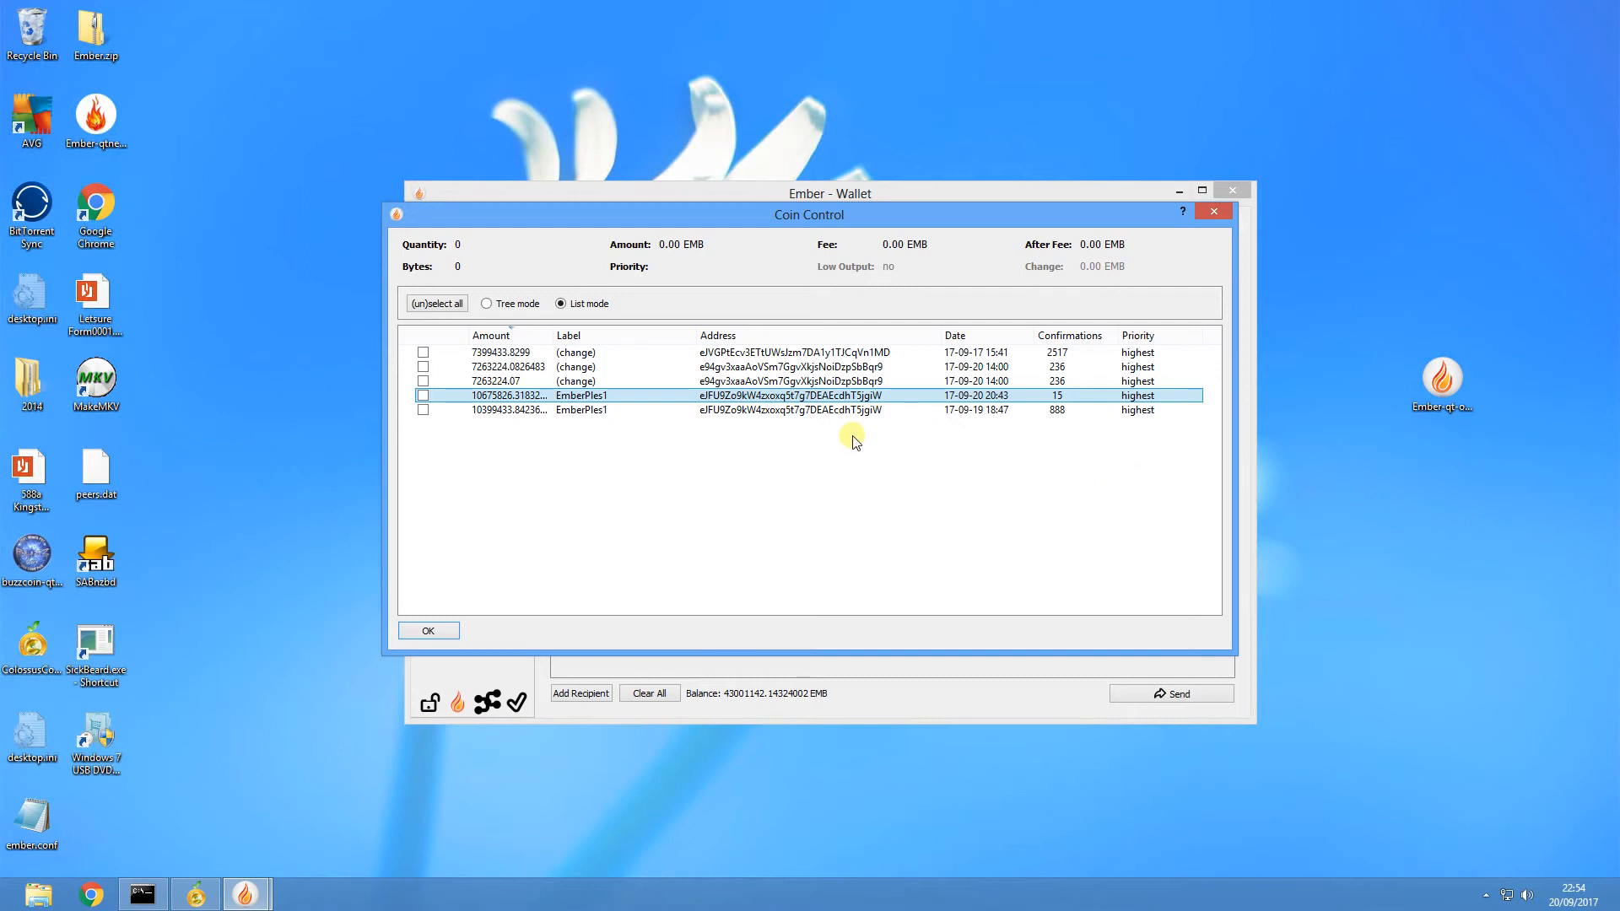
mouse_move(807, 520)
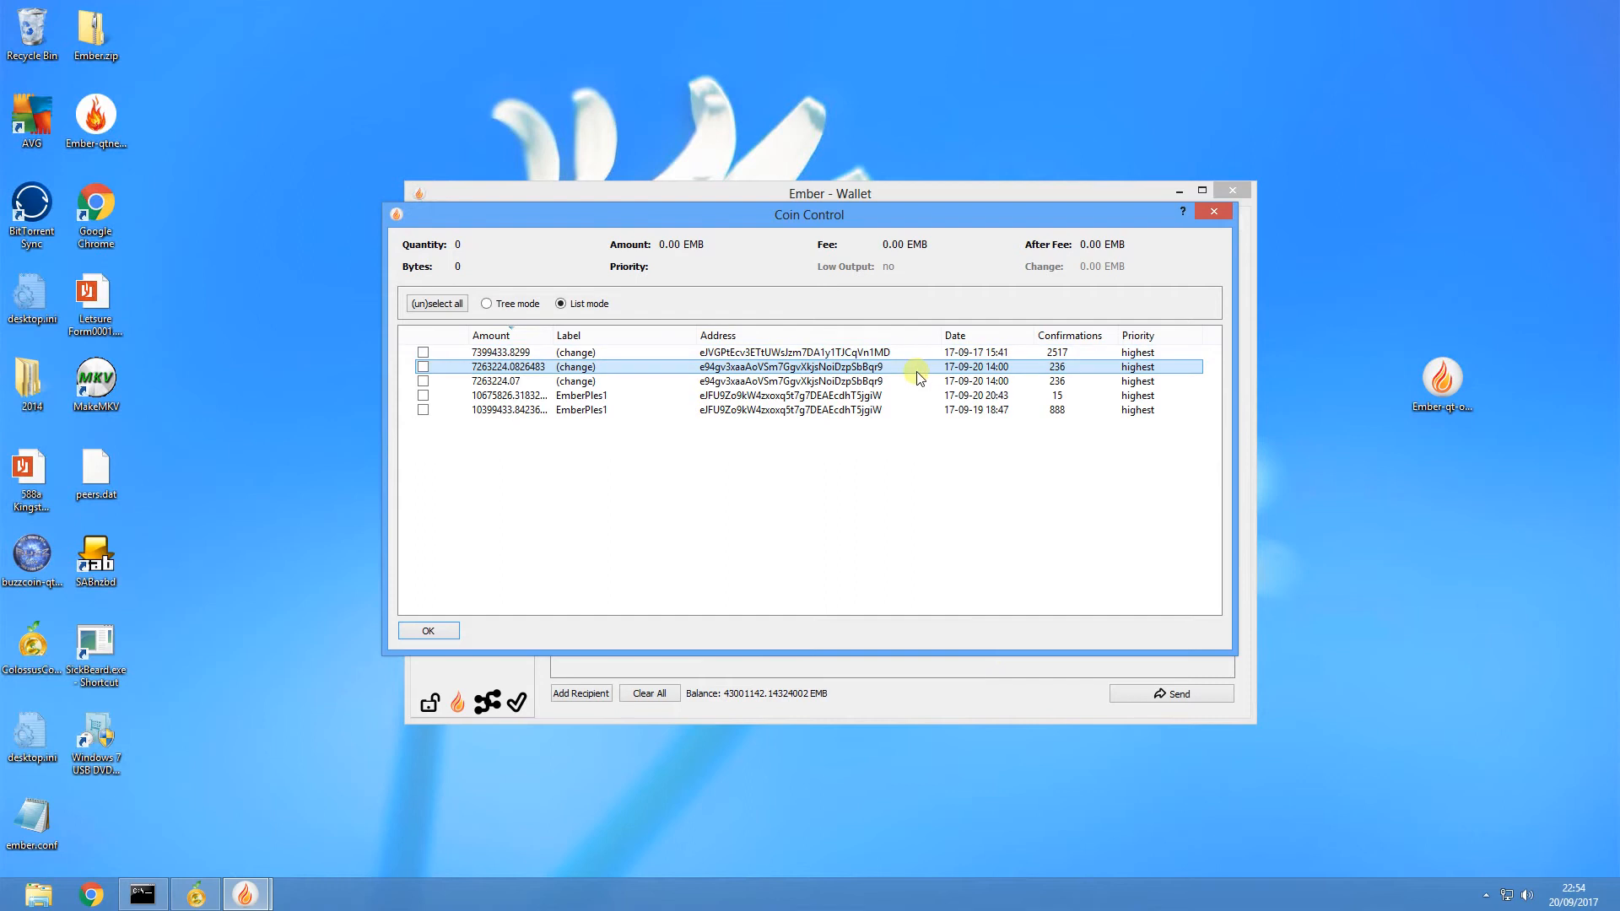
mouse_move(968, 491)
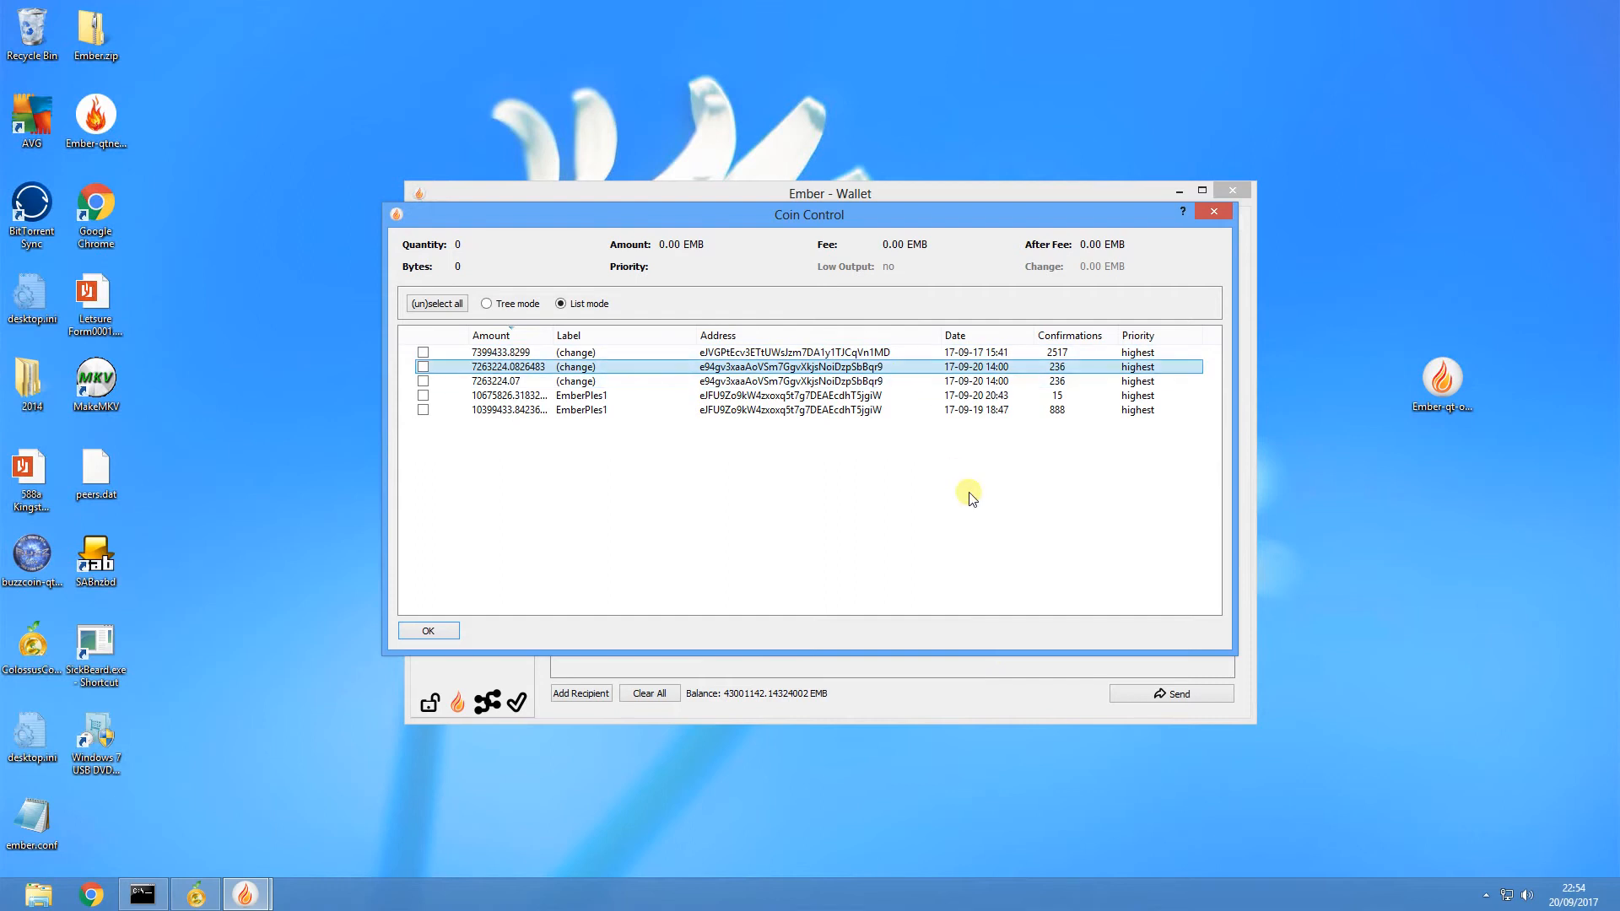
mouse_move(883, 430)
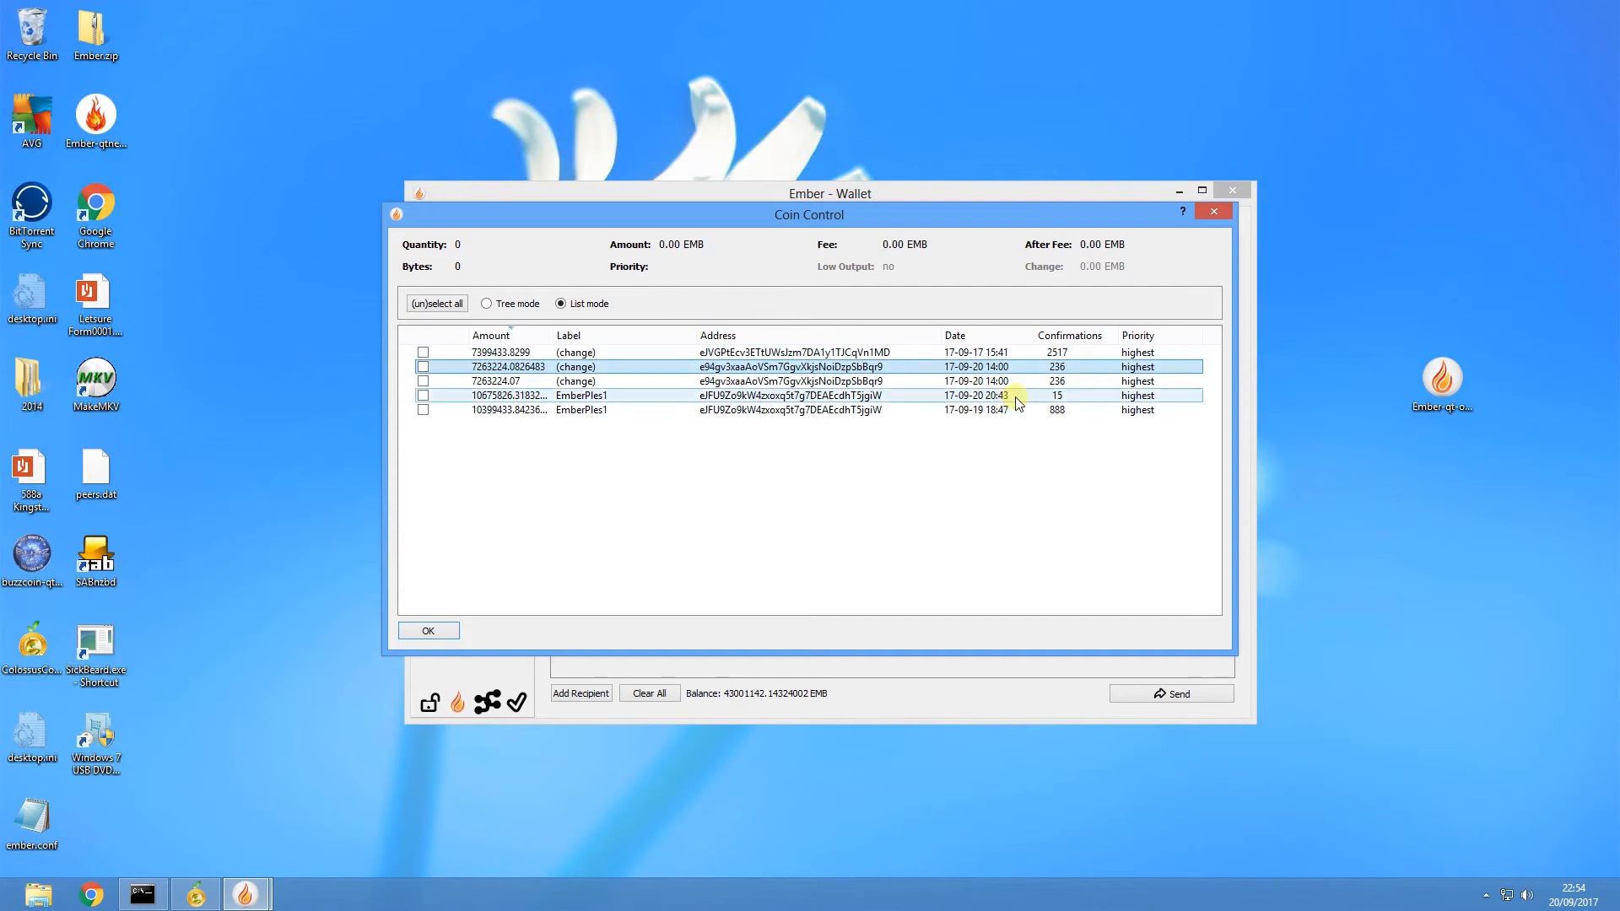
click(576, 366)
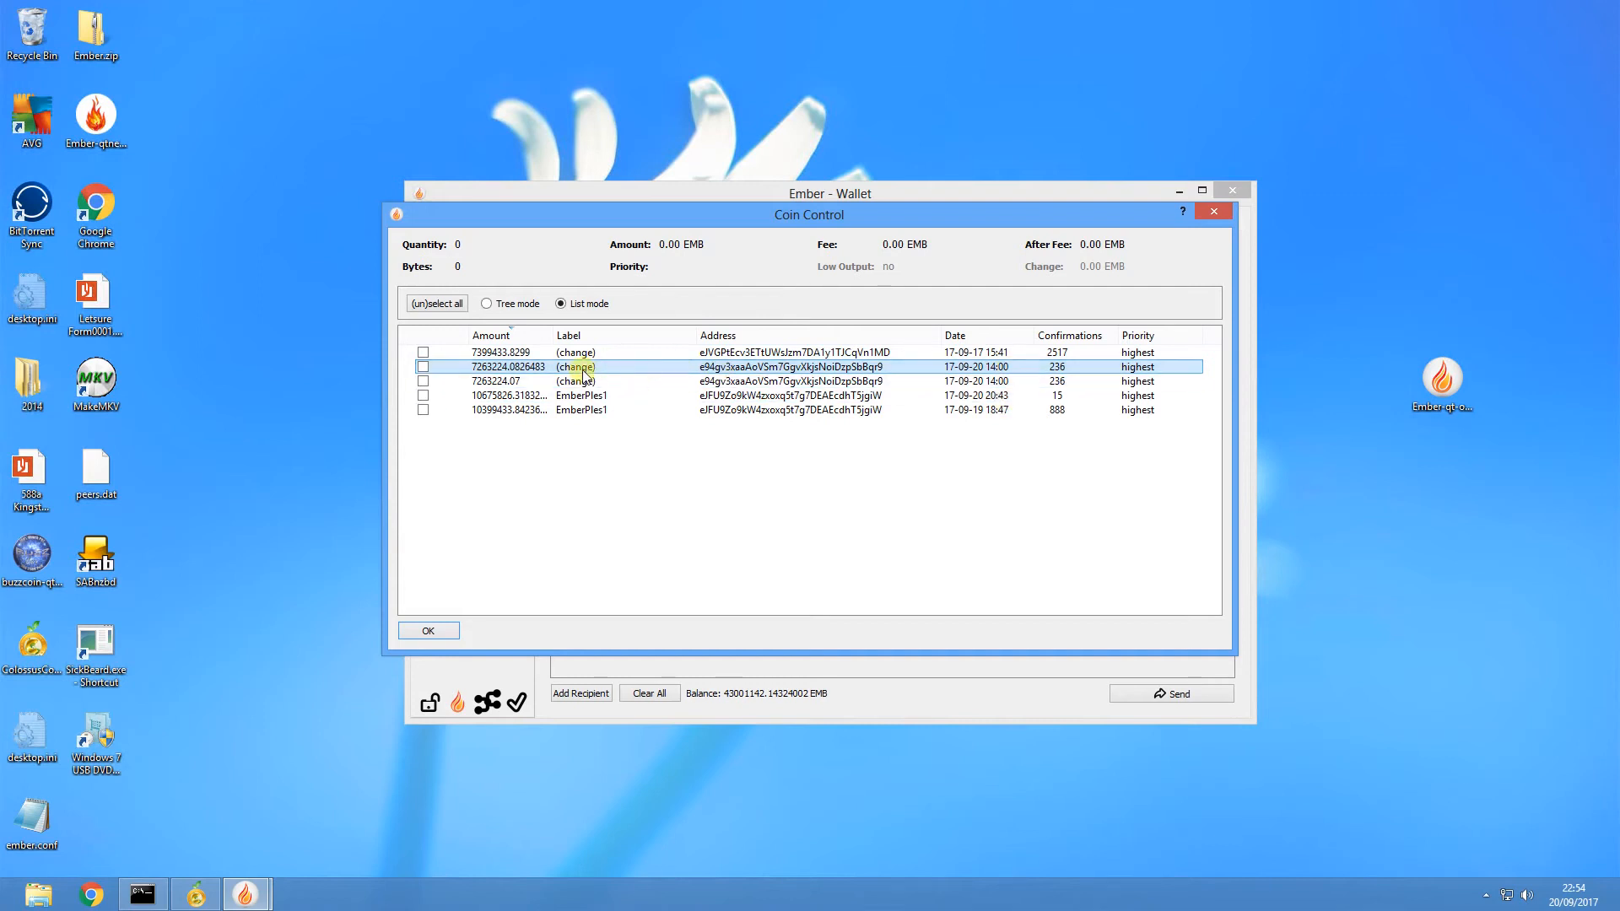
click(507, 352)
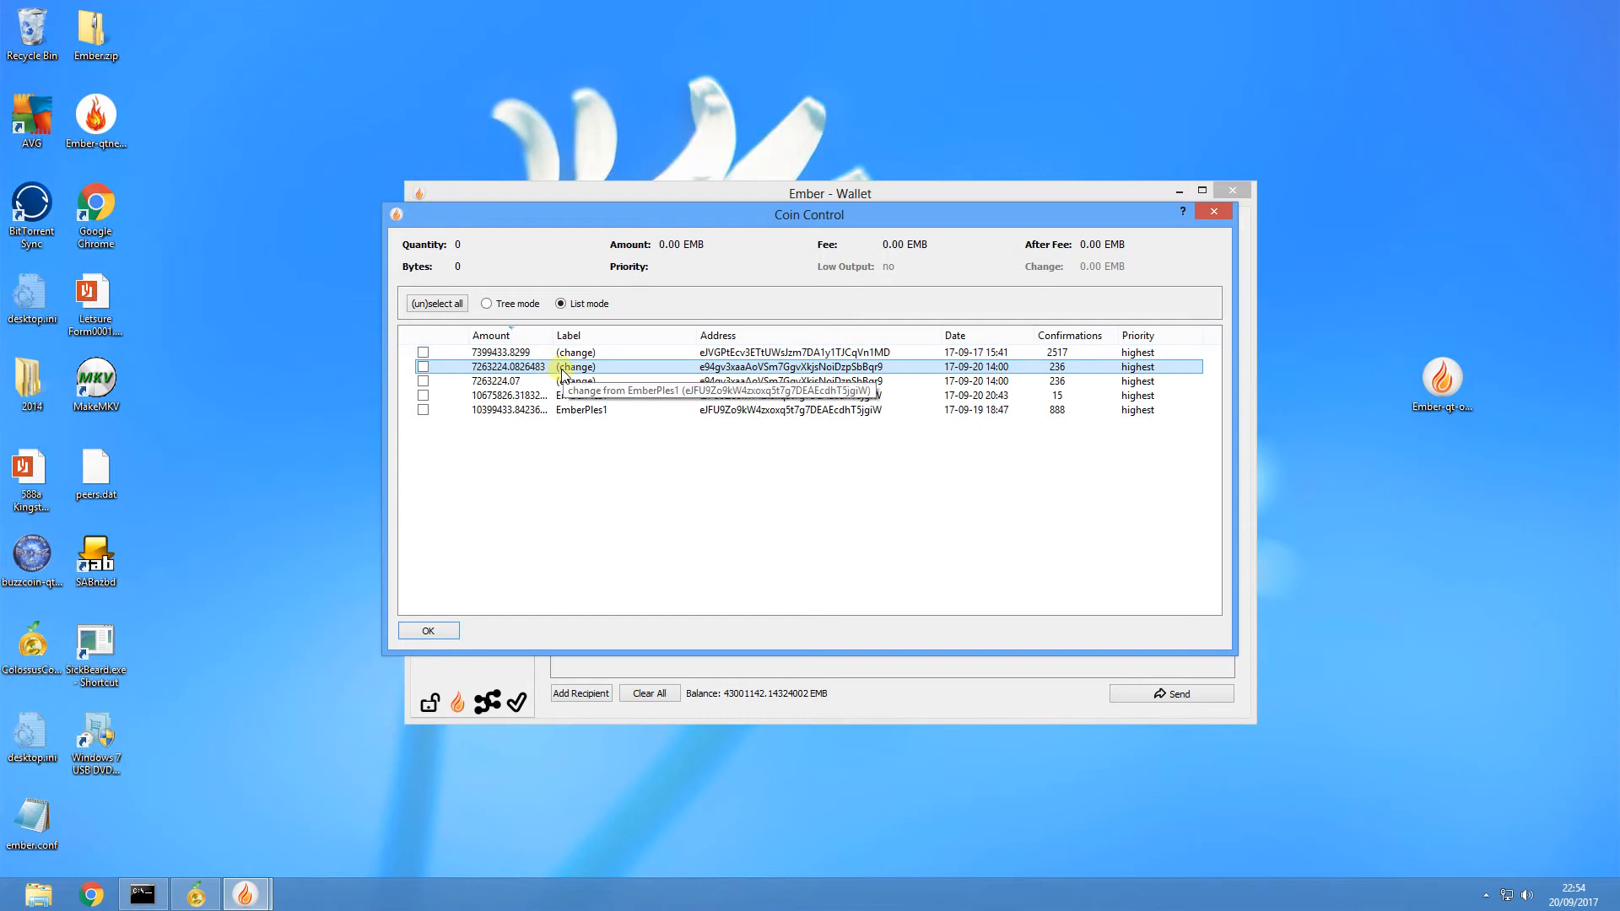
mouse_move(918, 514)
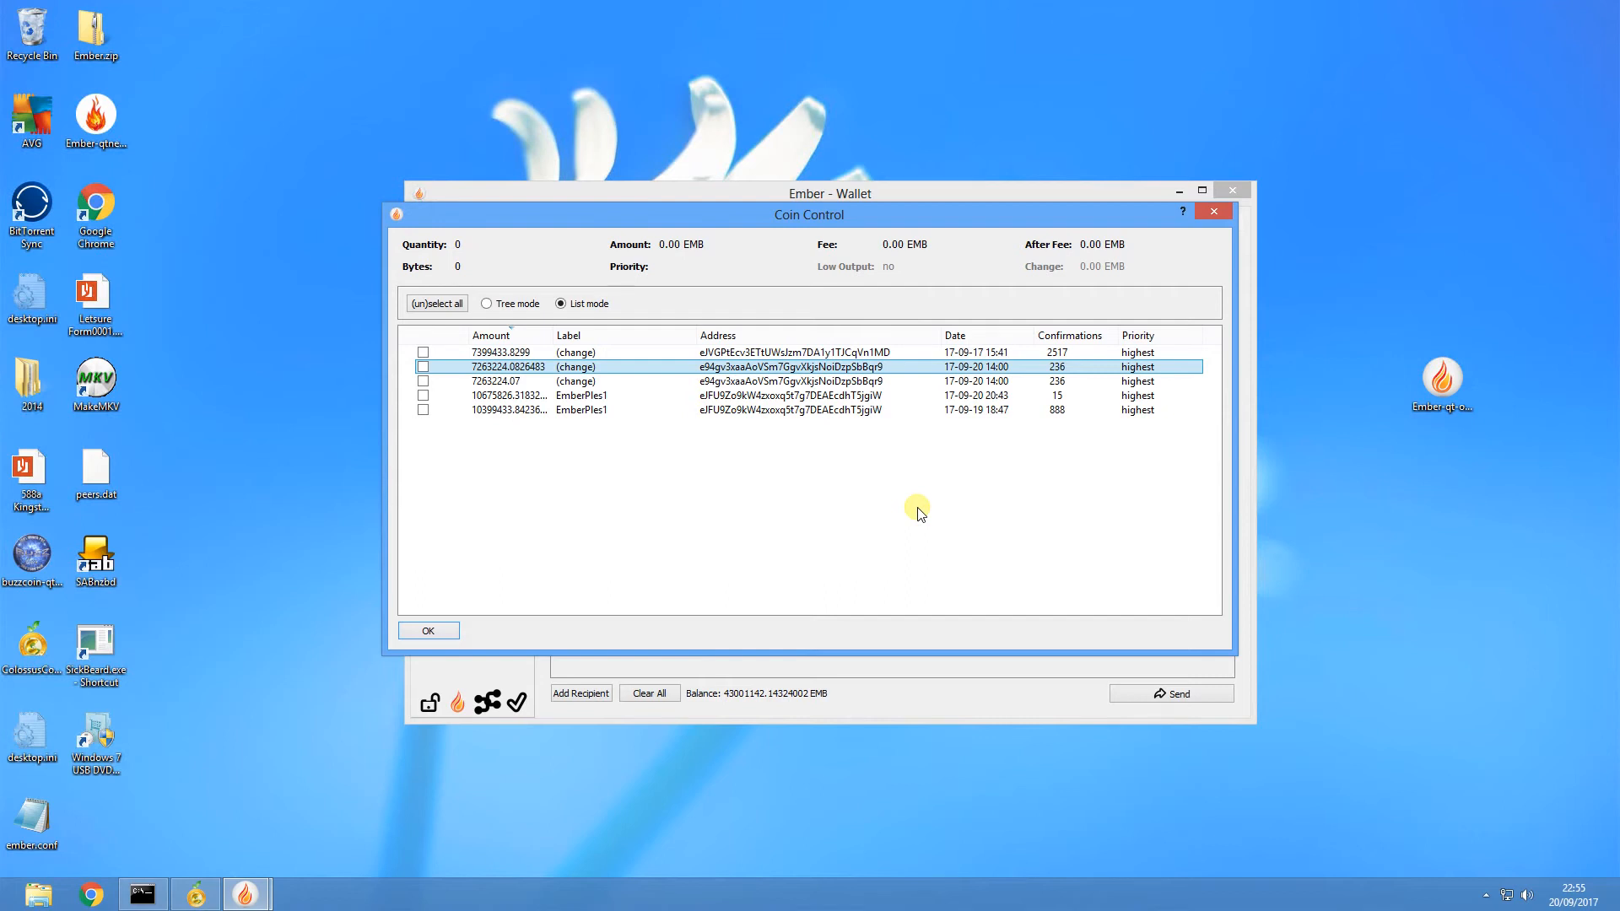
mouse_move(365, 269)
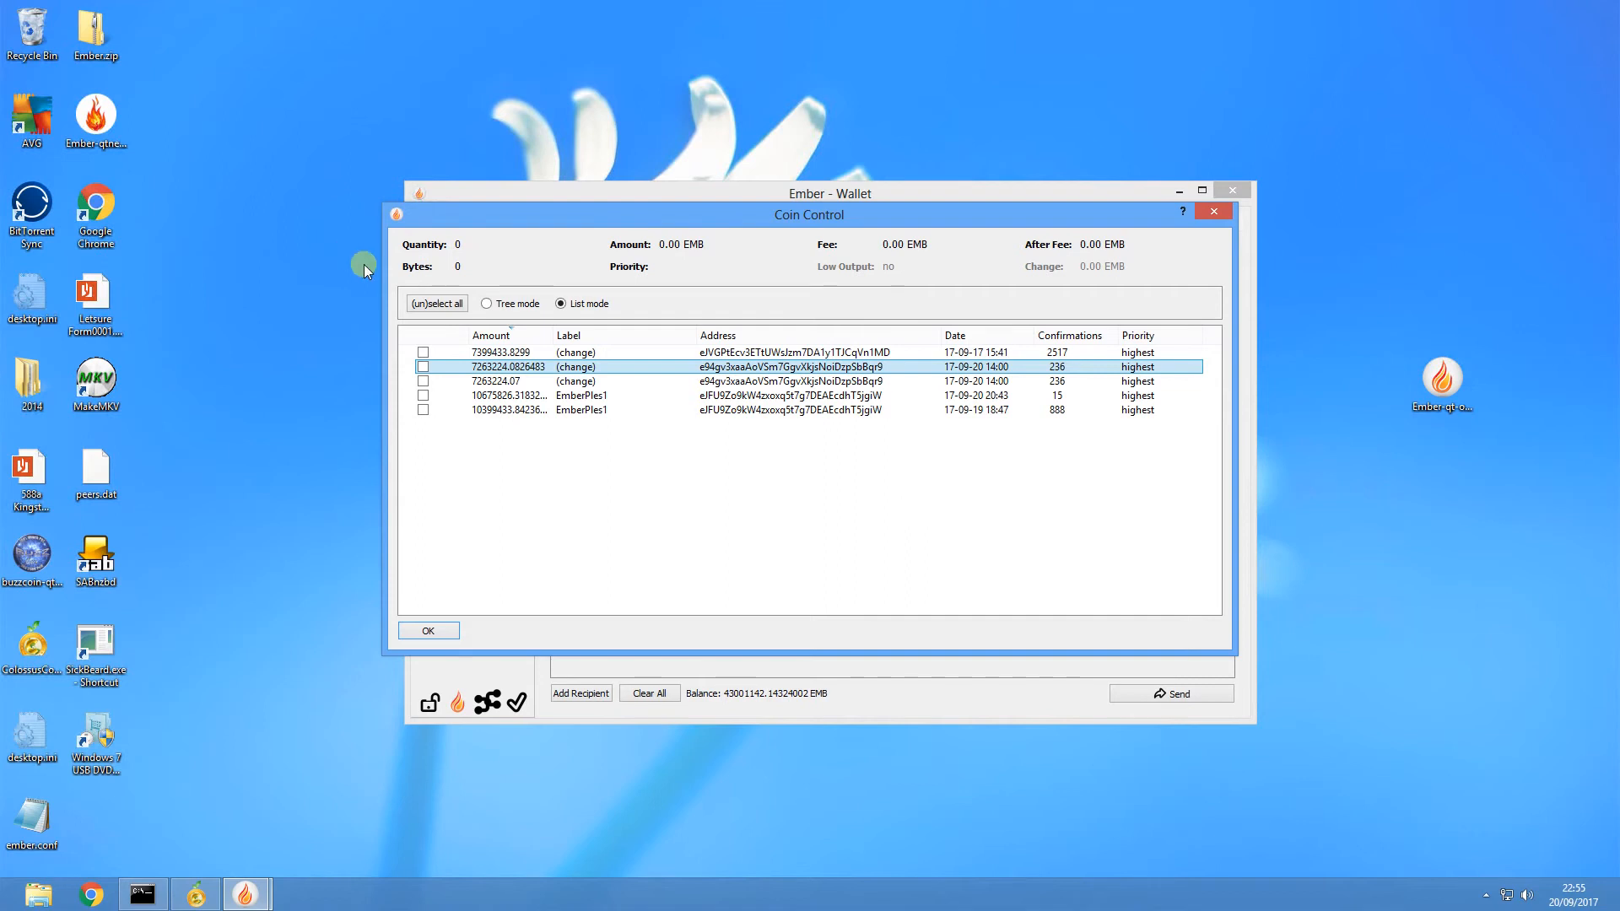
Select the 7399433.8299 input (2517 confirmations) as the sole input for a 7399433.82980000 EMB payment
click(422, 352)
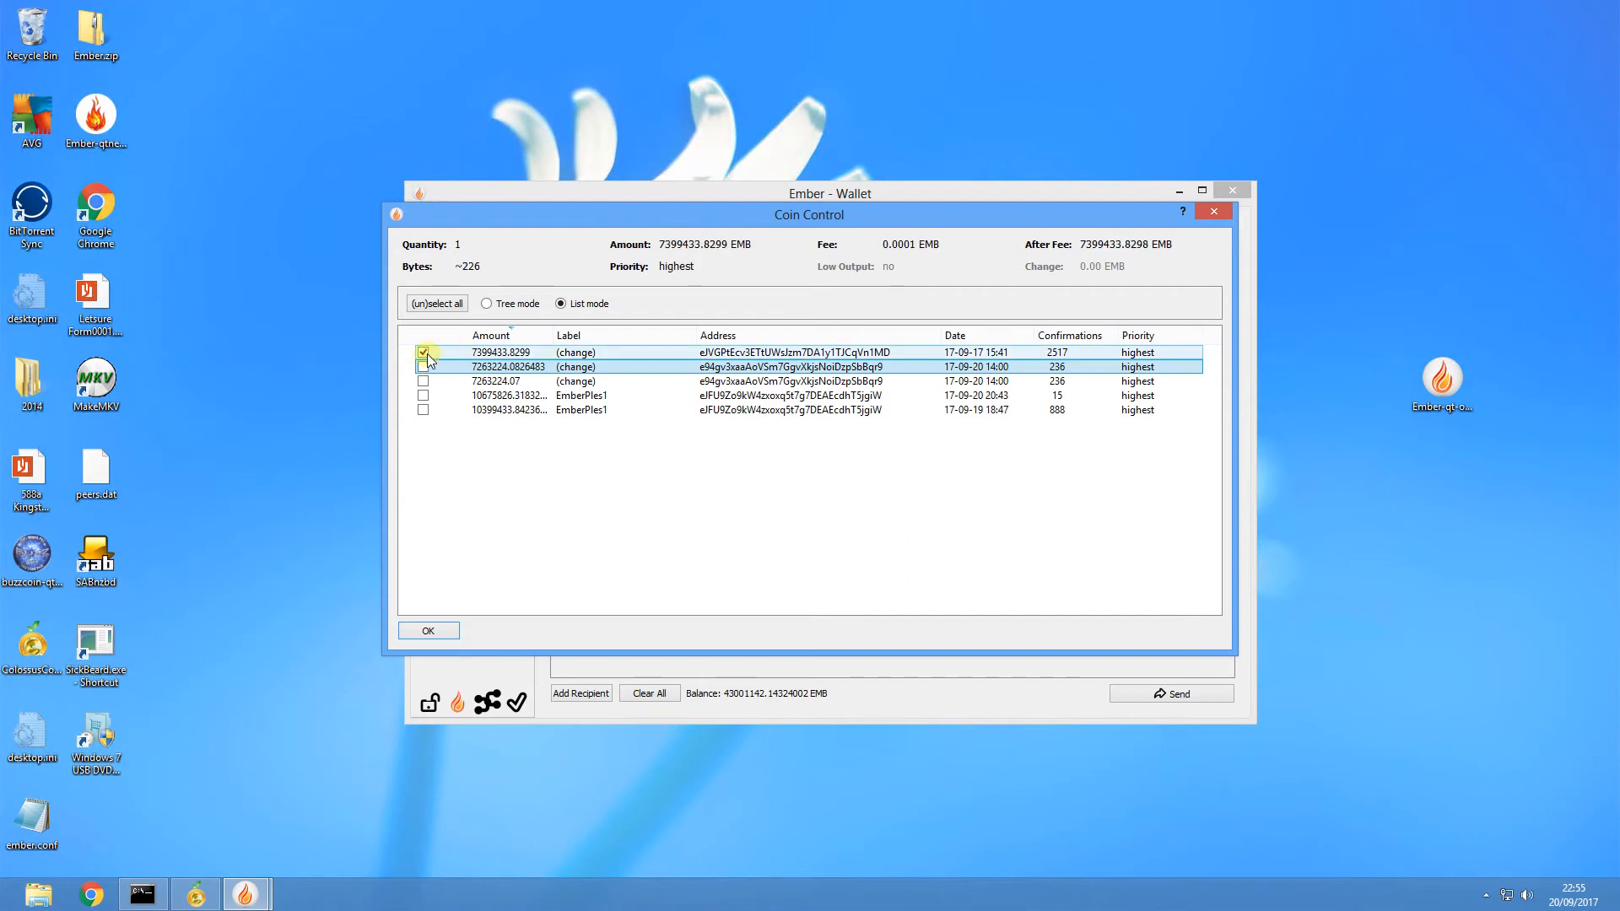
click(422, 352)
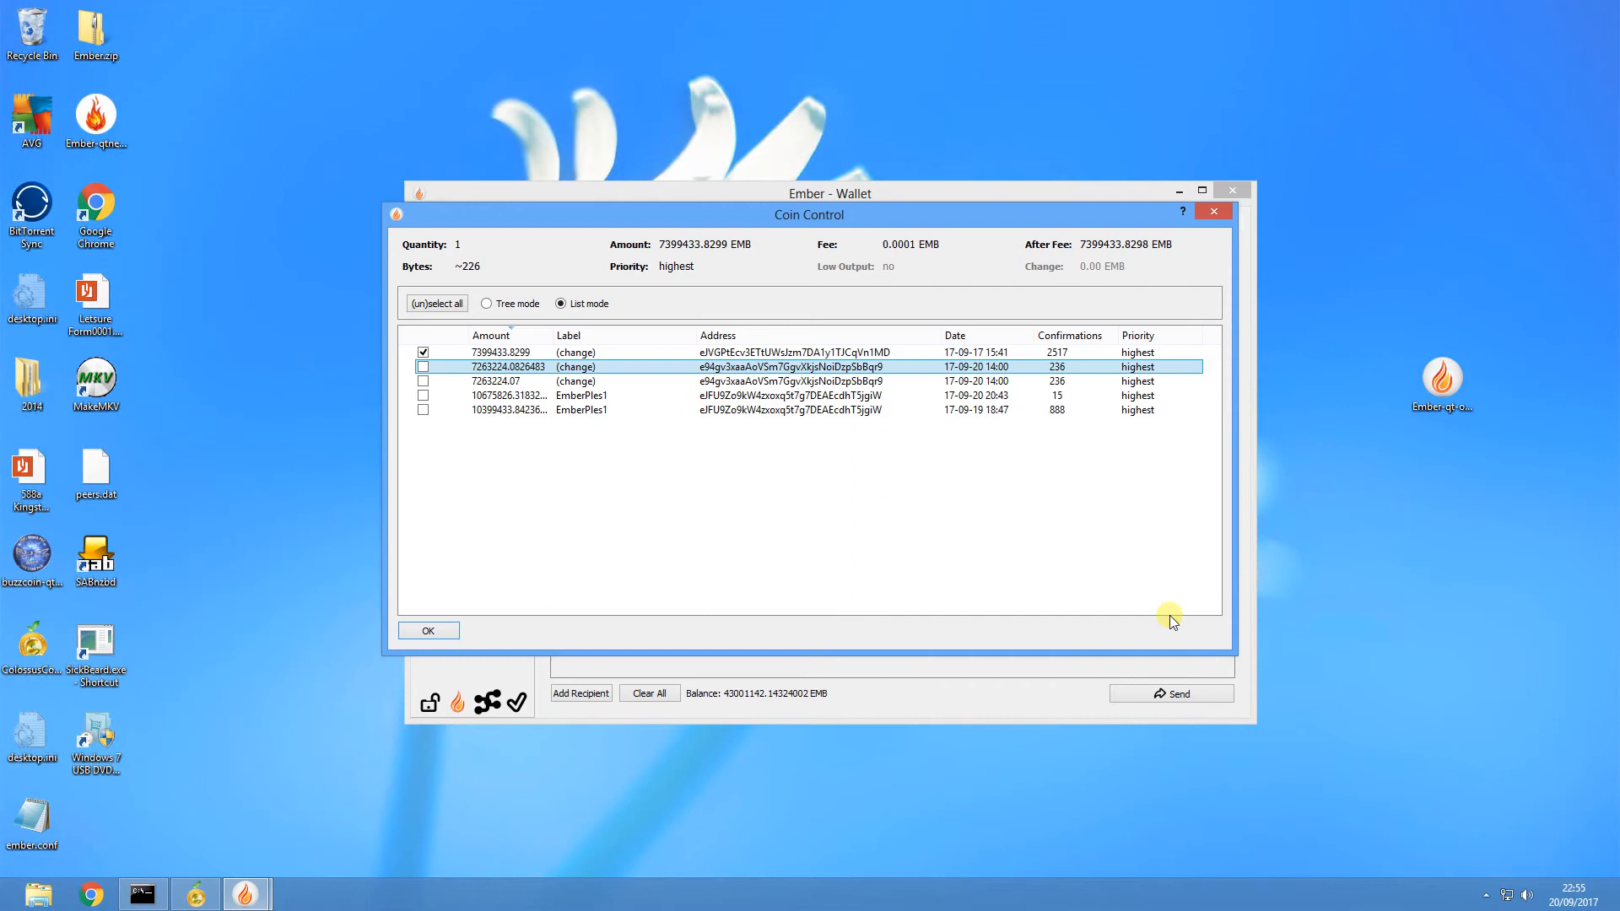
click(427, 630)
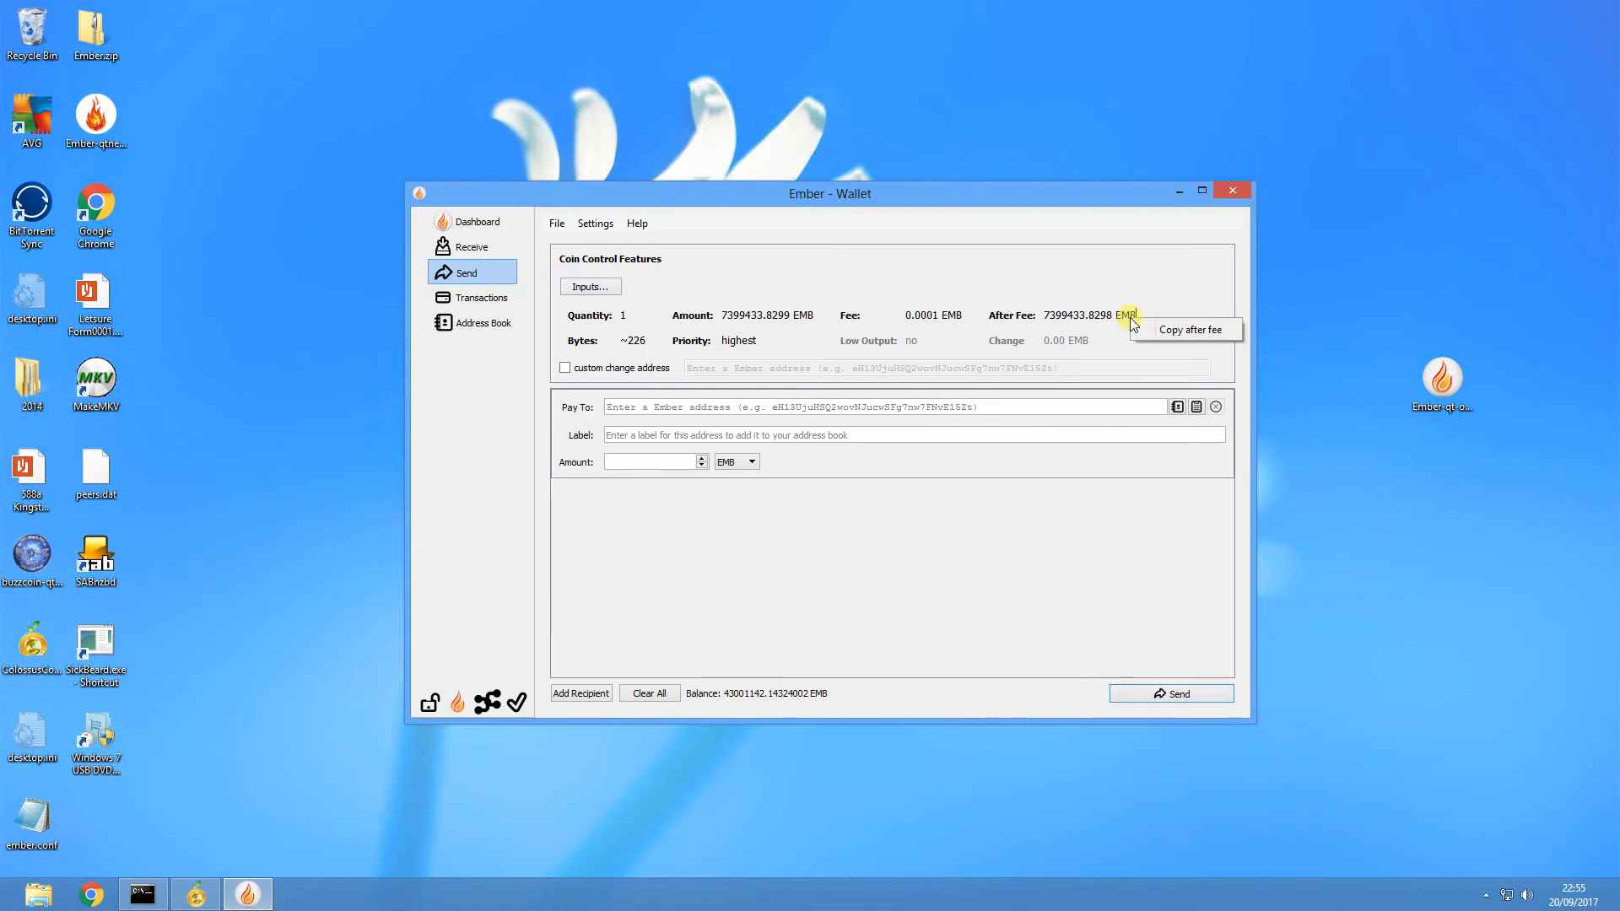
mouse_move(1186, 330)
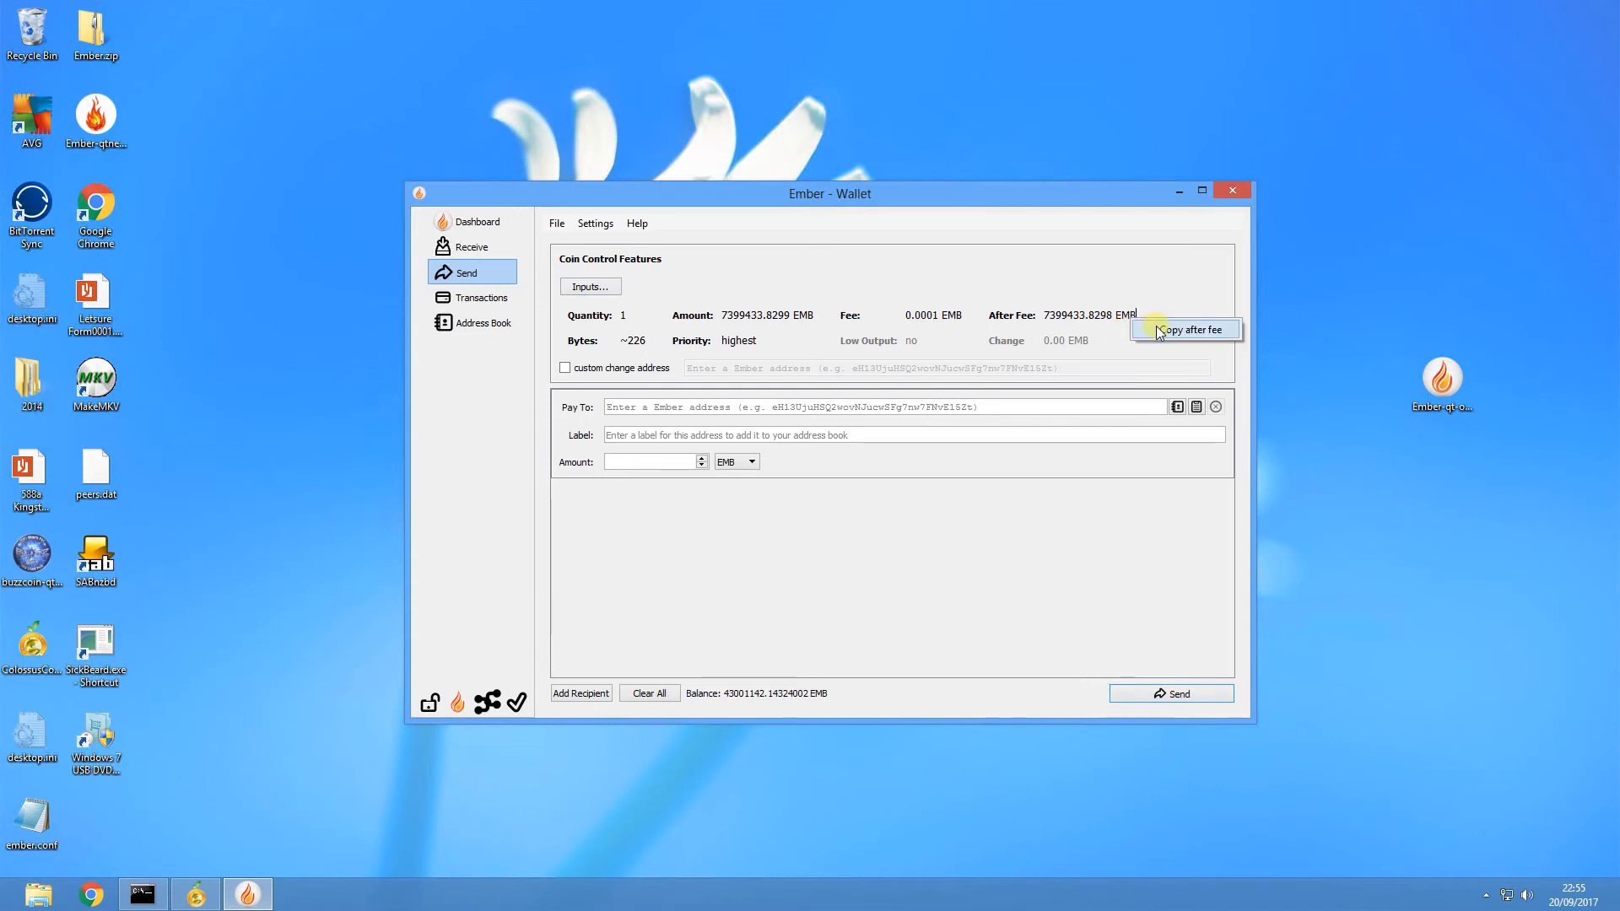
mouse_move(689, 465)
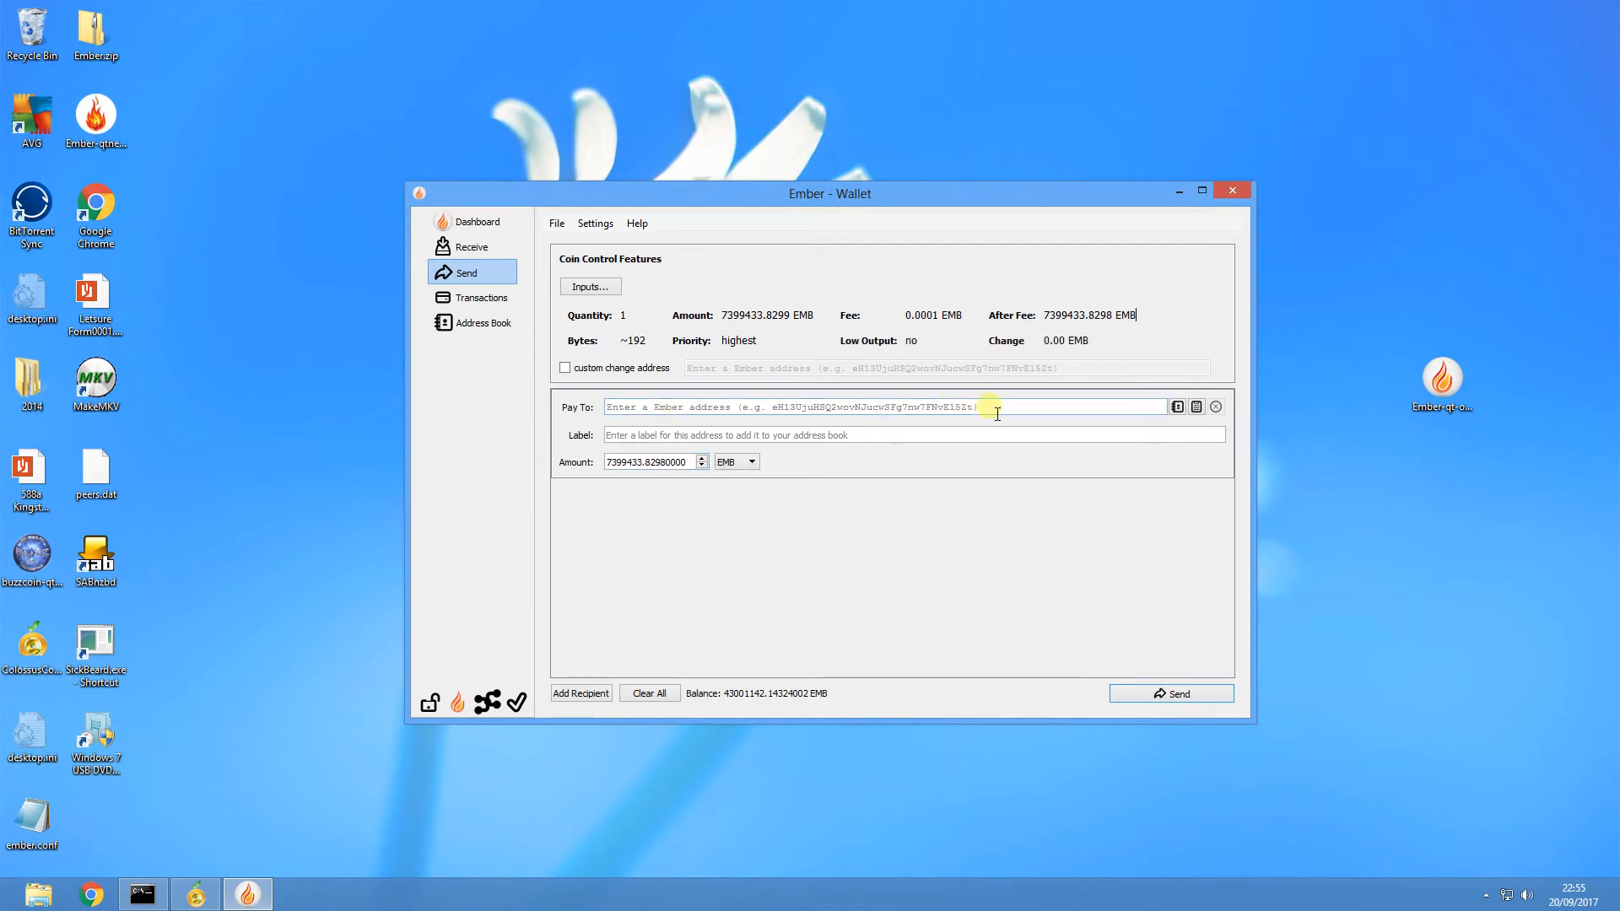
mouse_move(471, 246)
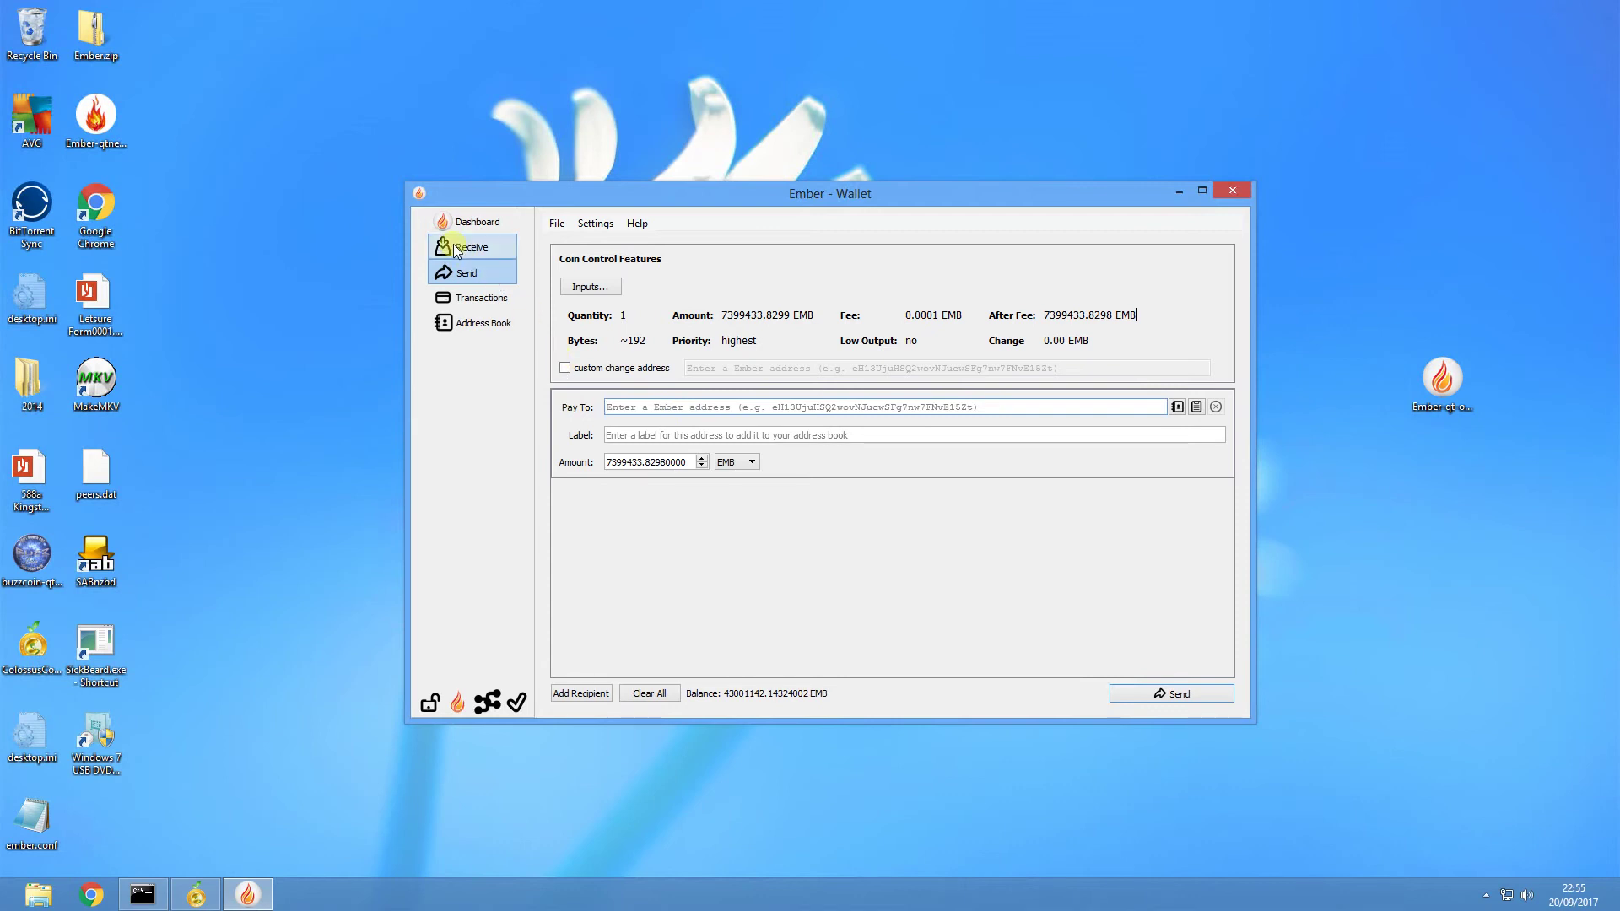
mouse_move(471, 248)
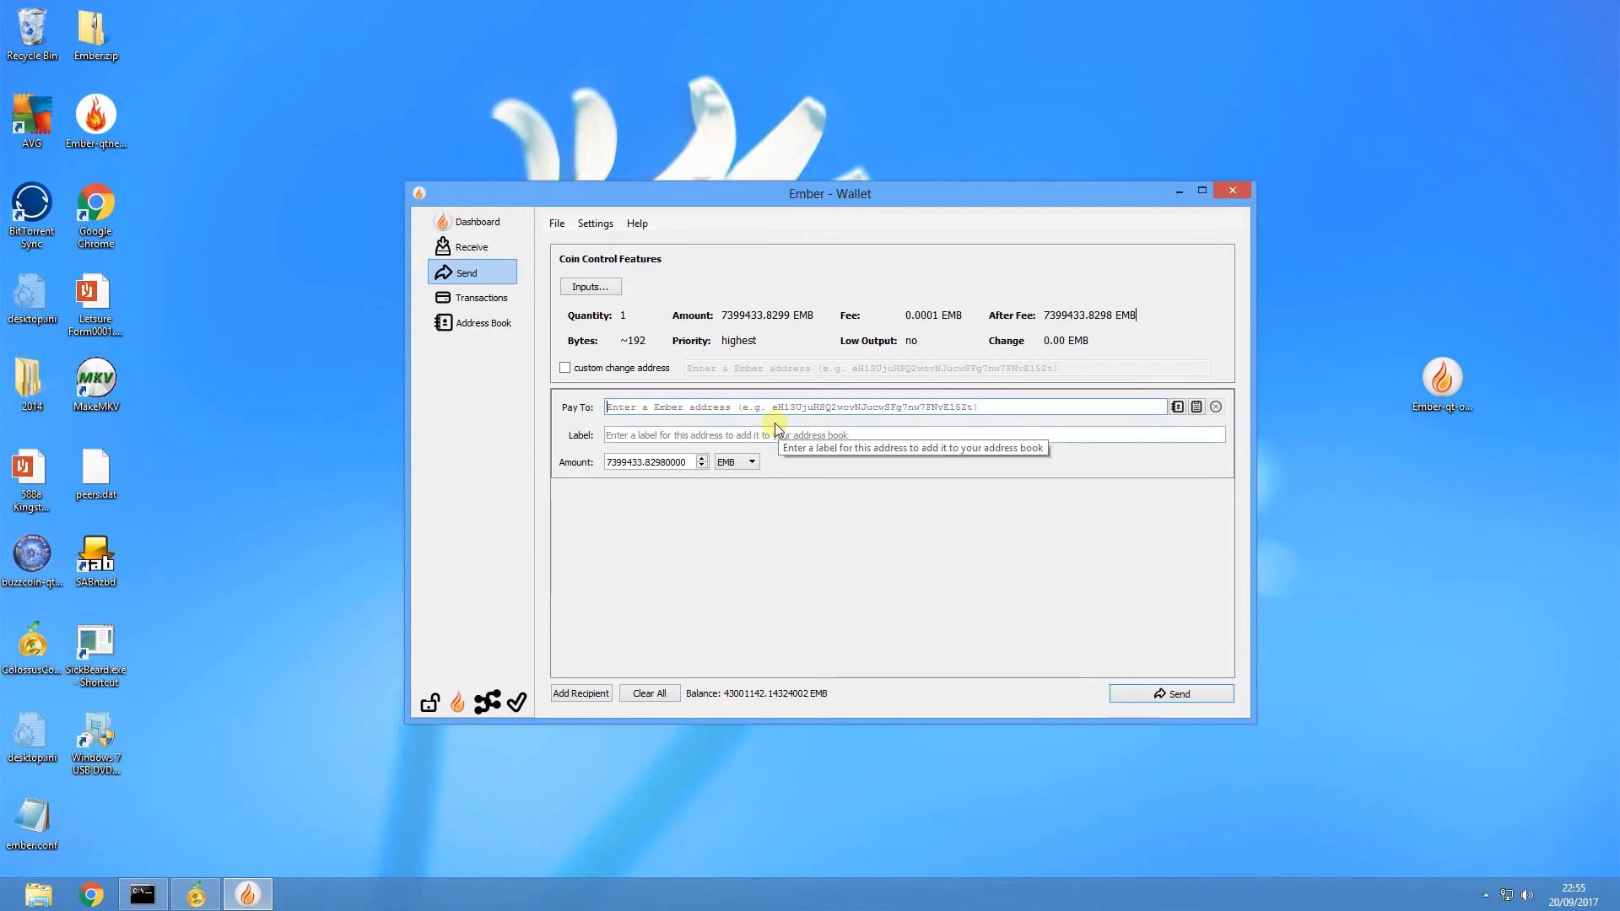
mouse_move(780, 407)
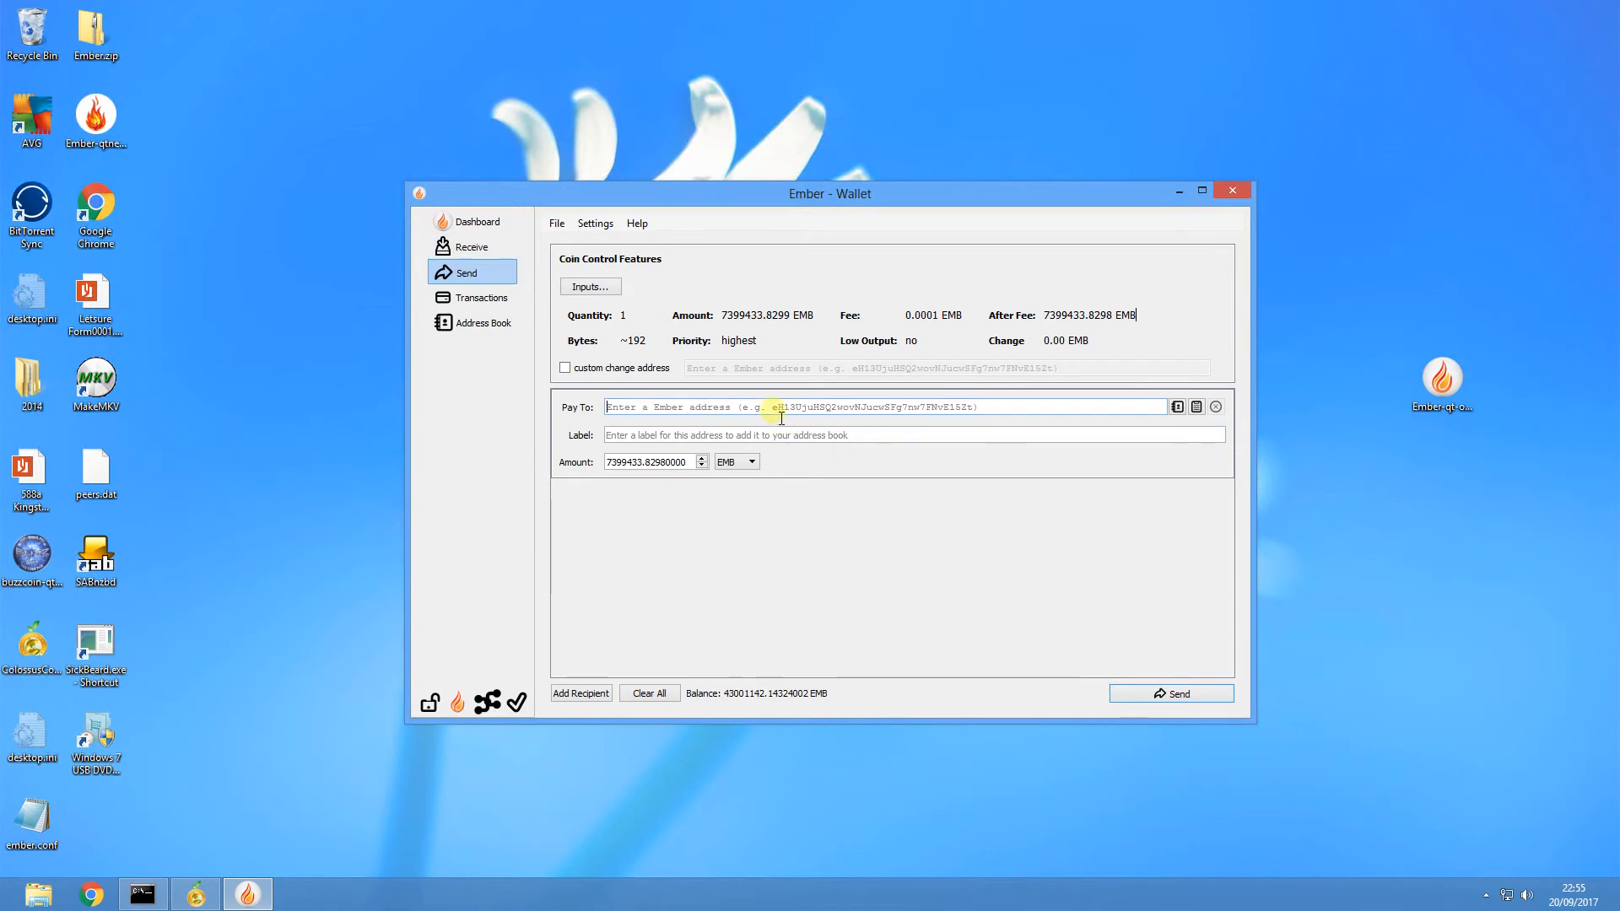
mouse_move(673, 402)
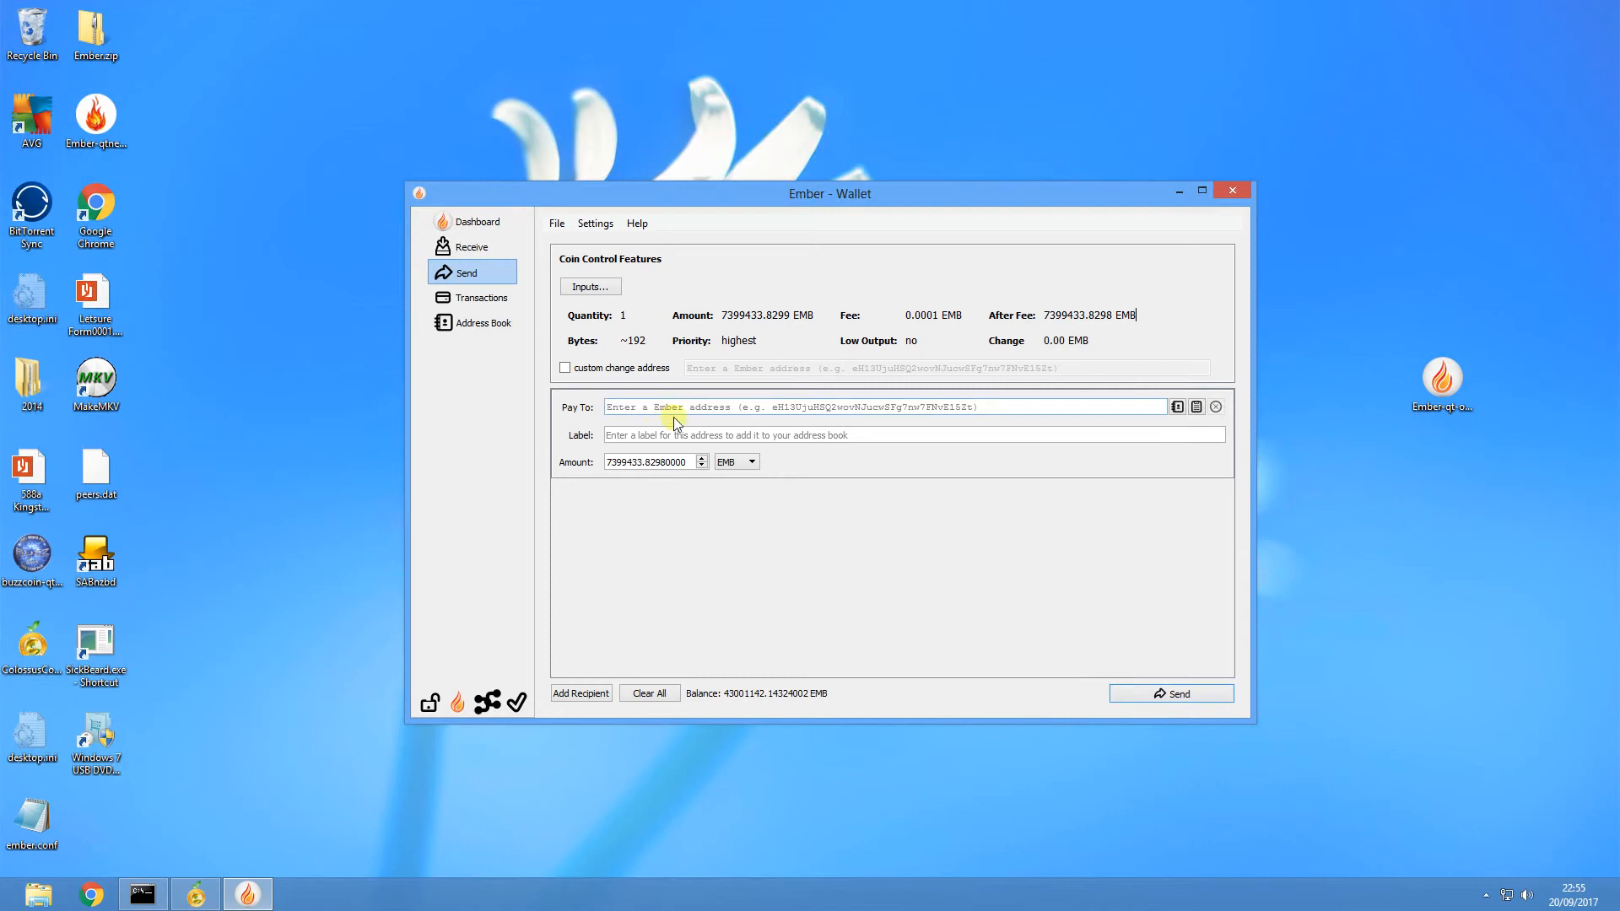
mouse_move(891, 407)
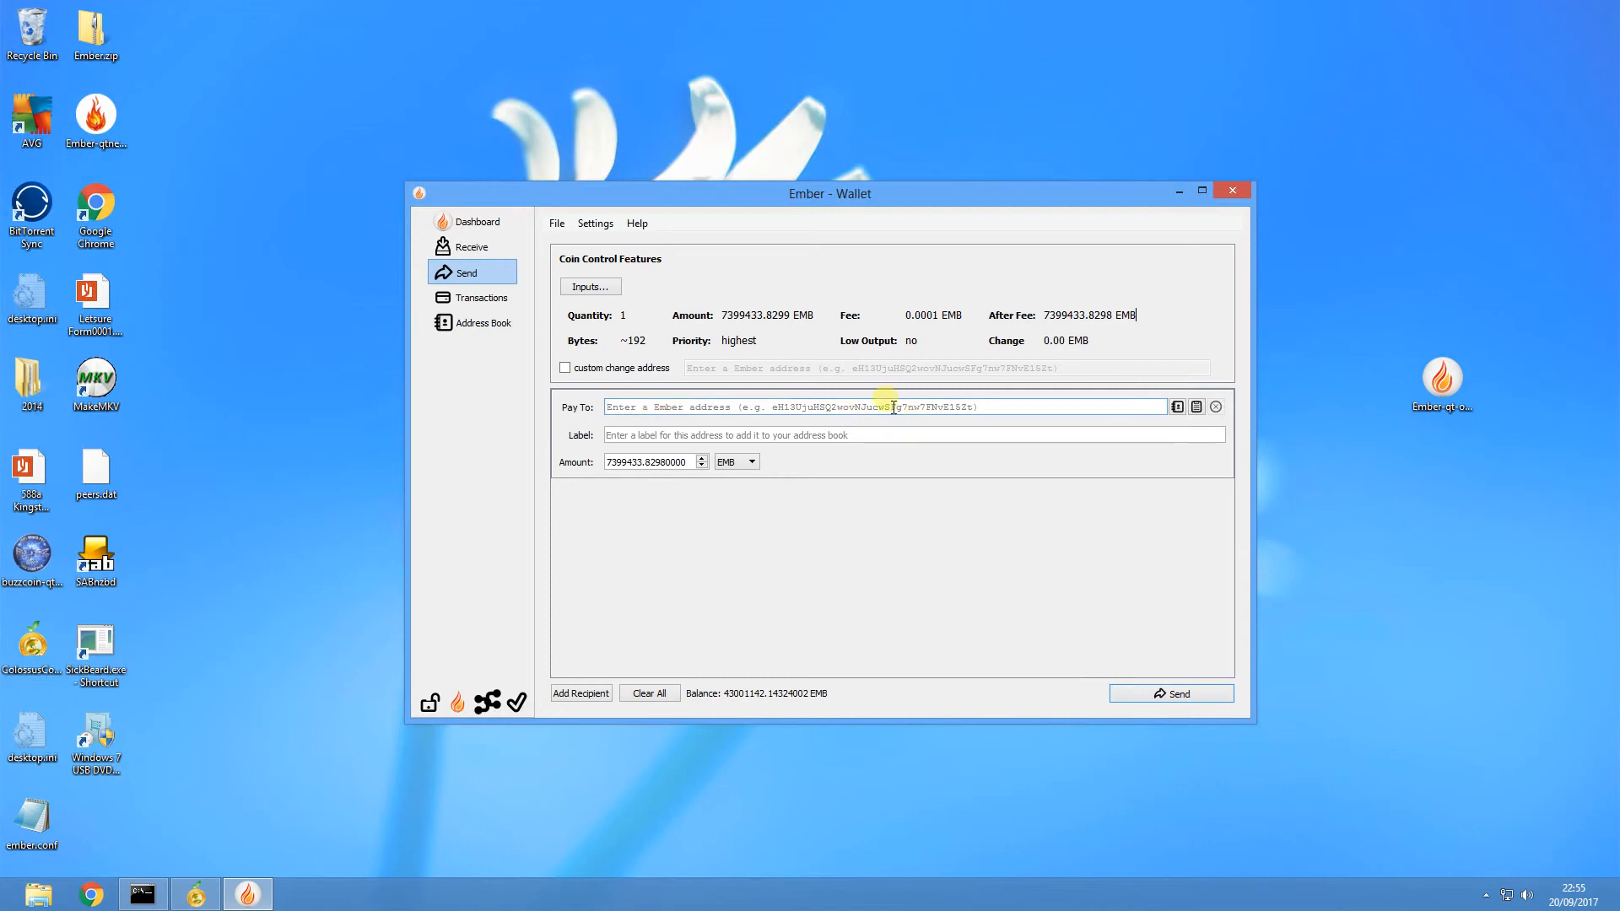
mouse_move(895, 407)
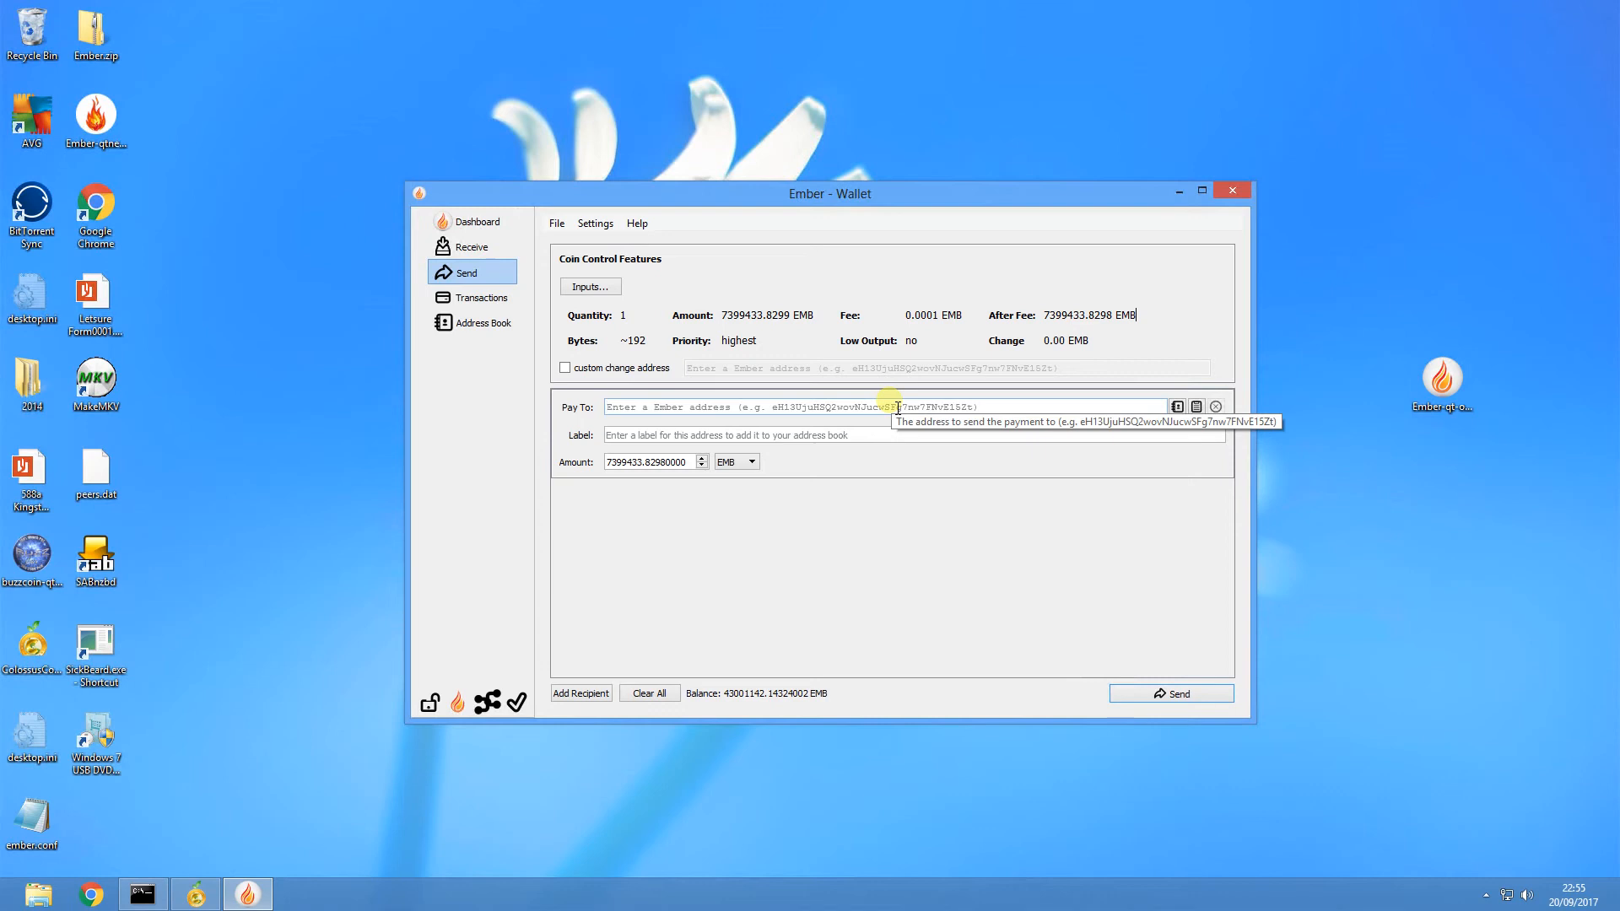
mouse_move(467, 358)
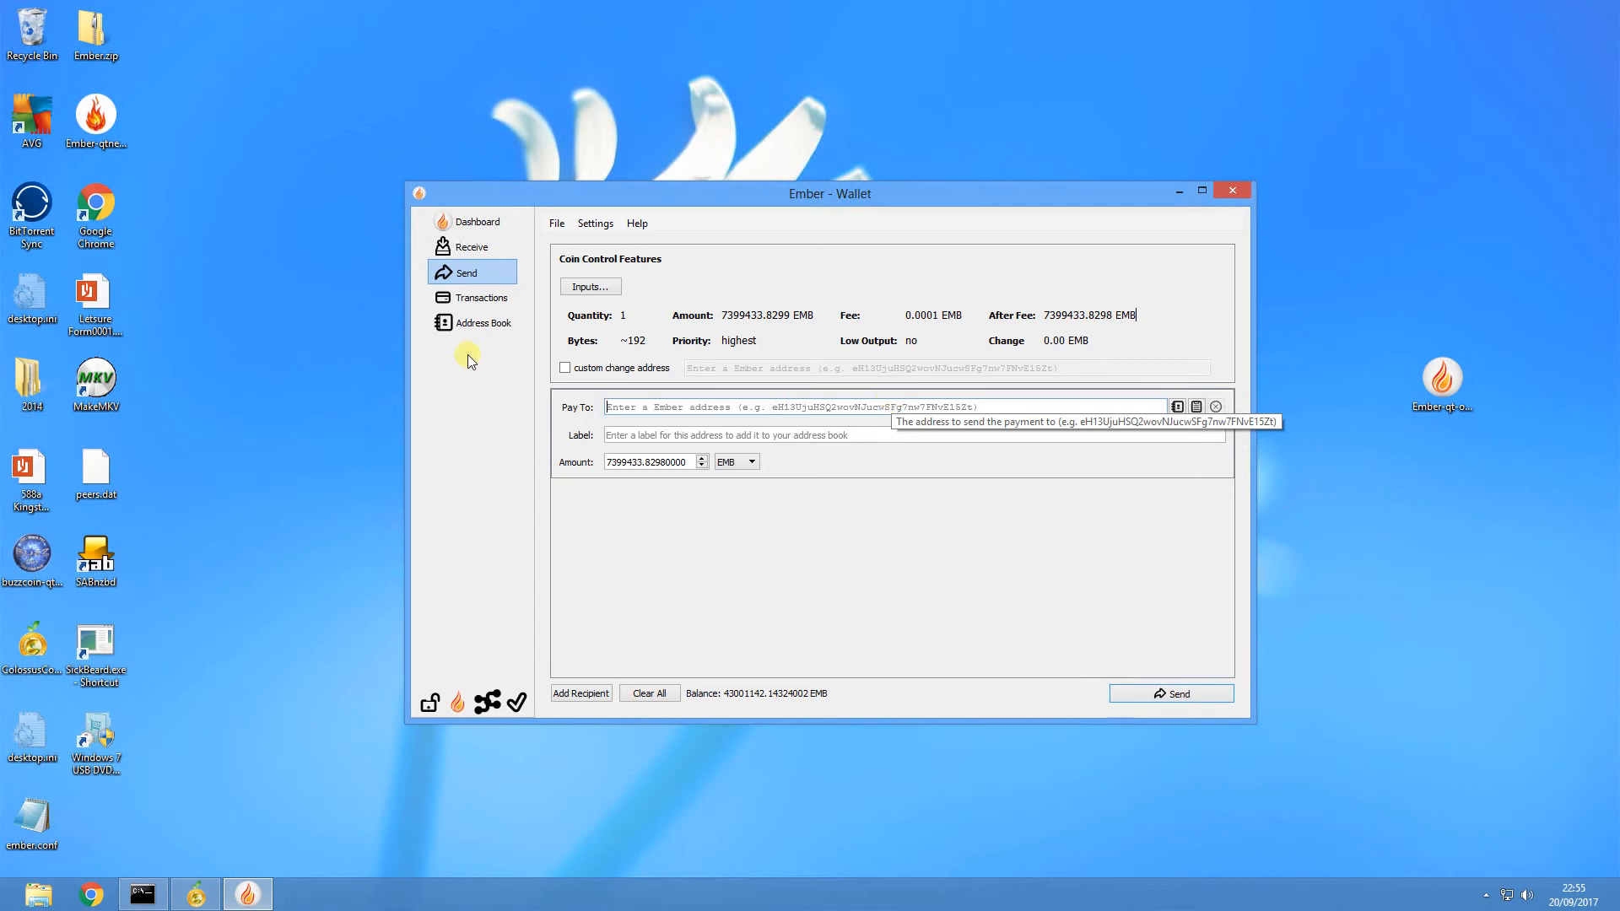
mouse_move(449, 343)
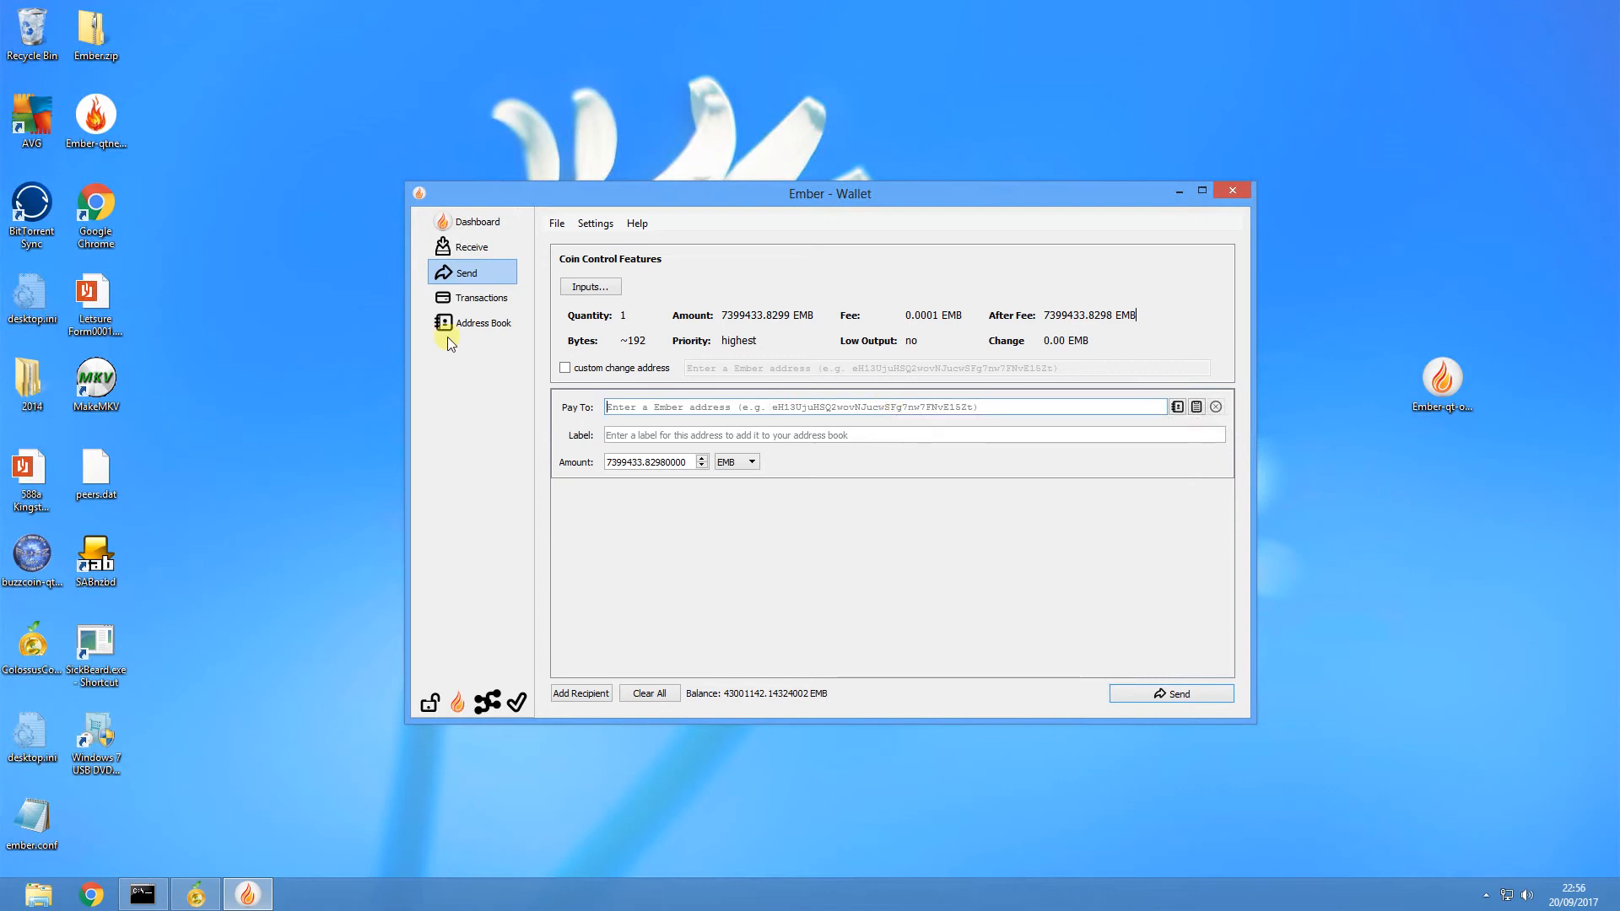
click(589, 287)
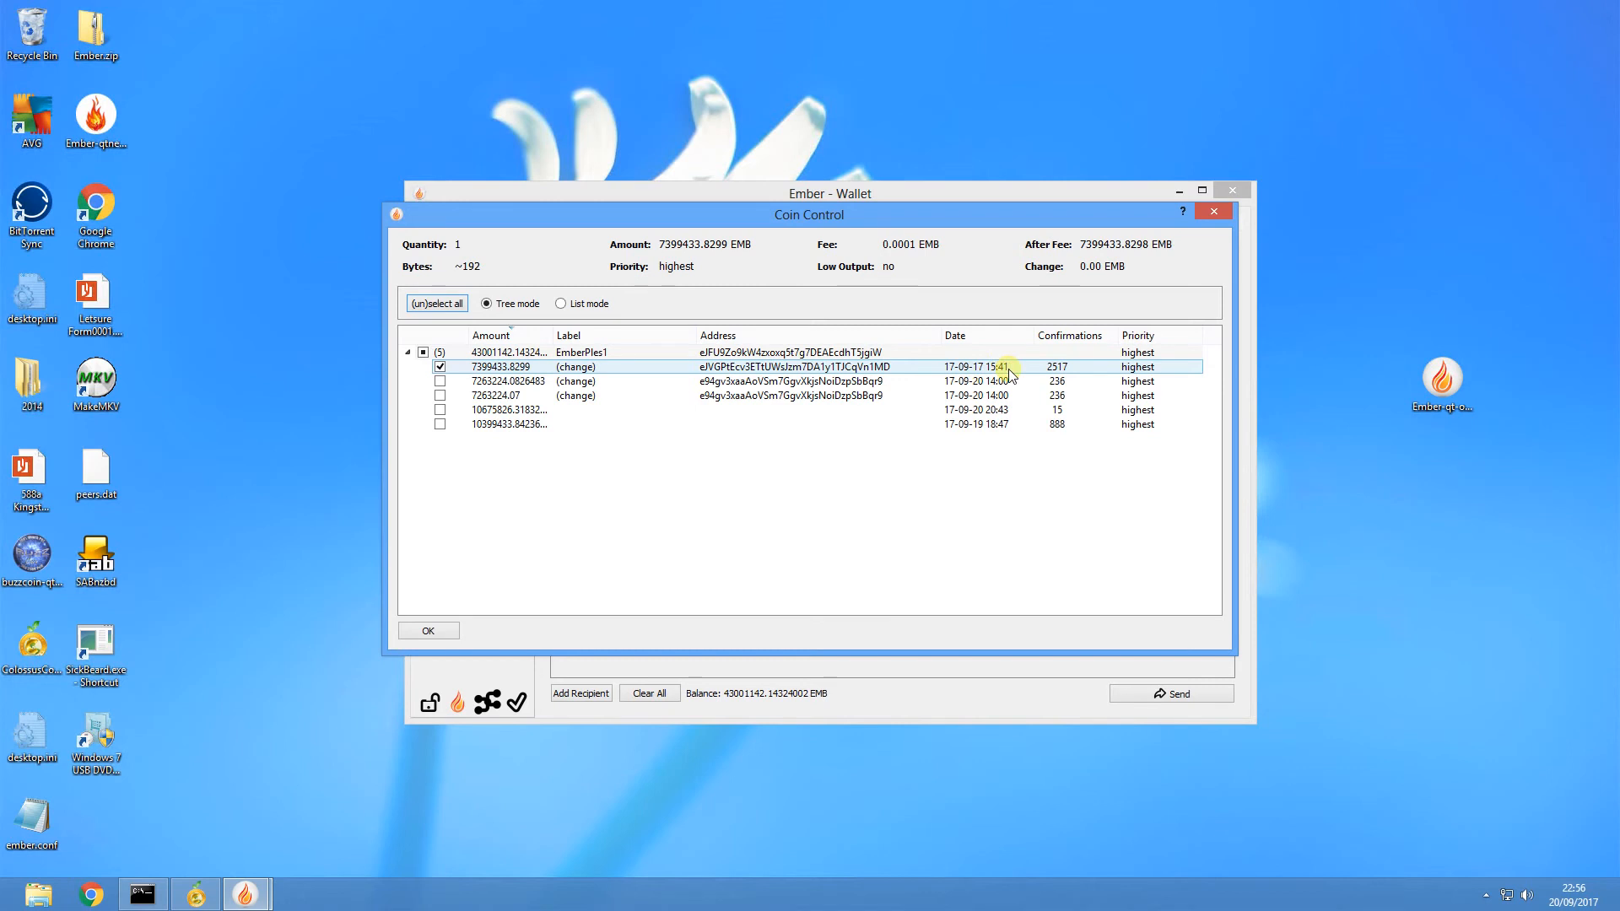
mouse_move(1002, 375)
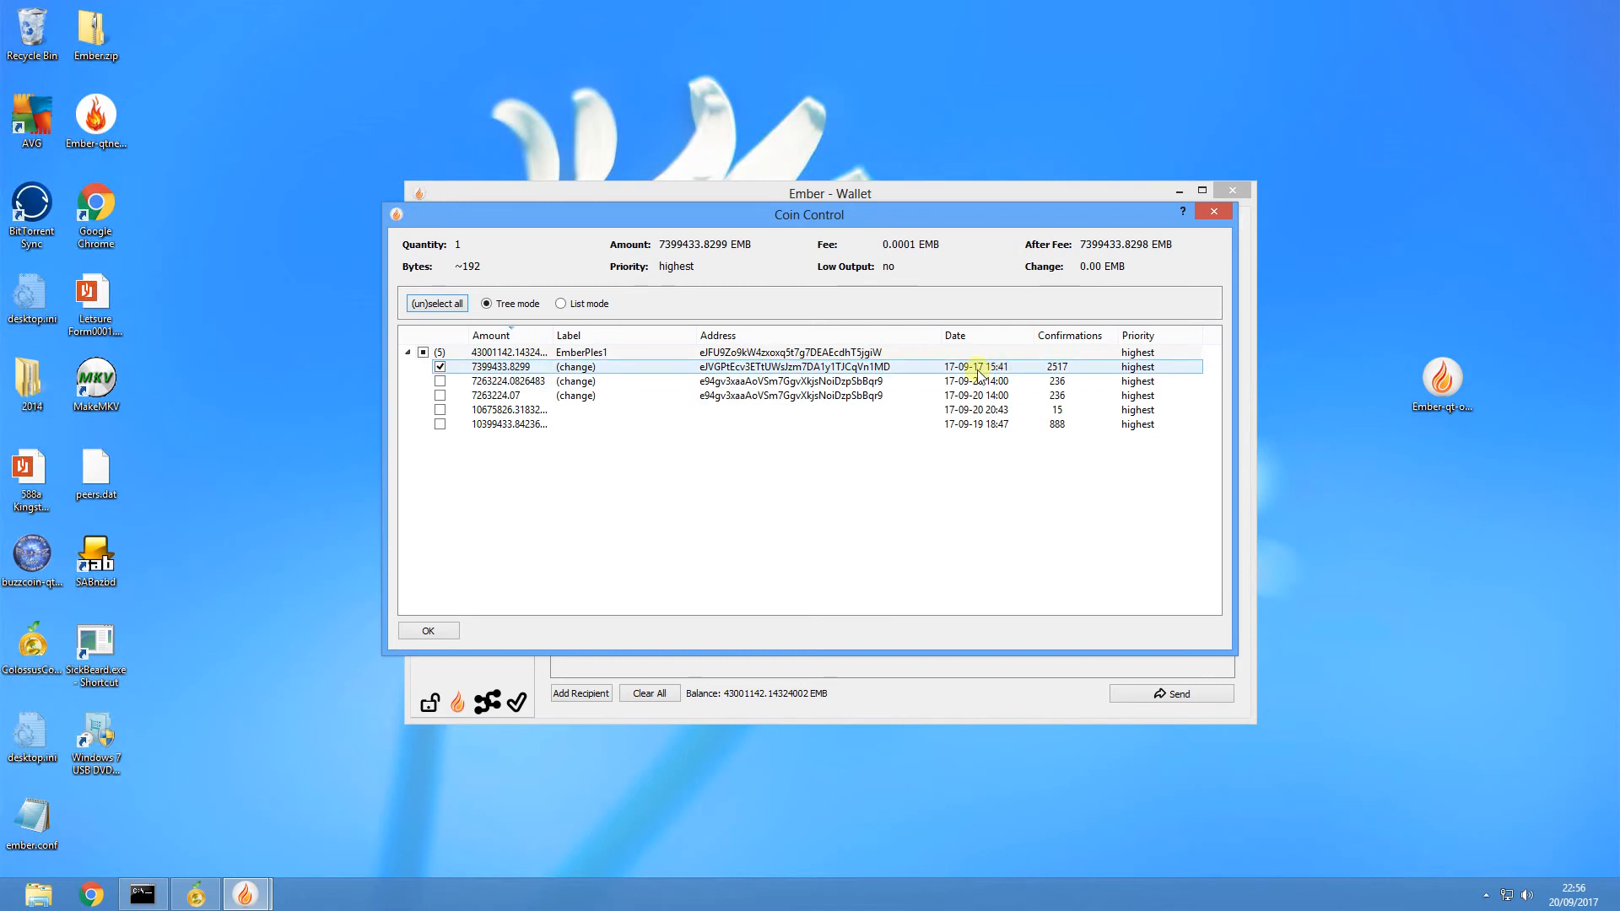
mouse_move(968, 368)
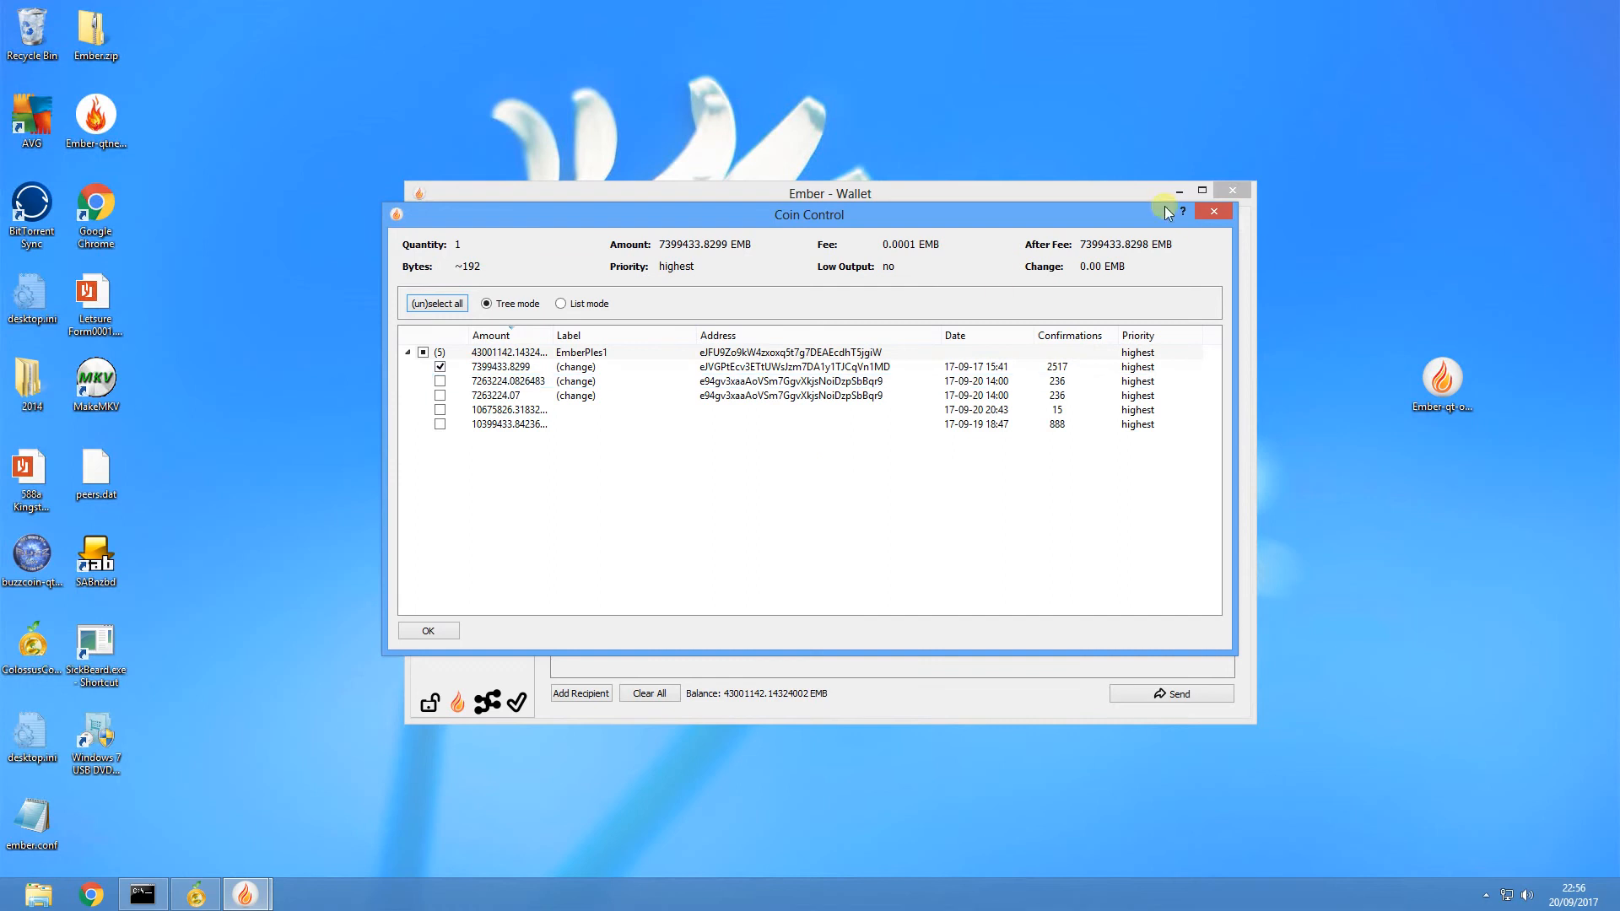
click(427, 630)
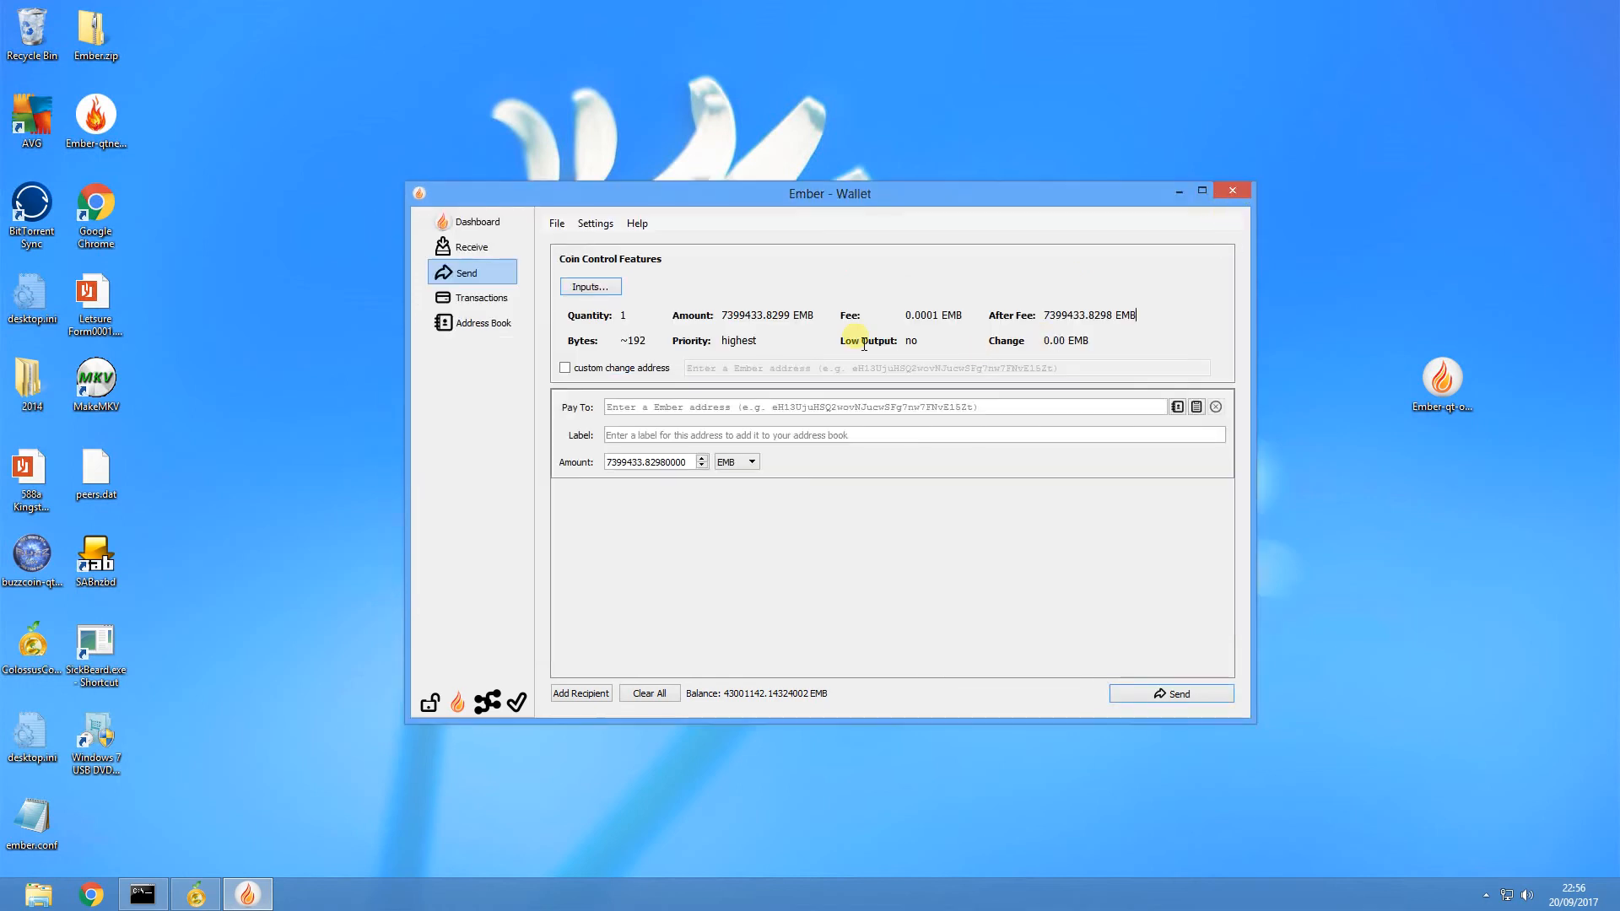
mouse_move(557, 222)
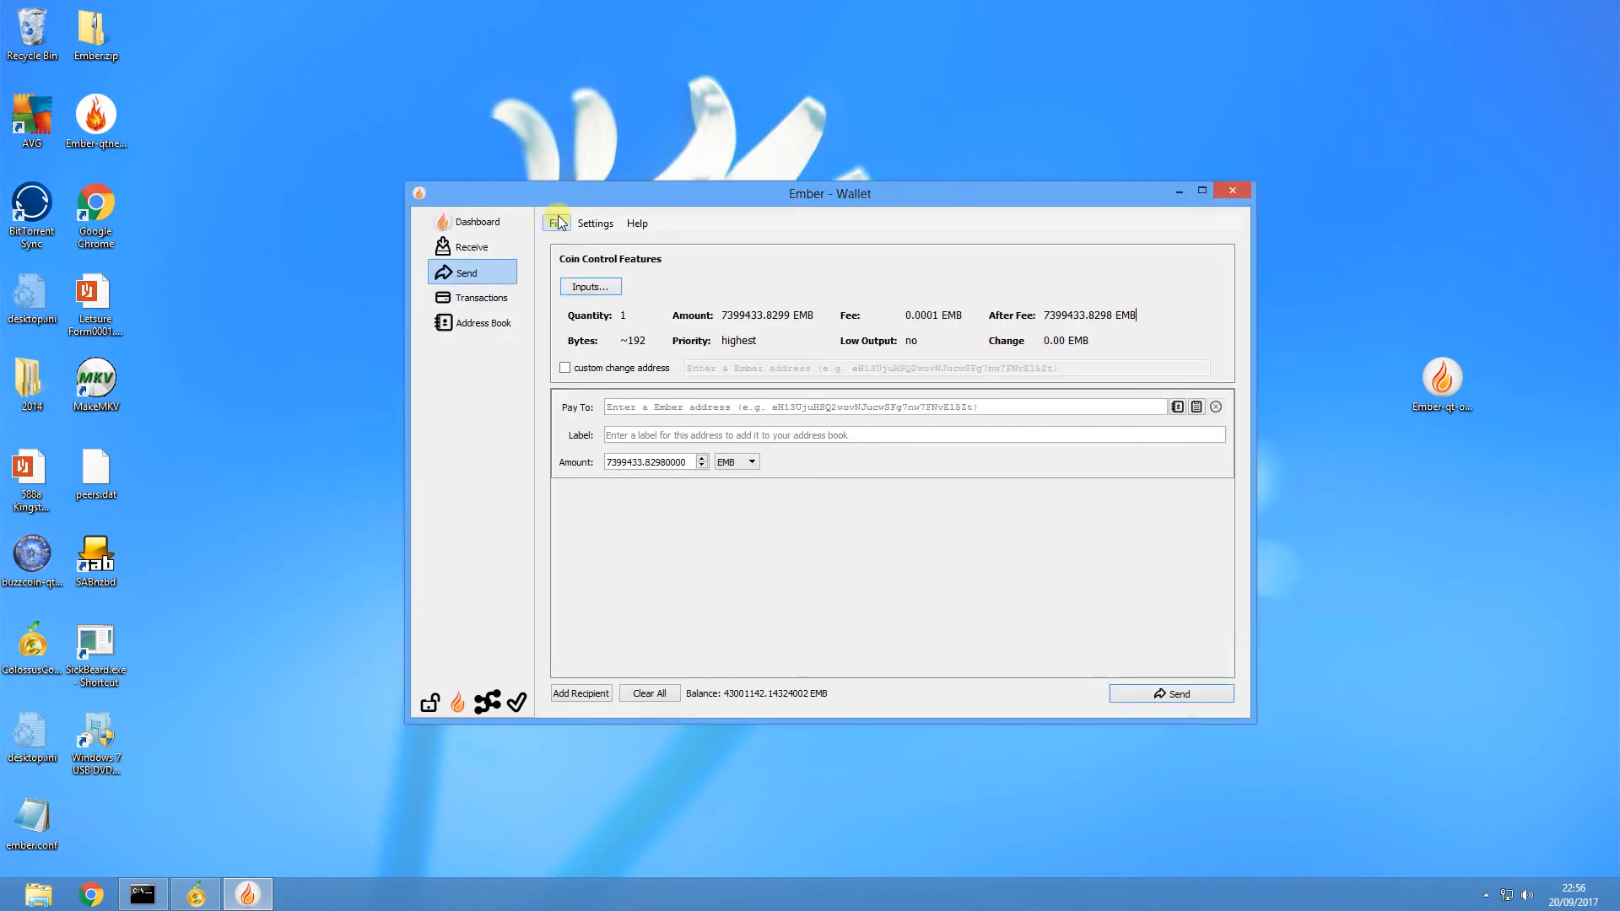
Return to the Dashboard showing the 43001142.14324002 EMB balance, after a glance at Transactions
click(476, 223)
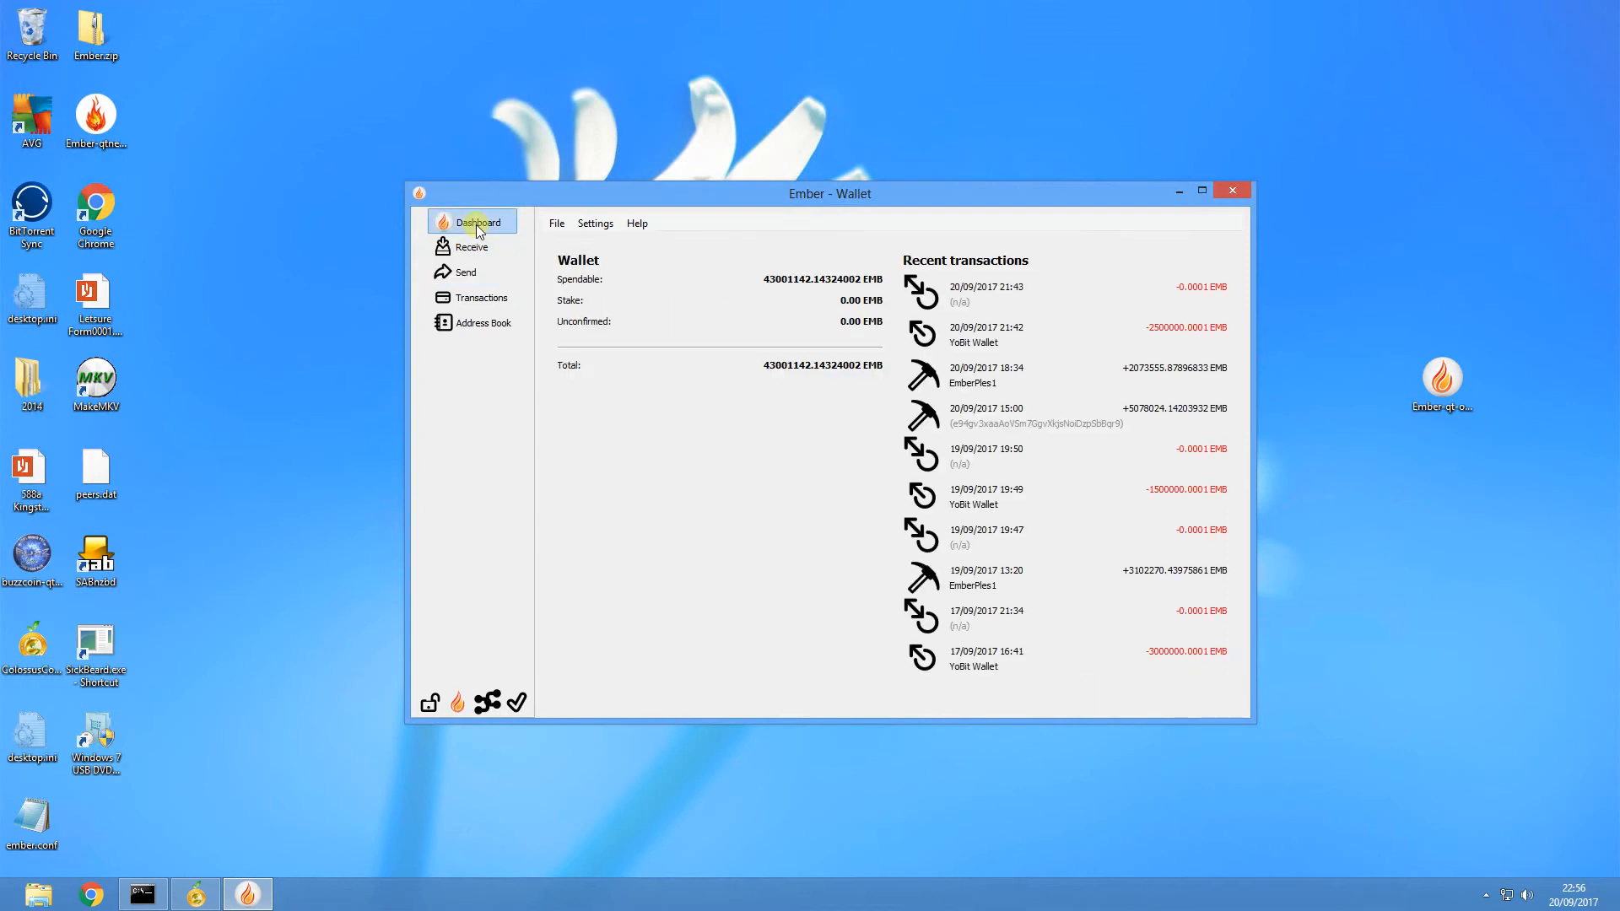
mouse_move(1075, 270)
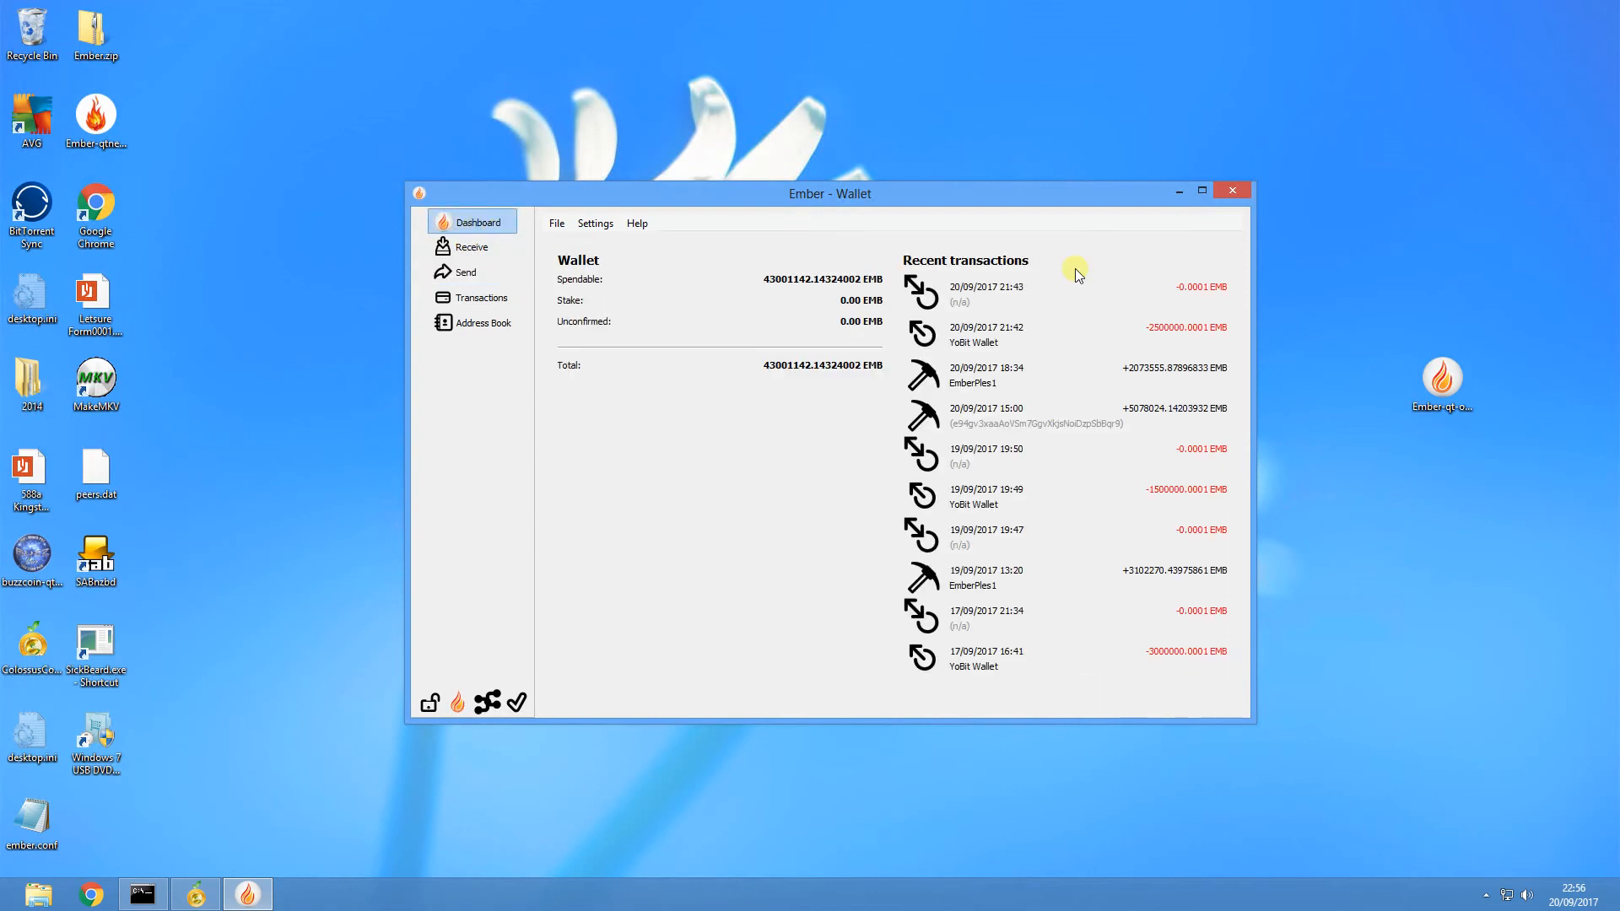
mouse_move(1025, 338)
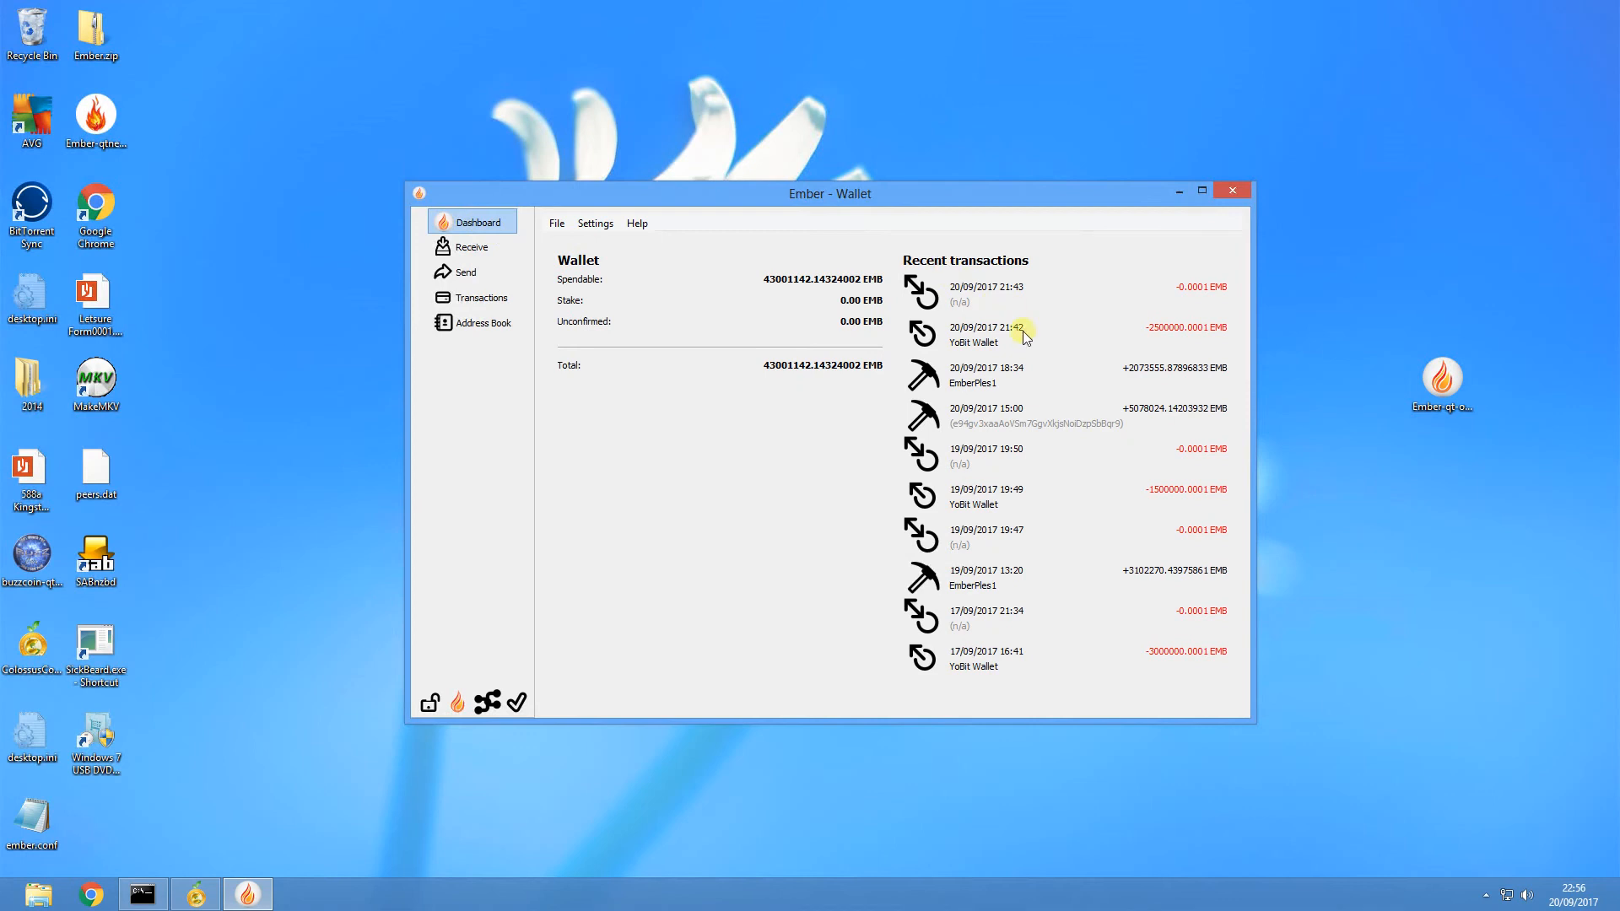
mouse_move(1115, 476)
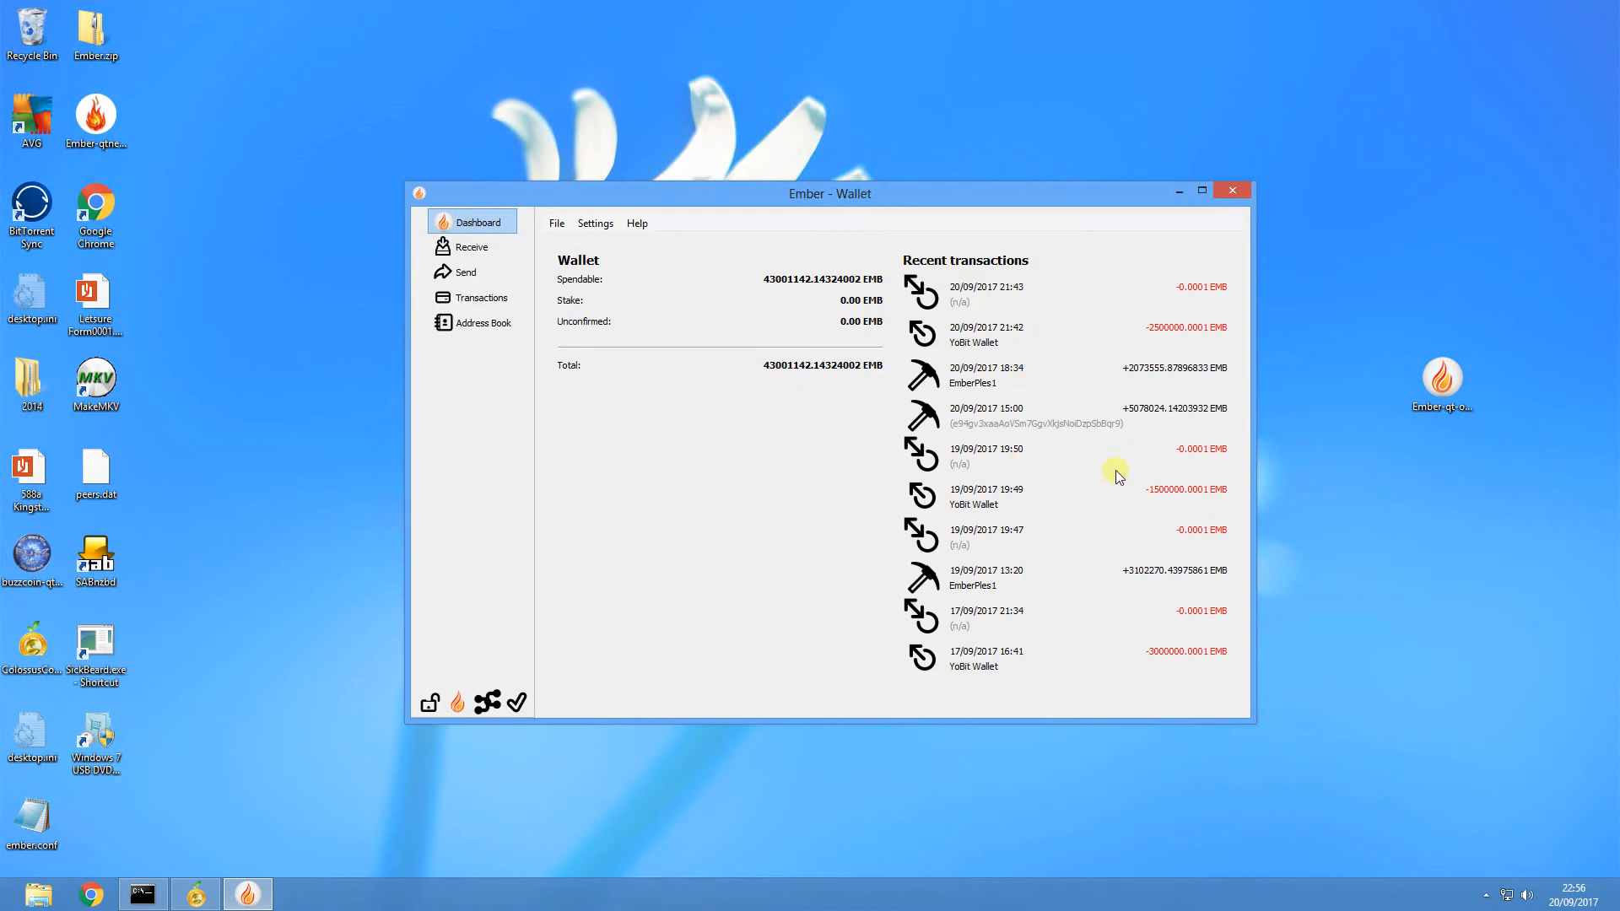
click(481, 297)
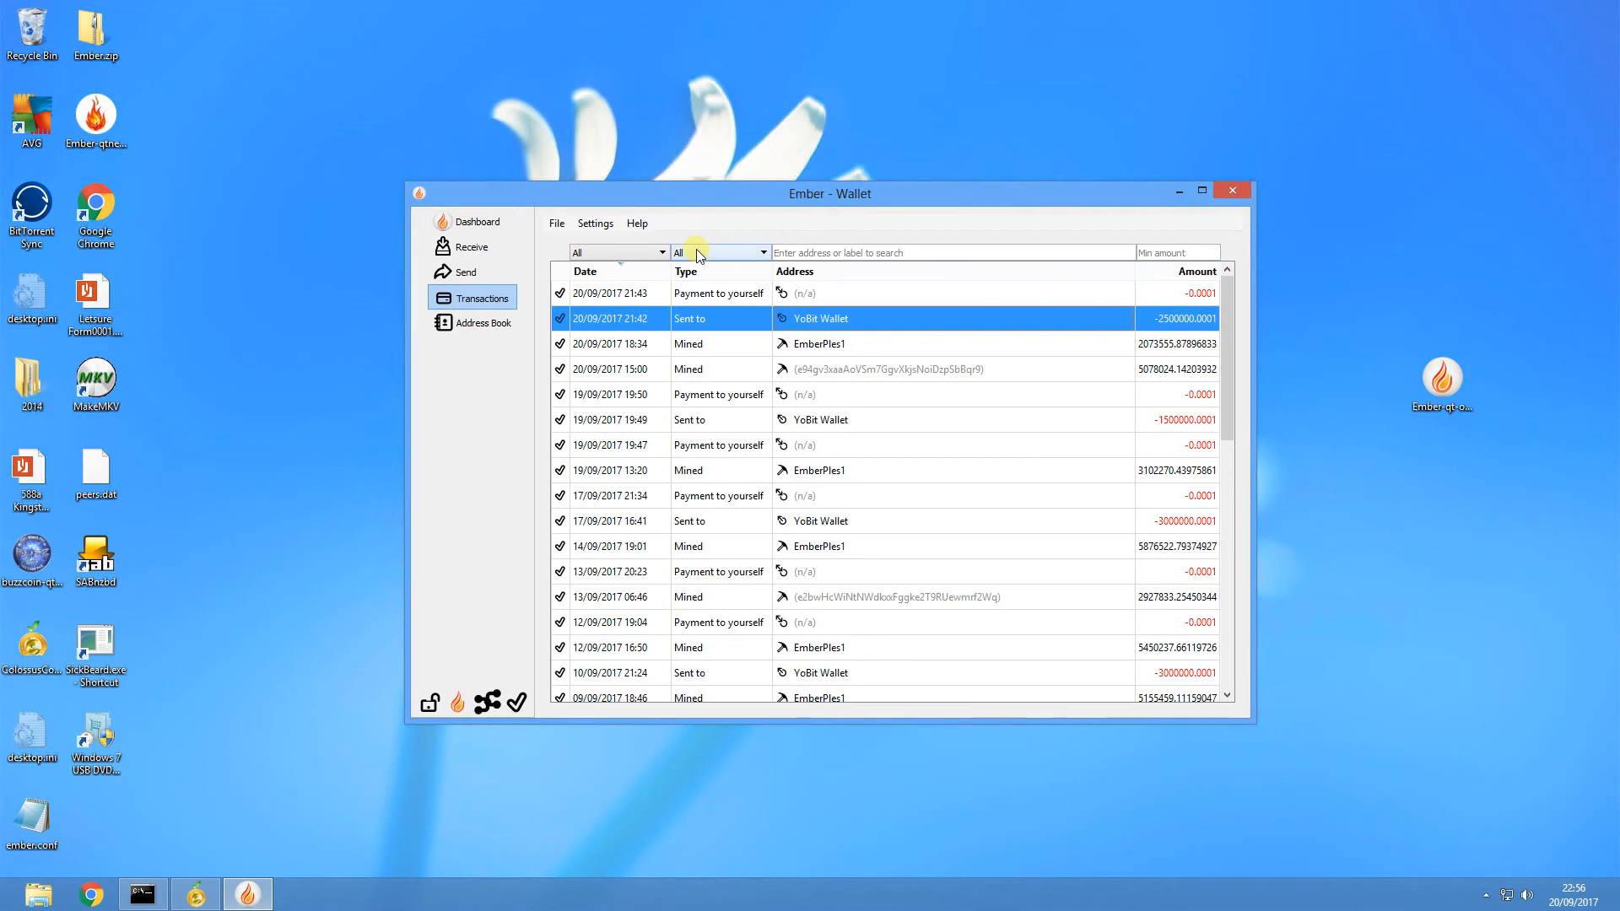
click(476, 221)
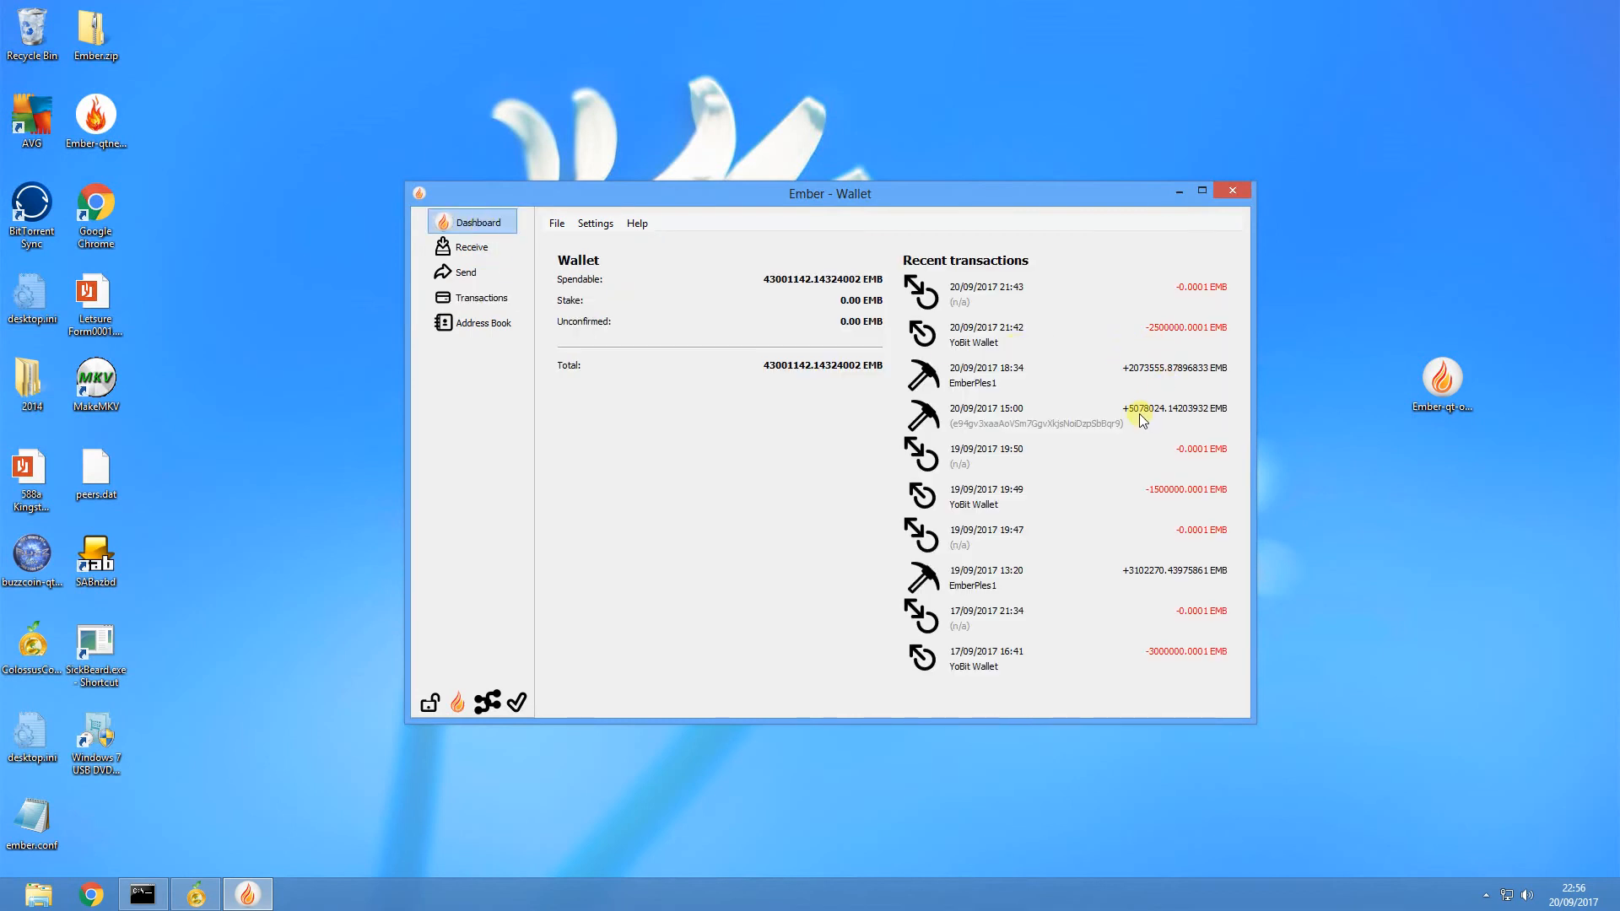
mouse_move(1134, 371)
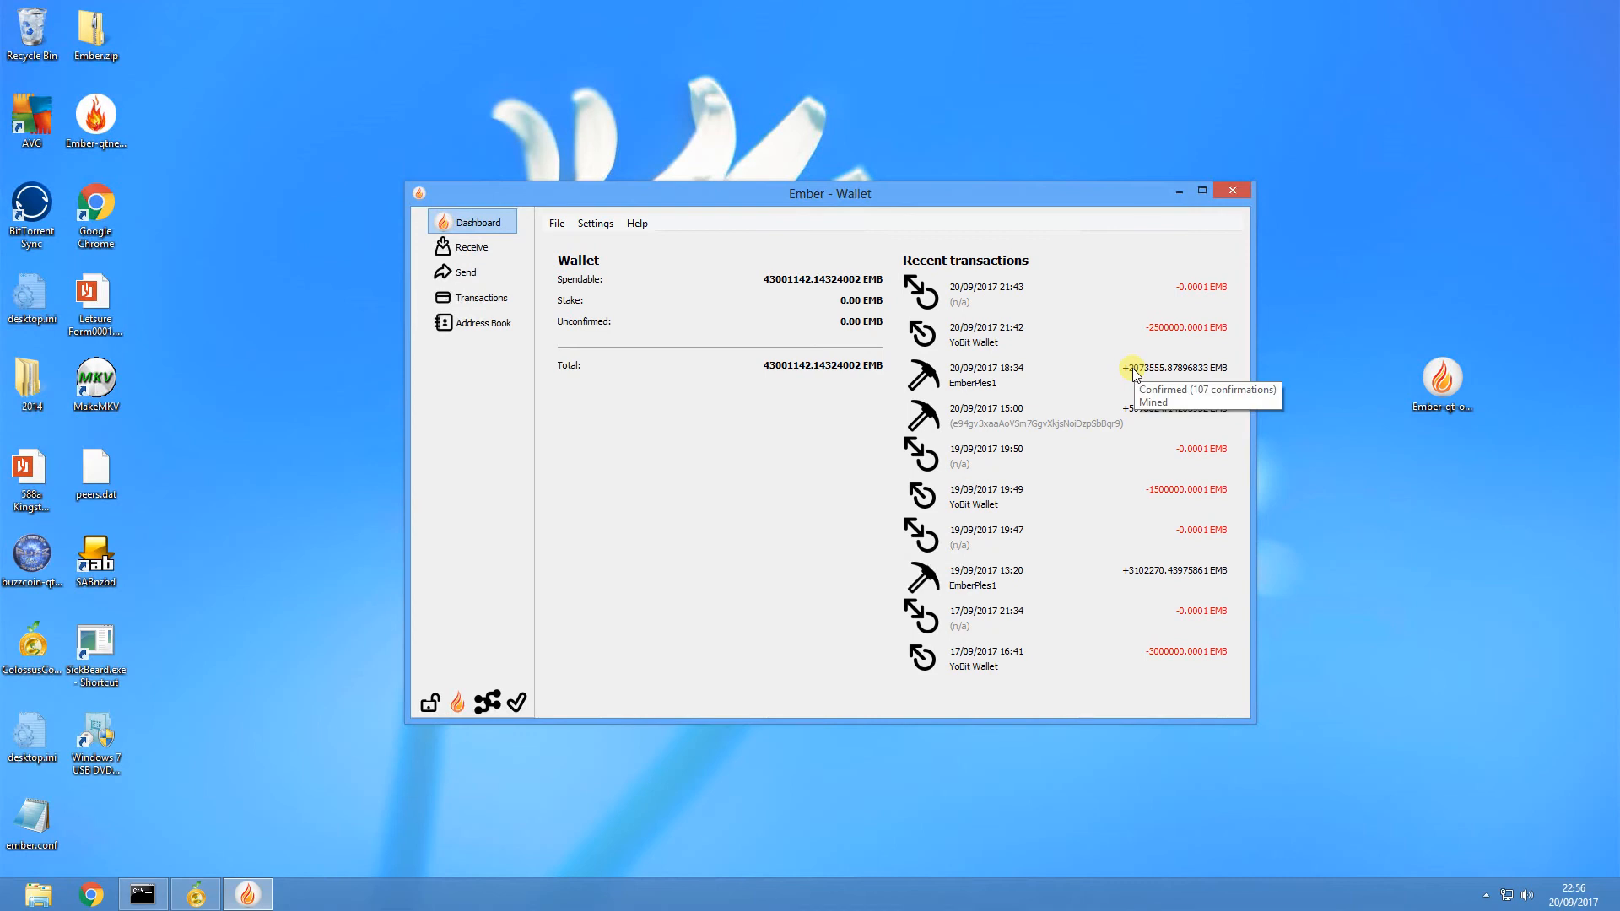
mouse_move(1218, 427)
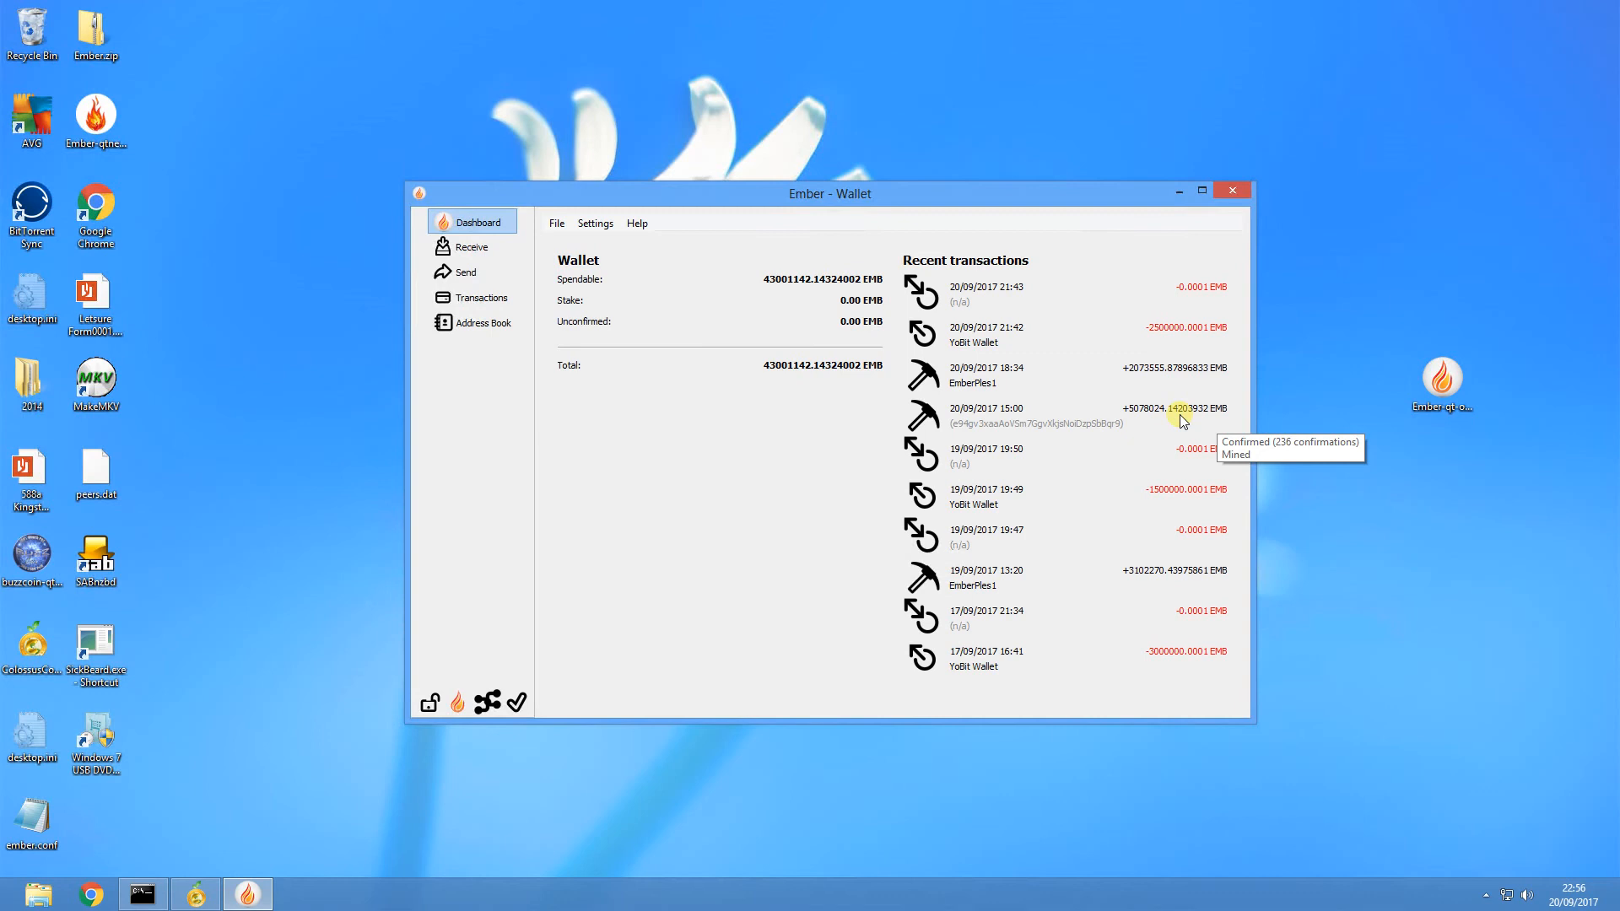
mouse_move(1172, 341)
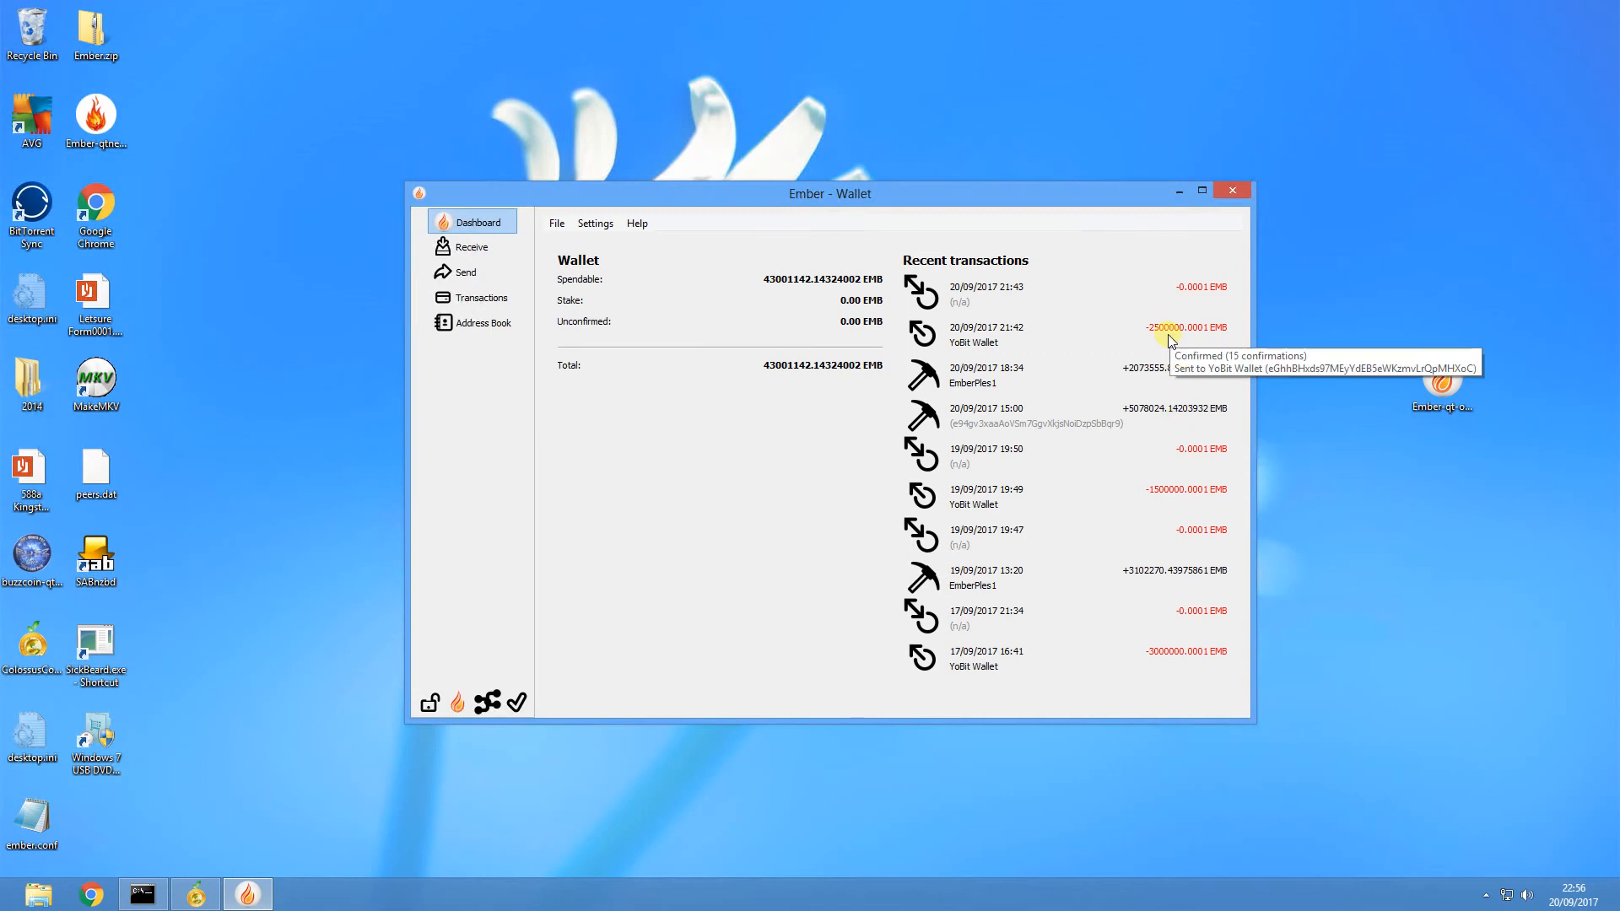
mouse_move(1199, 501)
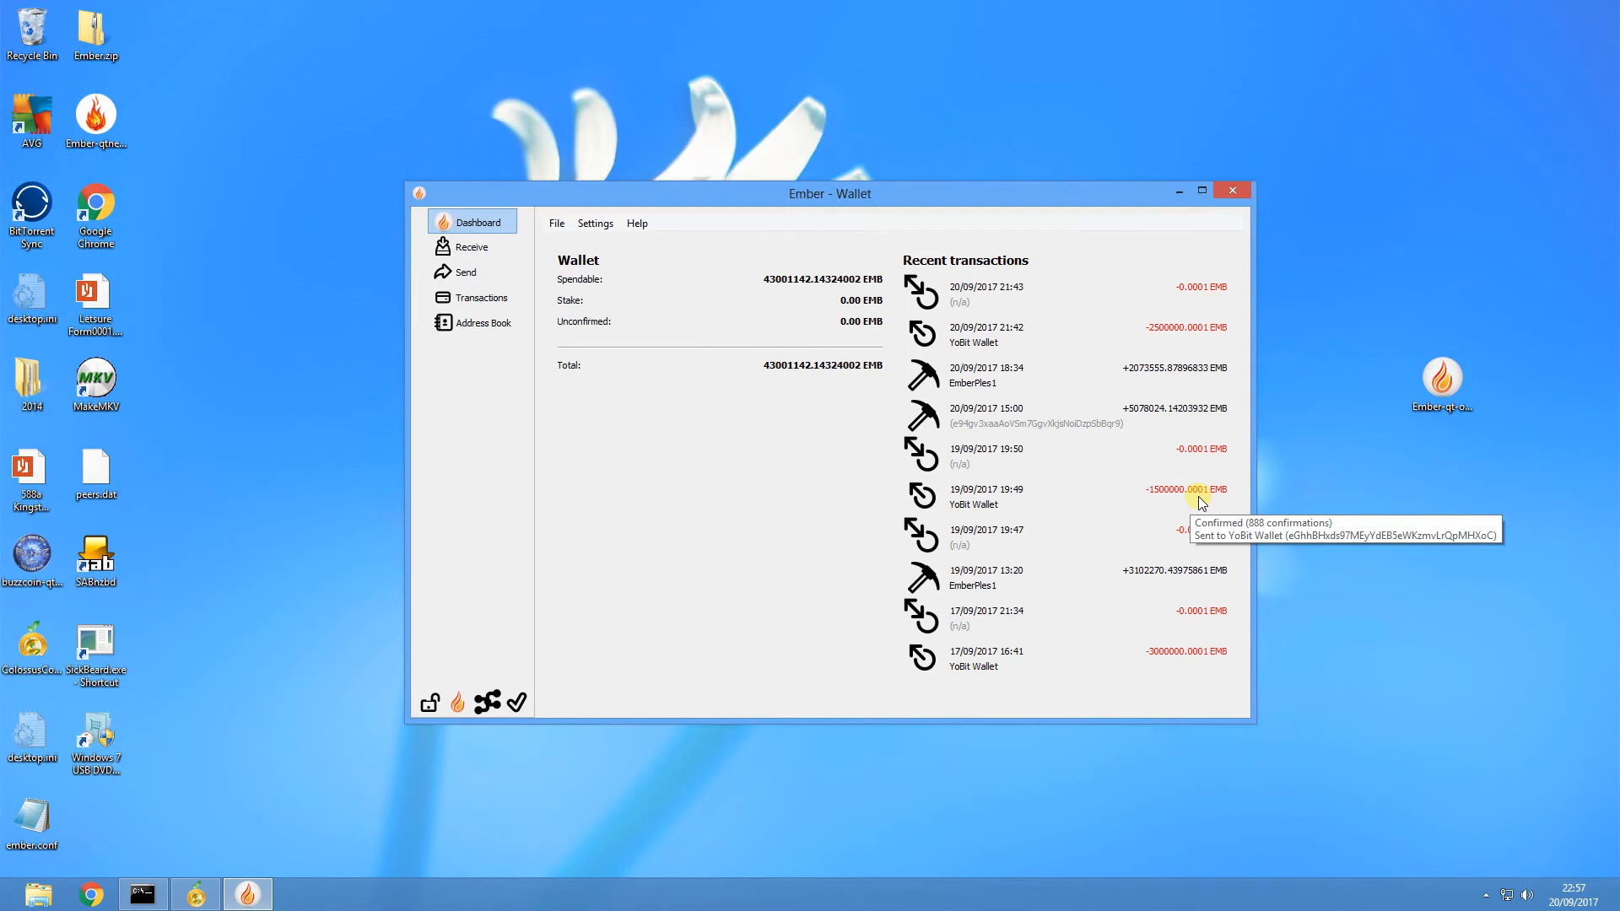
mouse_move(1202, 503)
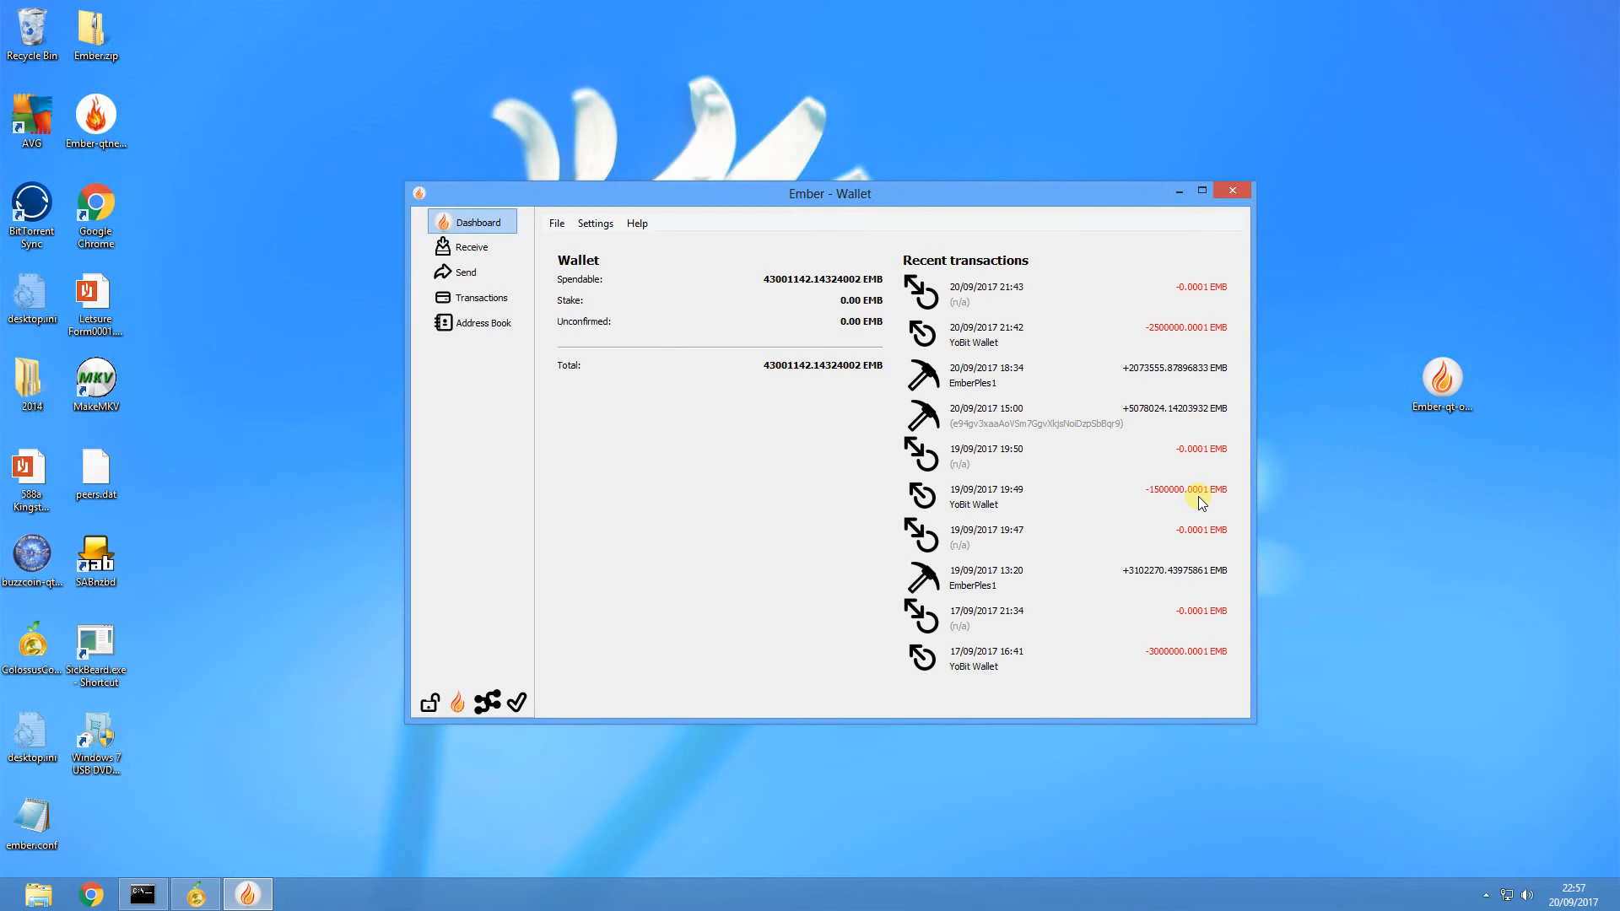
mouse_move(1050, 422)
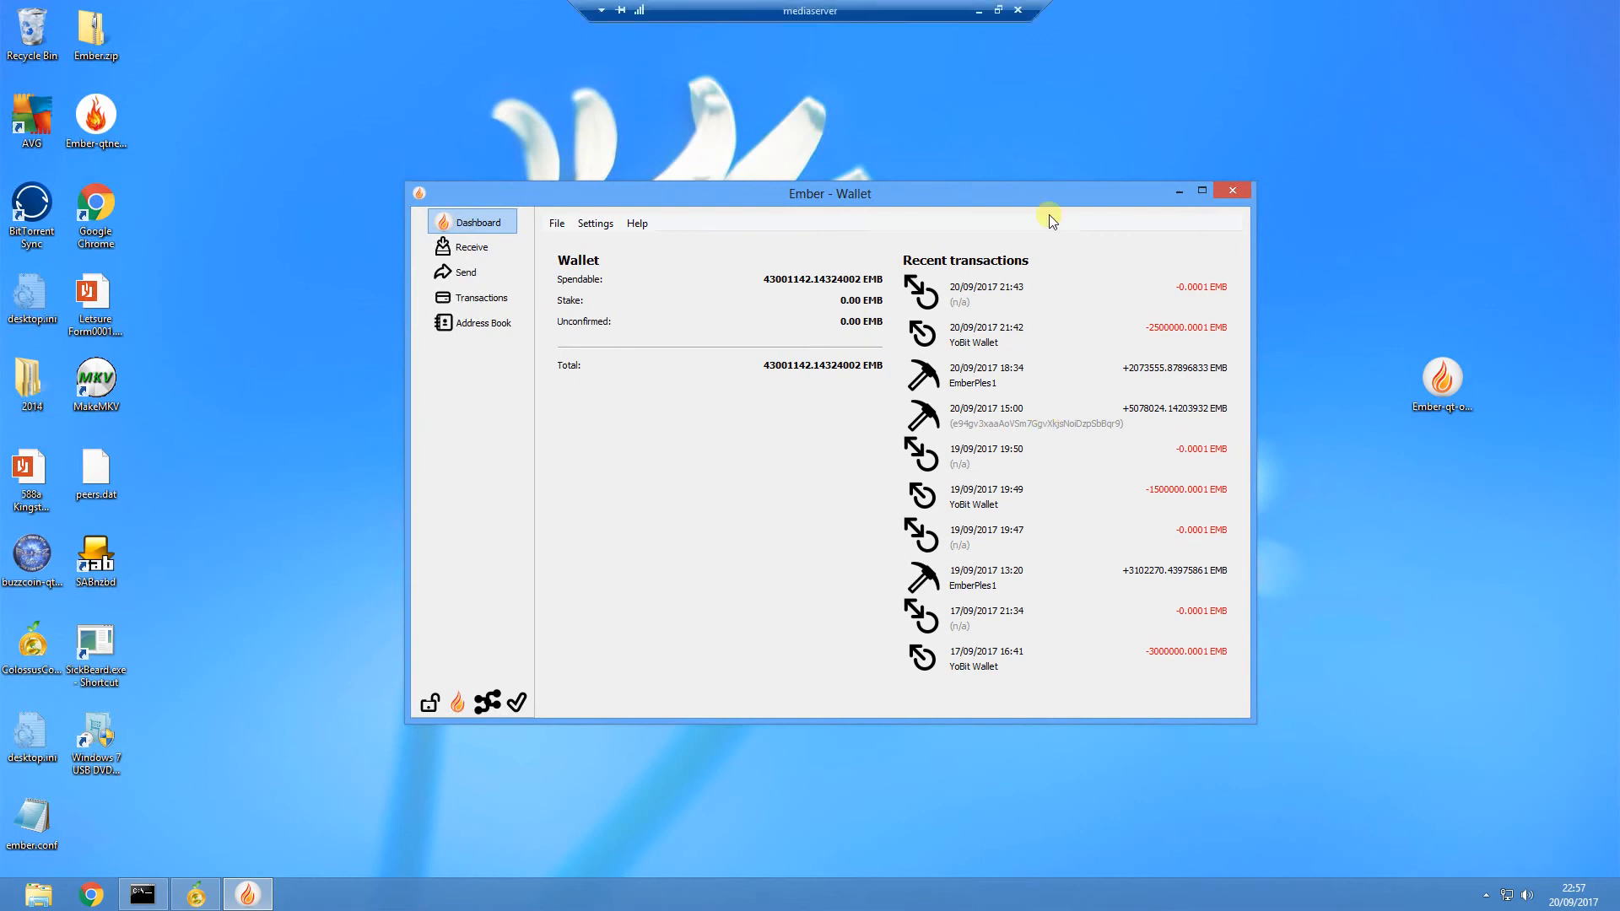
mouse_move(1053, 338)
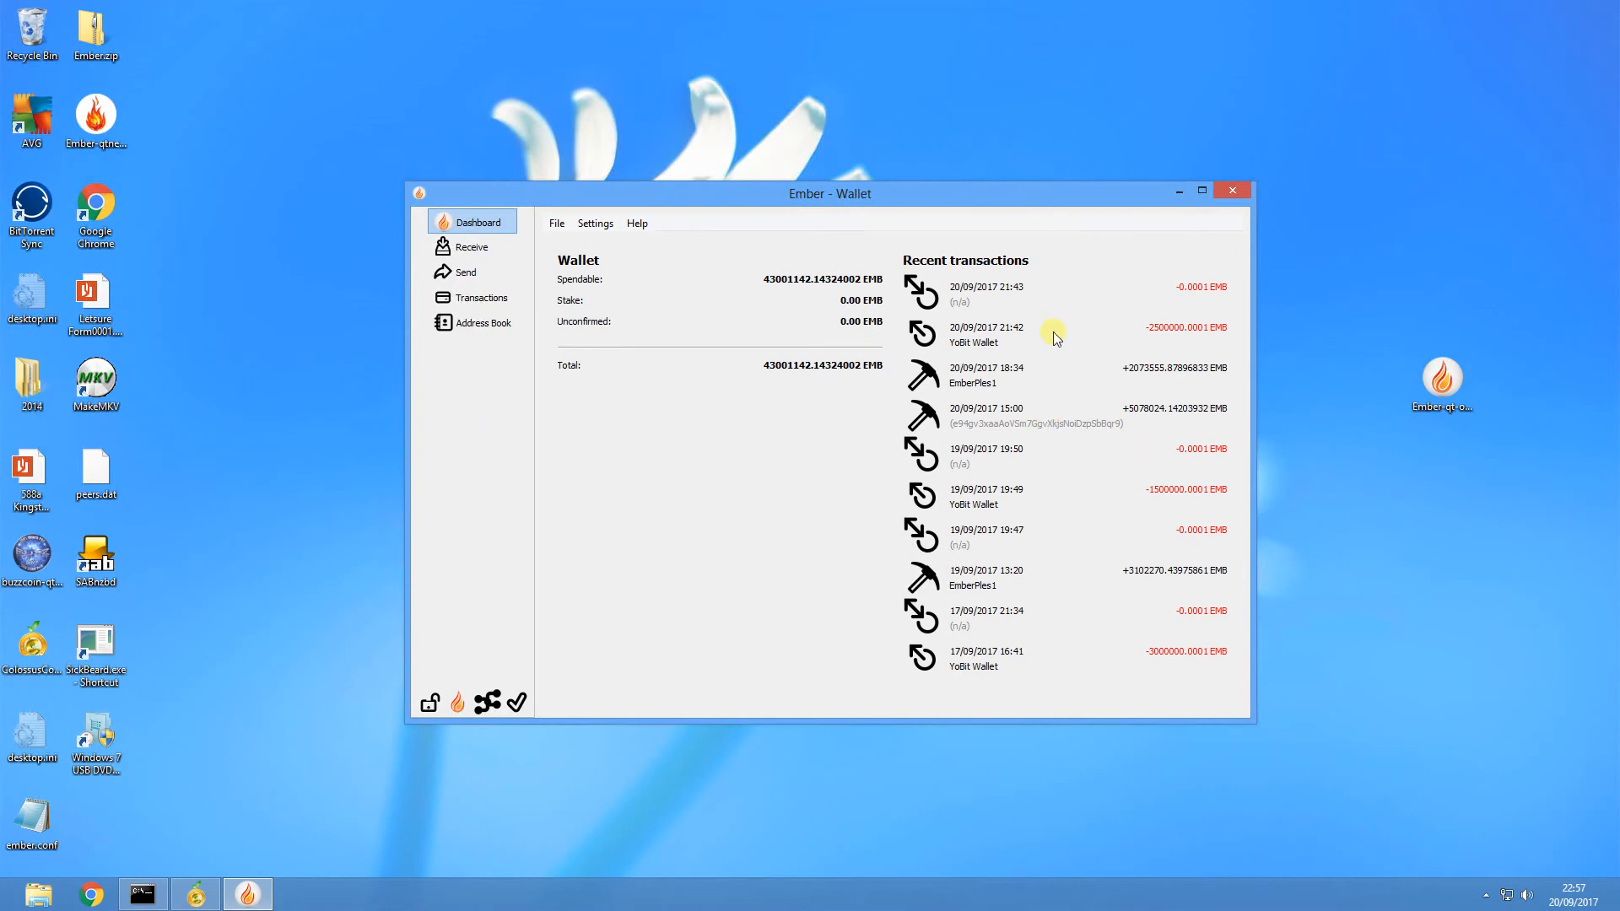
mouse_move(1143, 324)
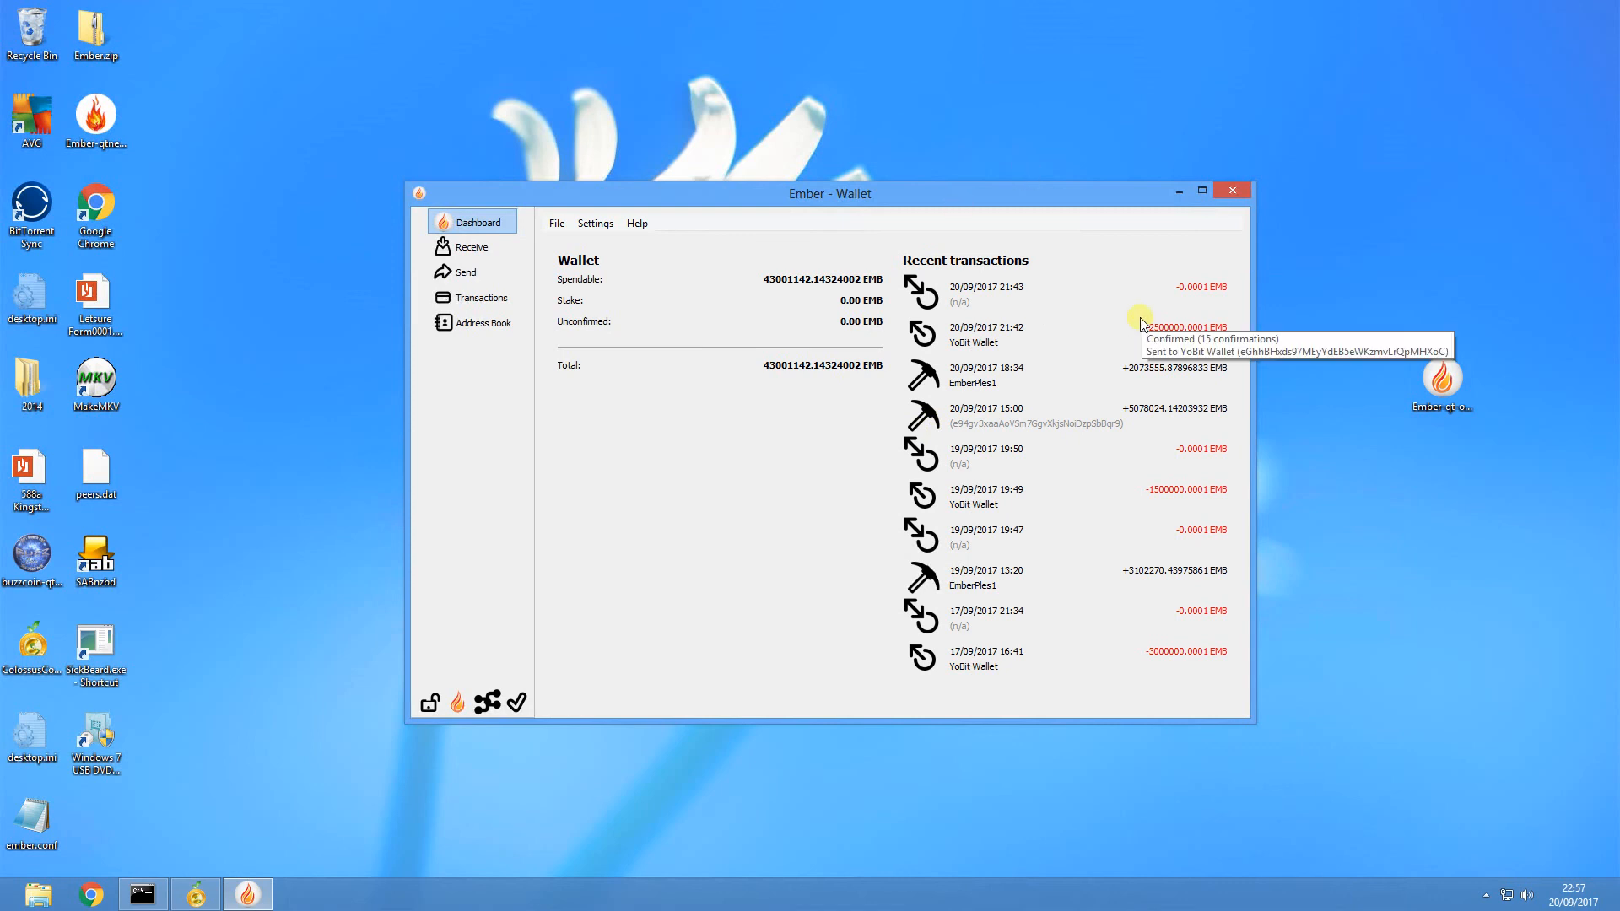
mouse_move(738, 343)
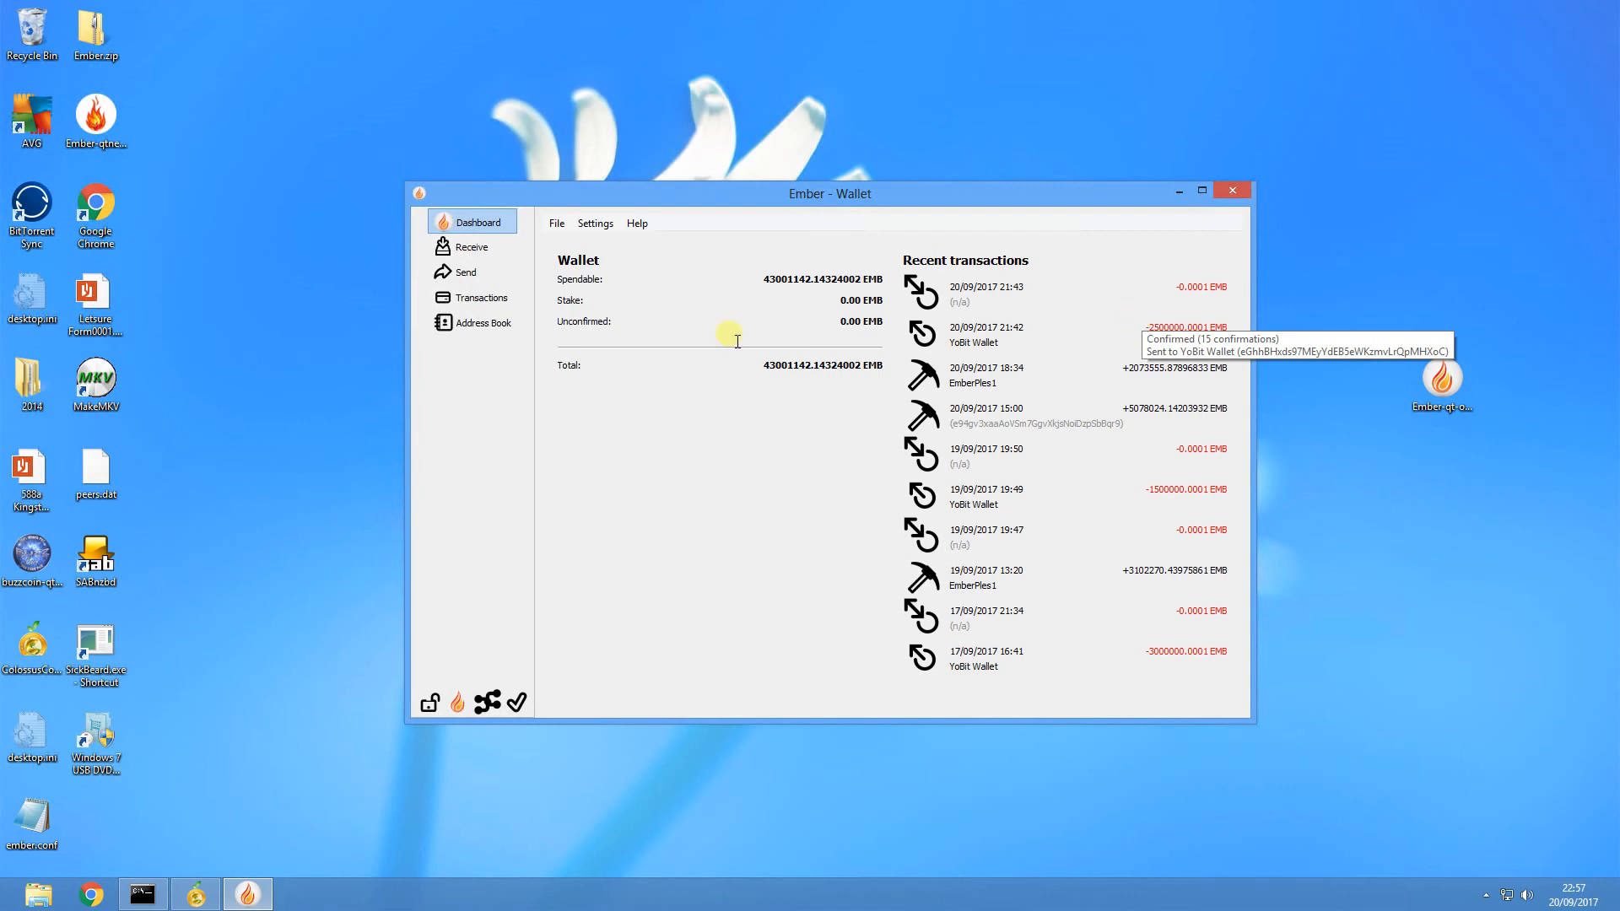
mouse_move(719, 403)
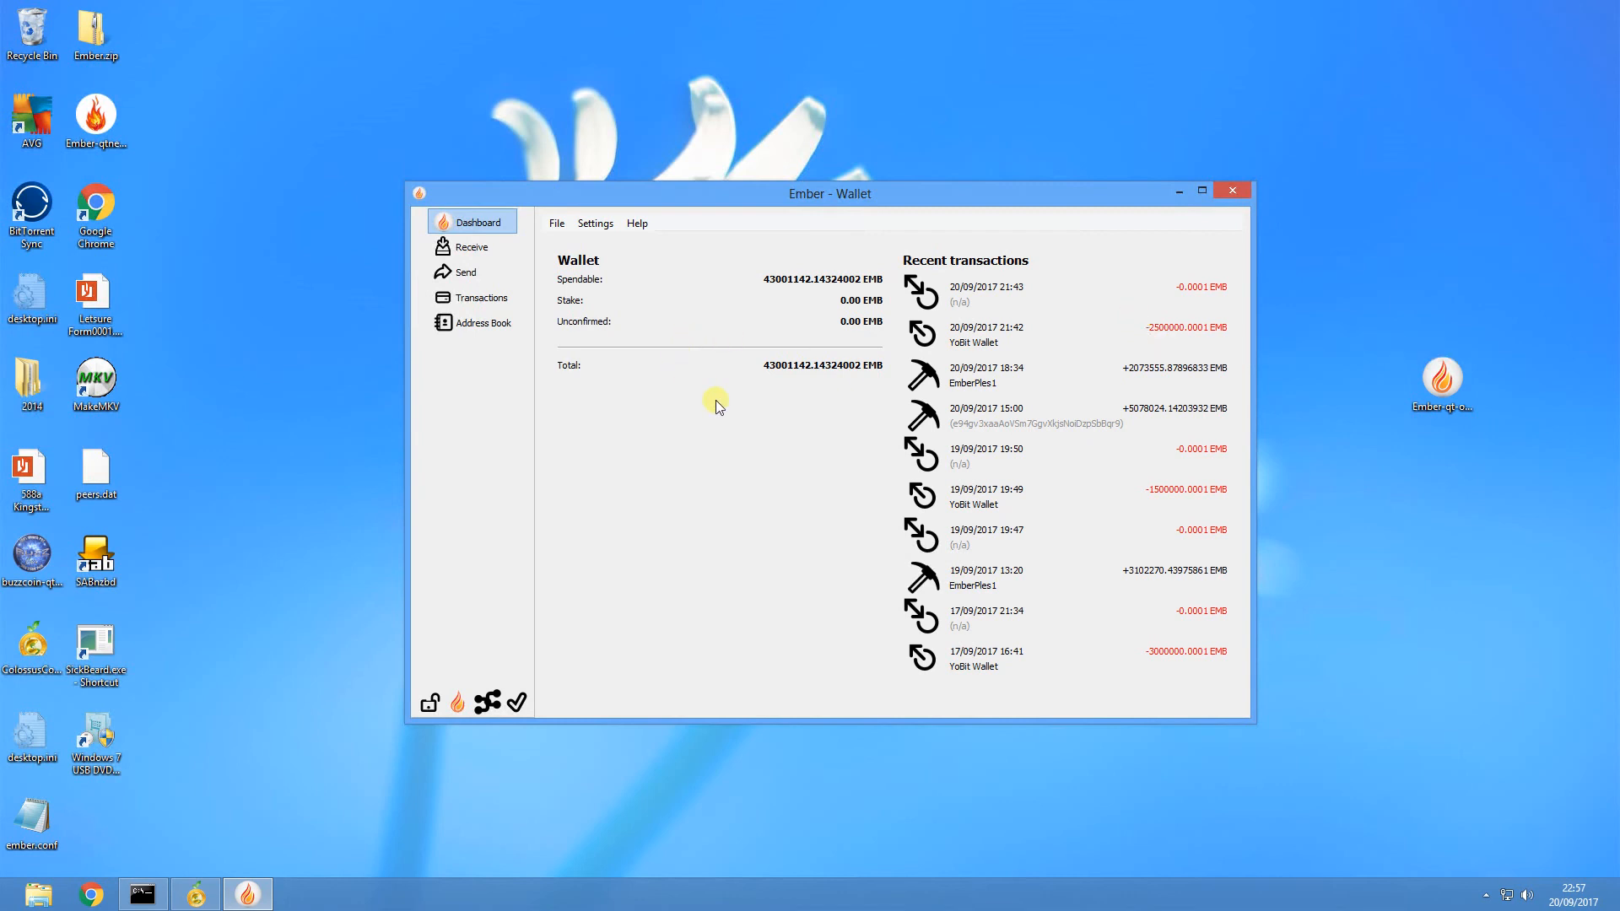
mouse_move(710, 400)
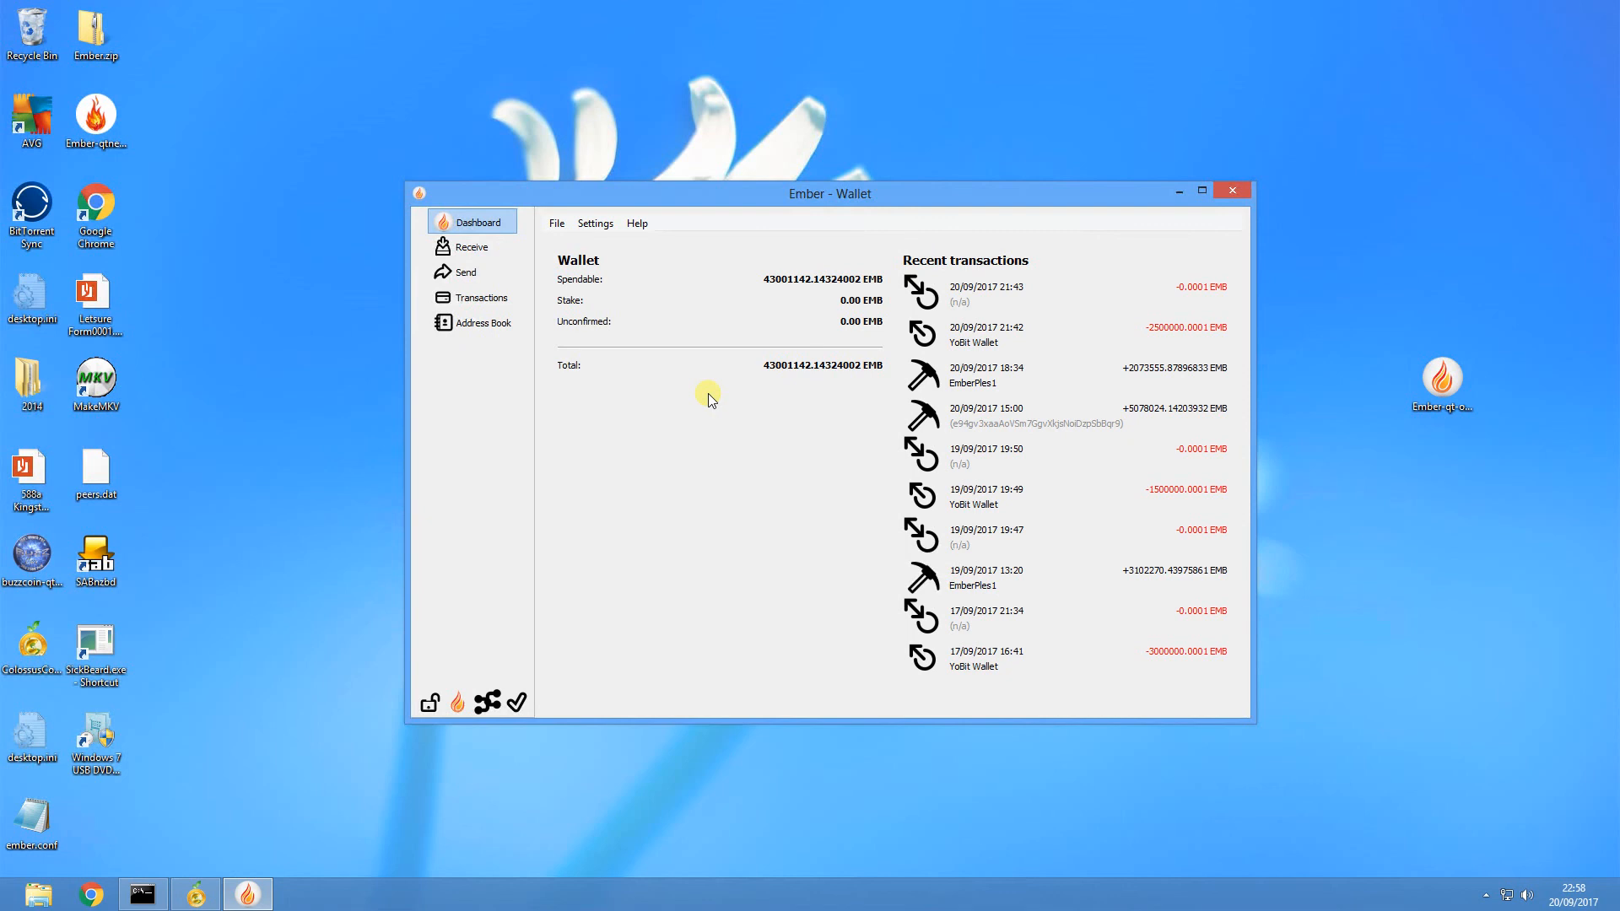
mouse_move(678, 417)
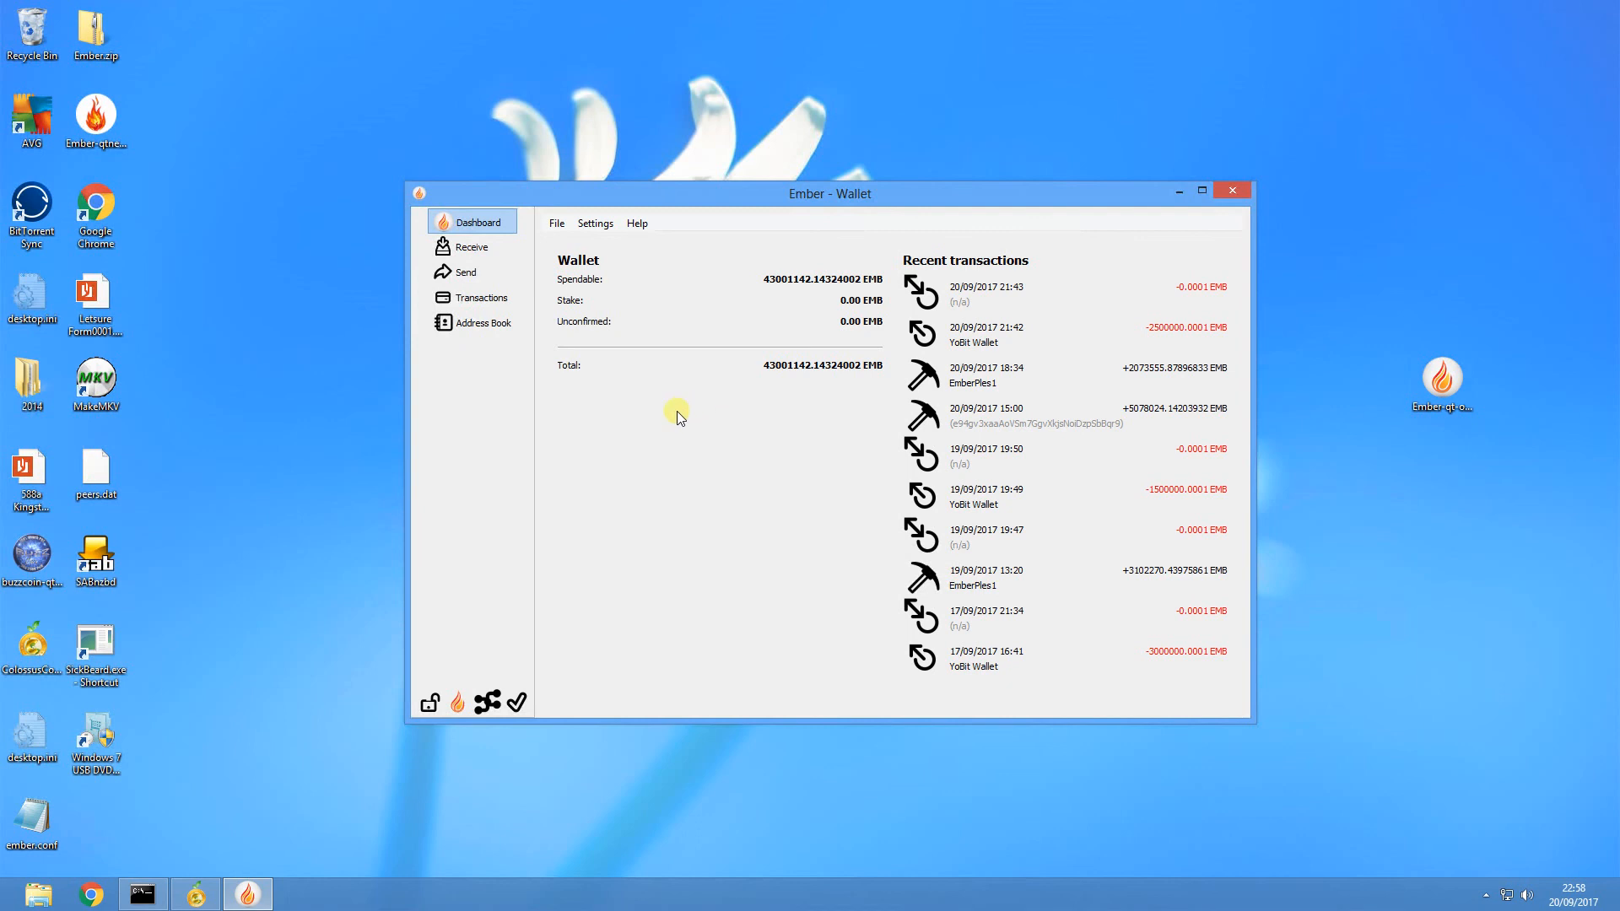